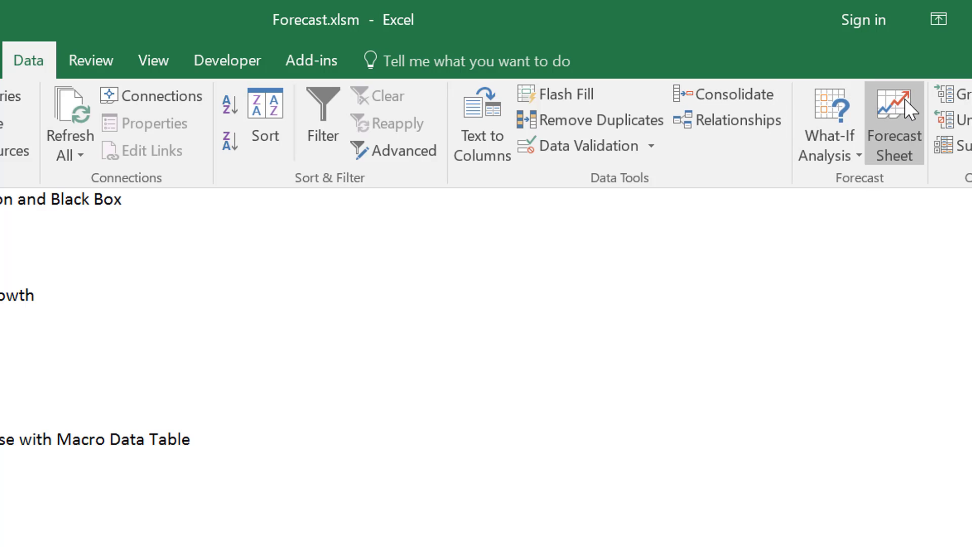
# Step: Attempt a forecast sheet, dismiss the data error, and close File Explorer to GDP per Capita
pyautogui.click(894, 114)
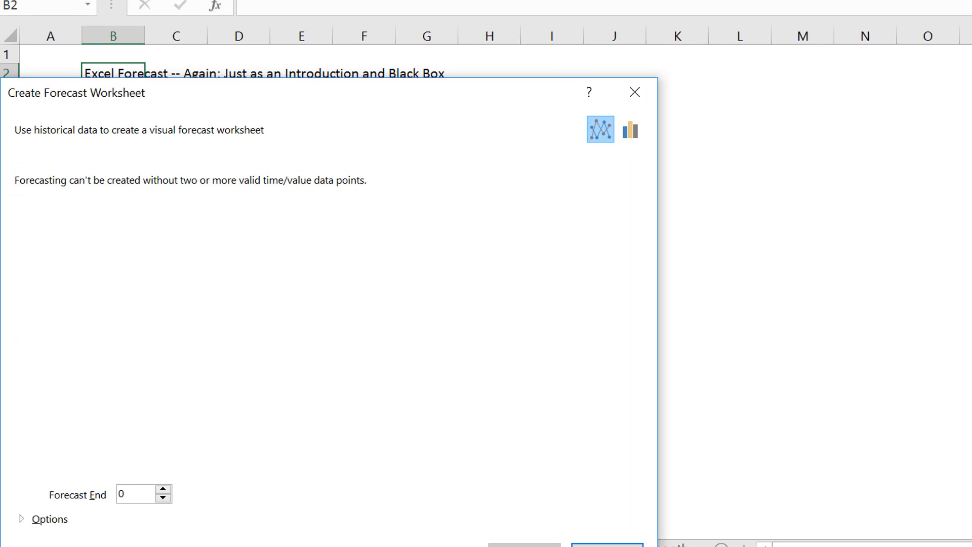
pyautogui.moveTo(650, 86)
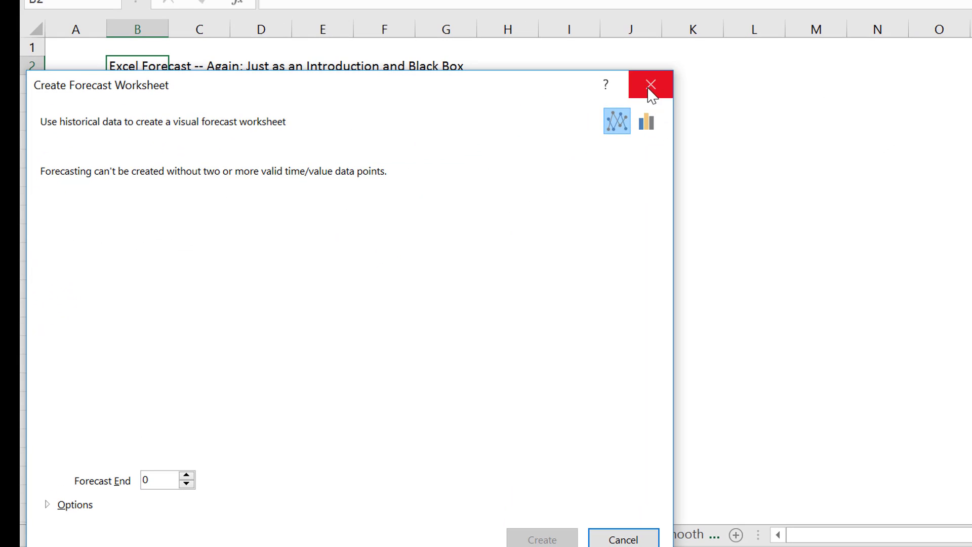
pyautogui.moveTo(651, 84)
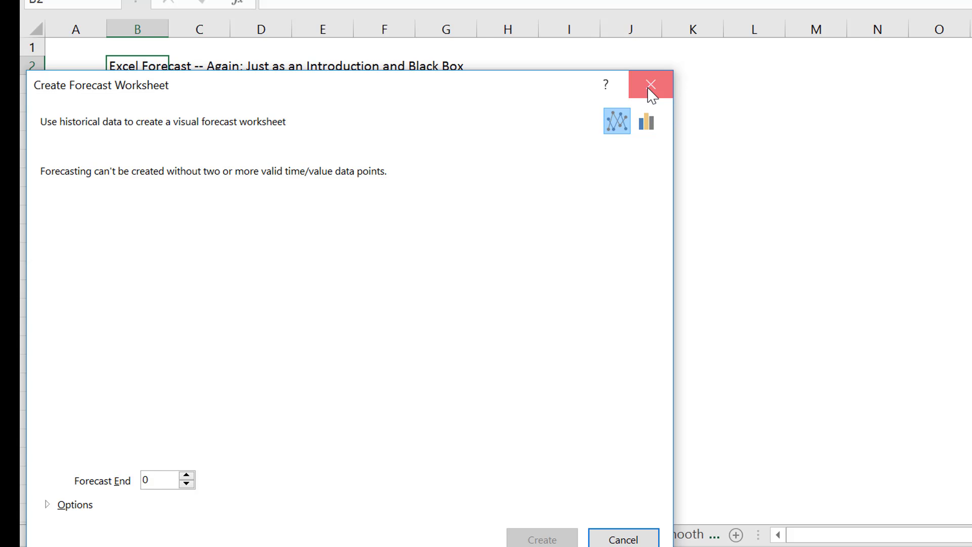
pyautogui.click(650, 83)
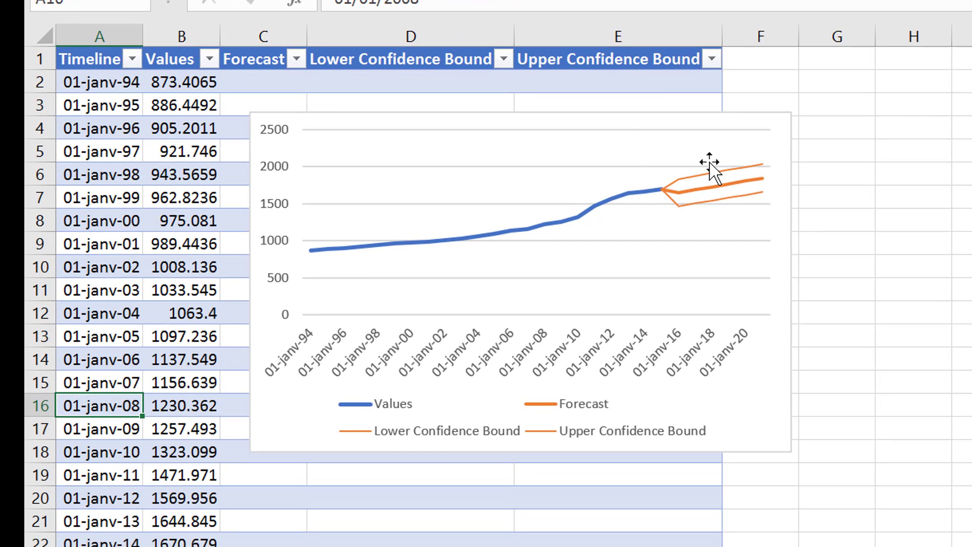
pyautogui.moveTo(715, 203)
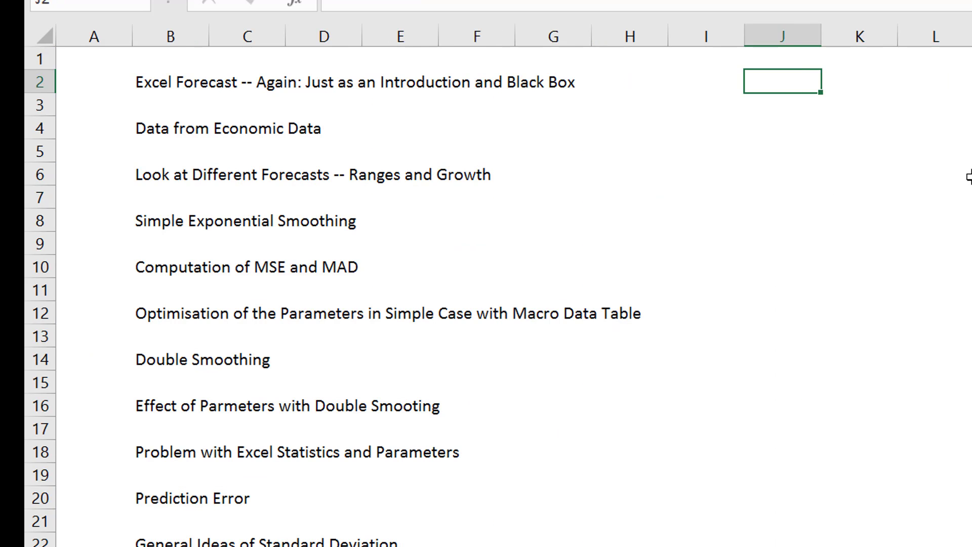
pyautogui.click(323, 128)
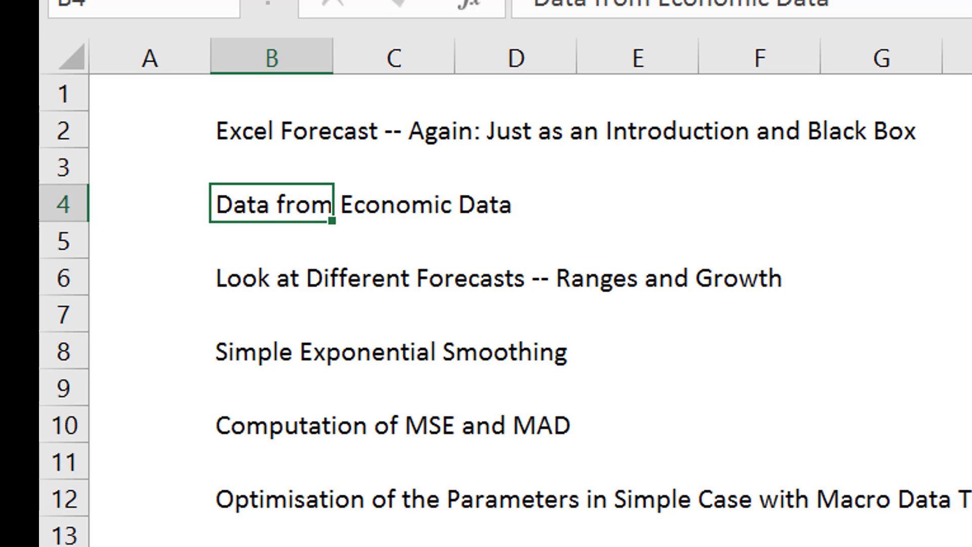
pyautogui.click(269, 277)
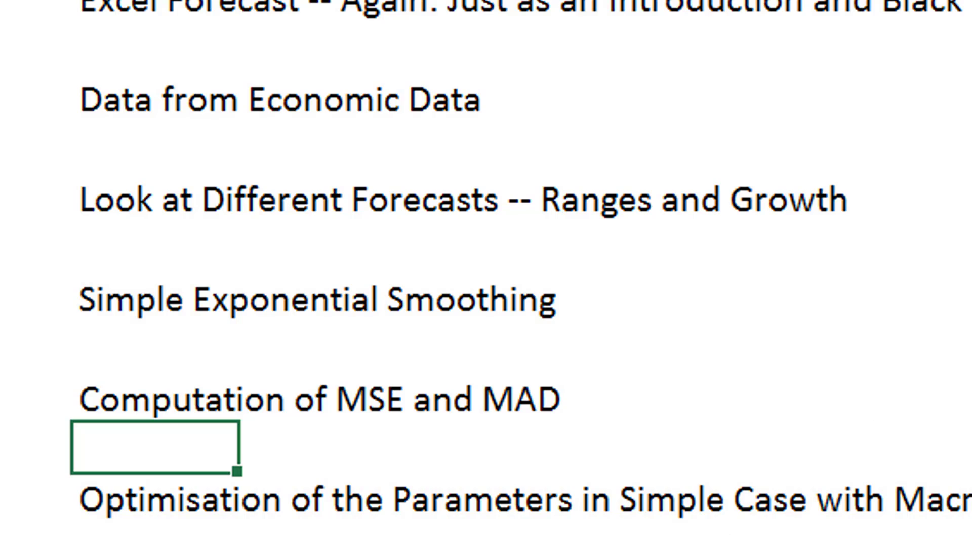
pyautogui.click(177, 530)
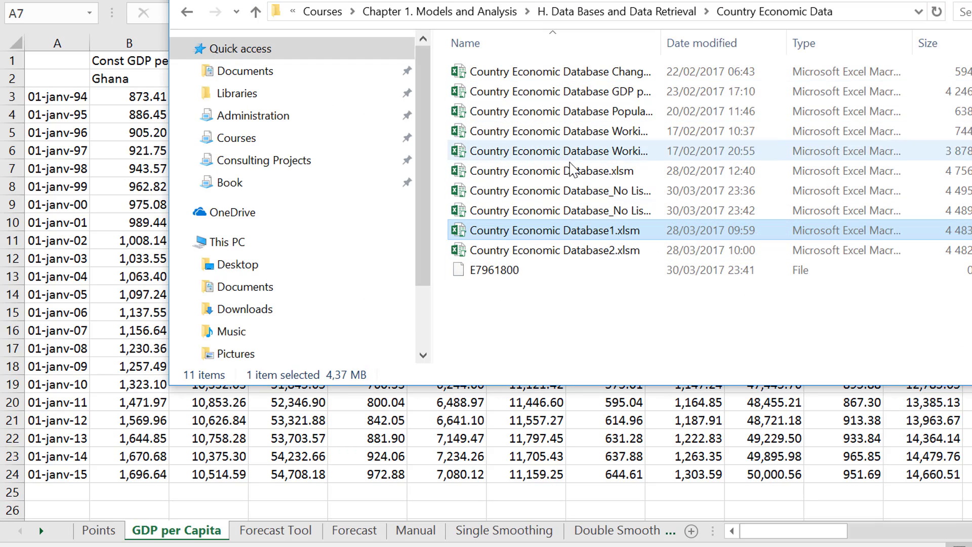
pyautogui.moveTo(595, 171)
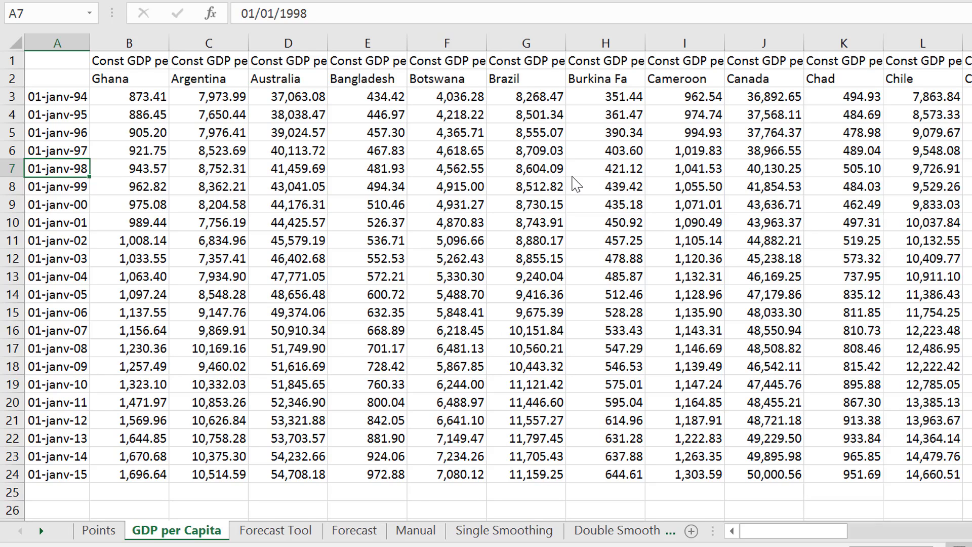
pyautogui.click(495, 530)
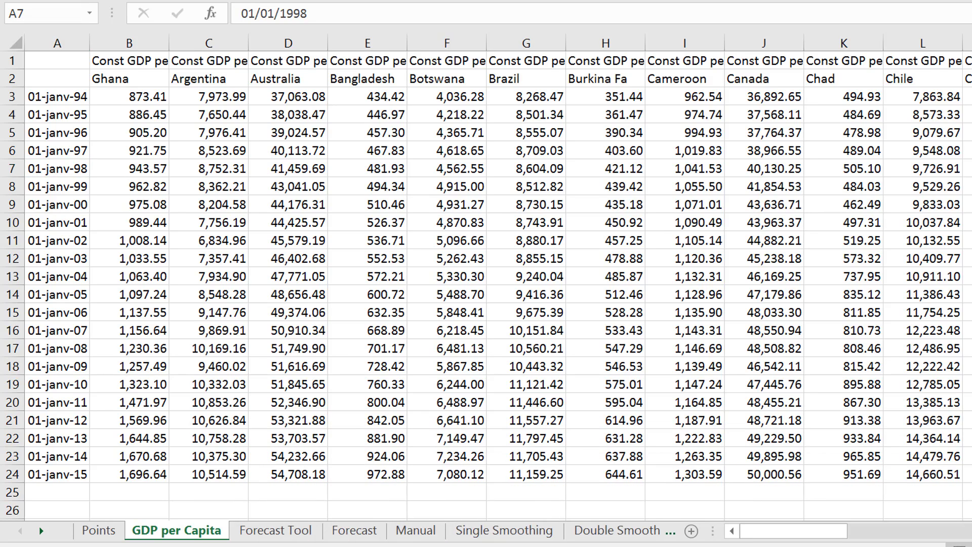
# Step: Browse Database of Series, List of Countries and Series, Country Codes, ending on Read URLS and Operate Macros
pyautogui.click(491, 530)
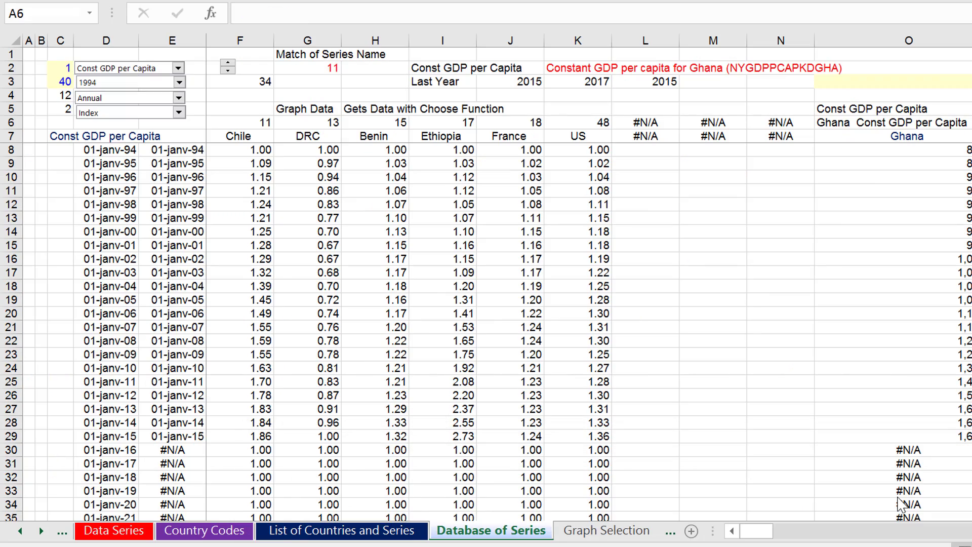
pyautogui.click(344, 530)
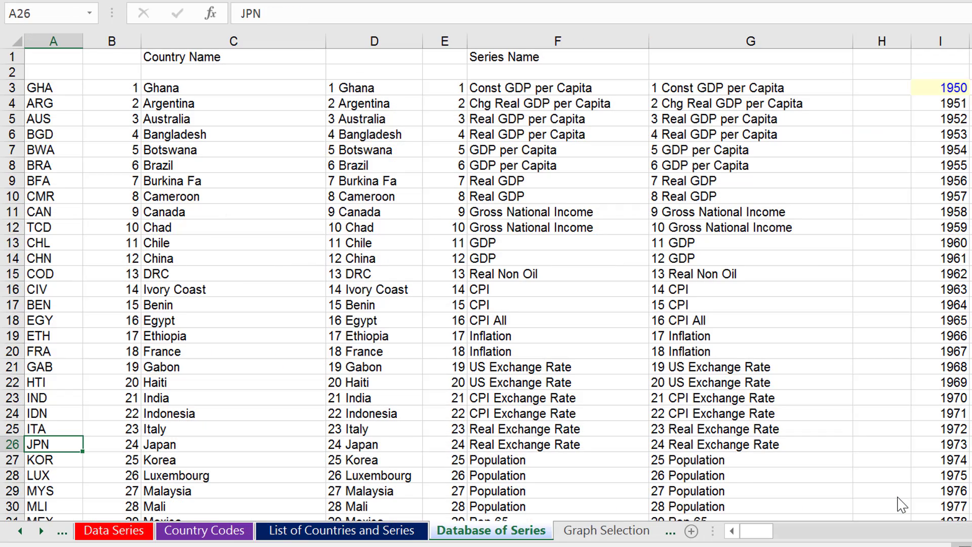
pyautogui.click(341, 530)
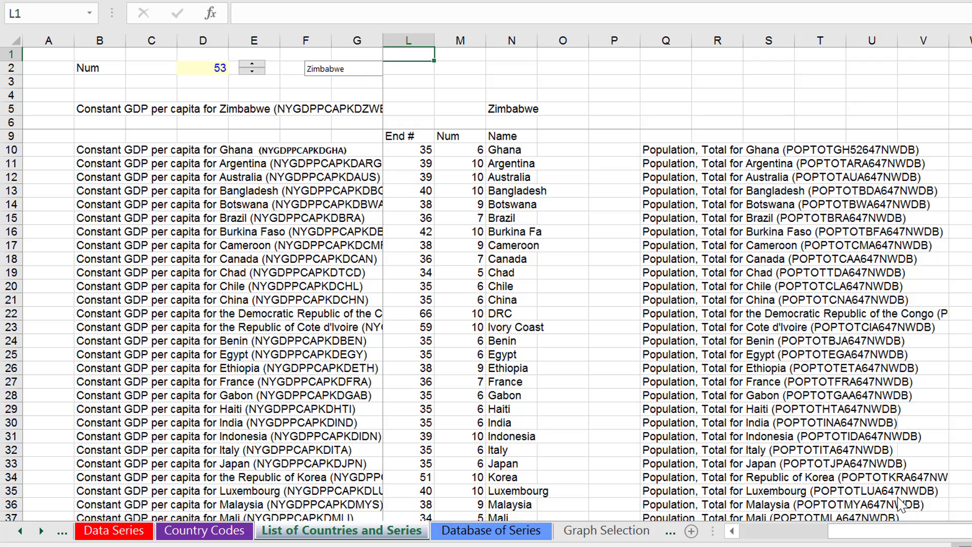
pyautogui.click(204, 545)
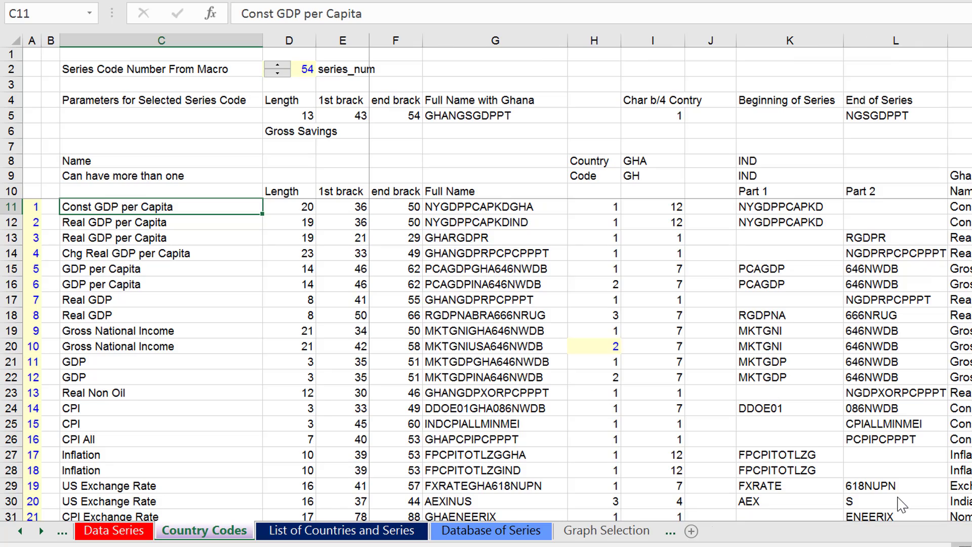
pyautogui.click(114, 530)
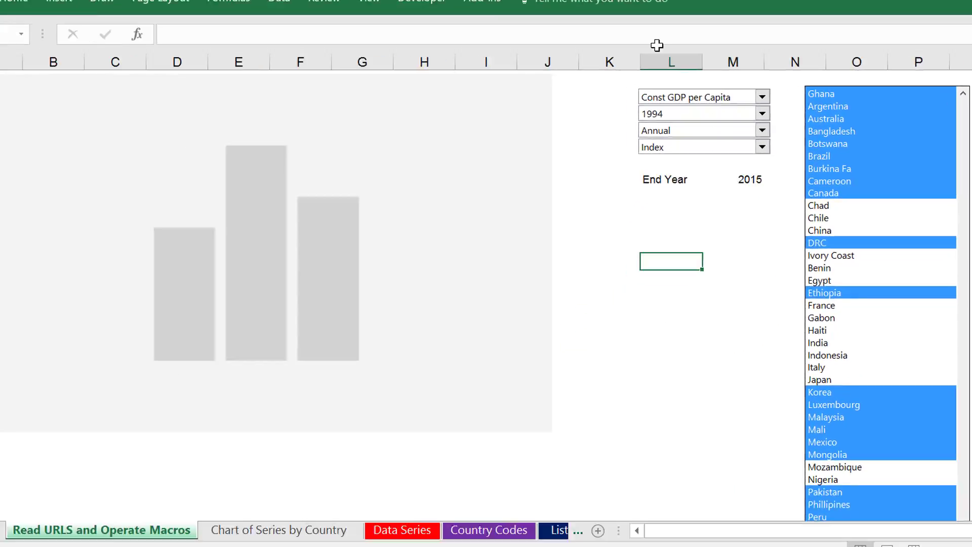
# Step: Chart the Population index for selected countries and start Save As for Country Economic Database.xlsm
pyautogui.click(279, 530)
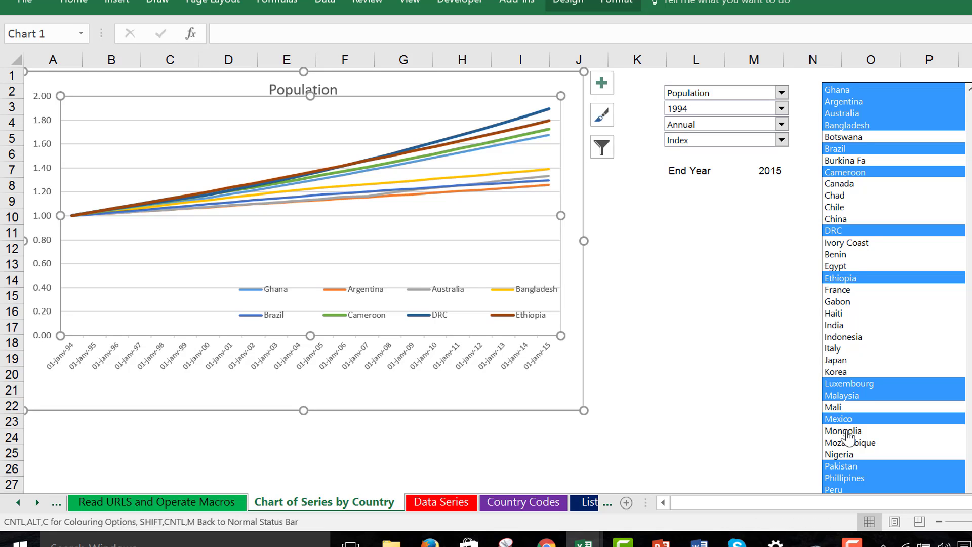
pyautogui.click(754, 297)
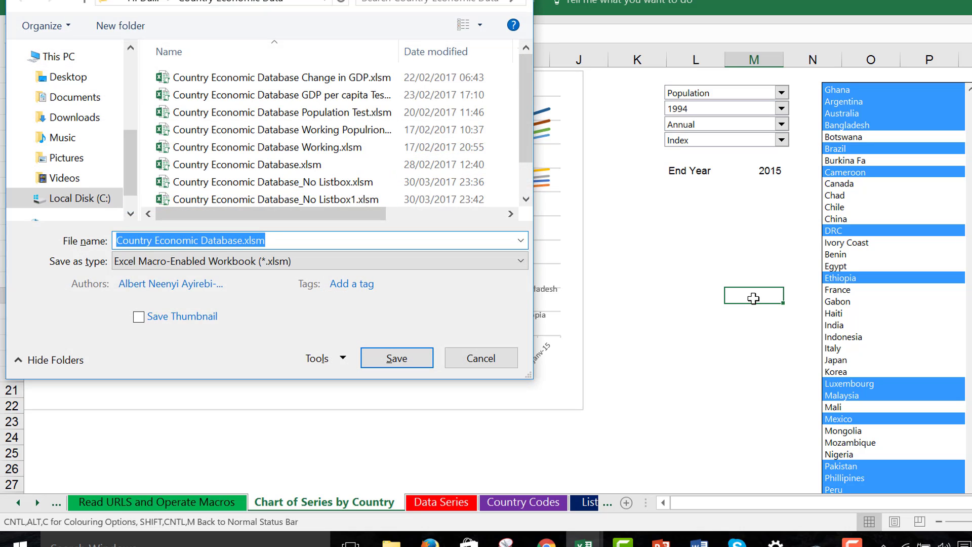
# Step: Save Country Economic Database.xlsm and return to Forecast.xlsm's GDP per Capita sheet
pyautogui.click(397, 357)
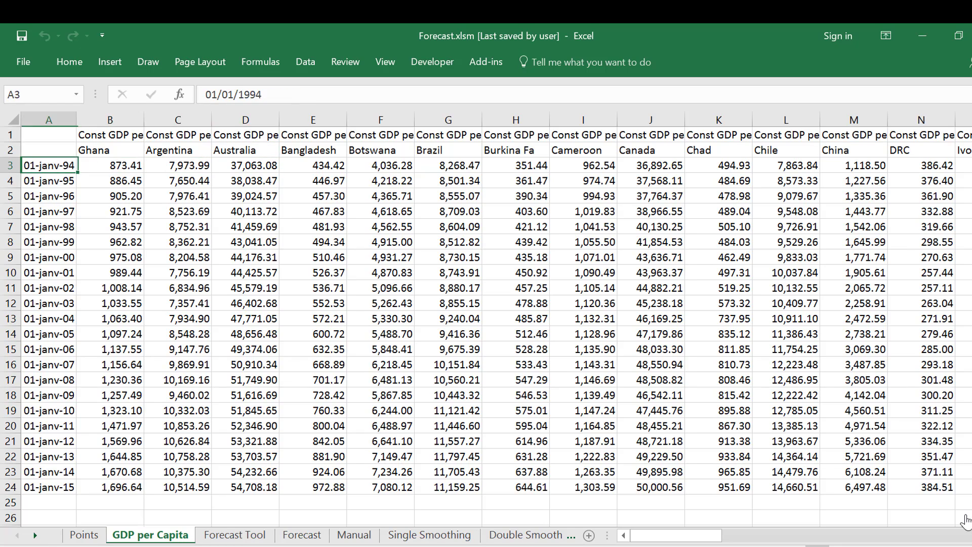
# Step: Discard the recovered files with 'No, remove the files' and select Ghana's values B3:B24
pyautogui.click(109, 165)
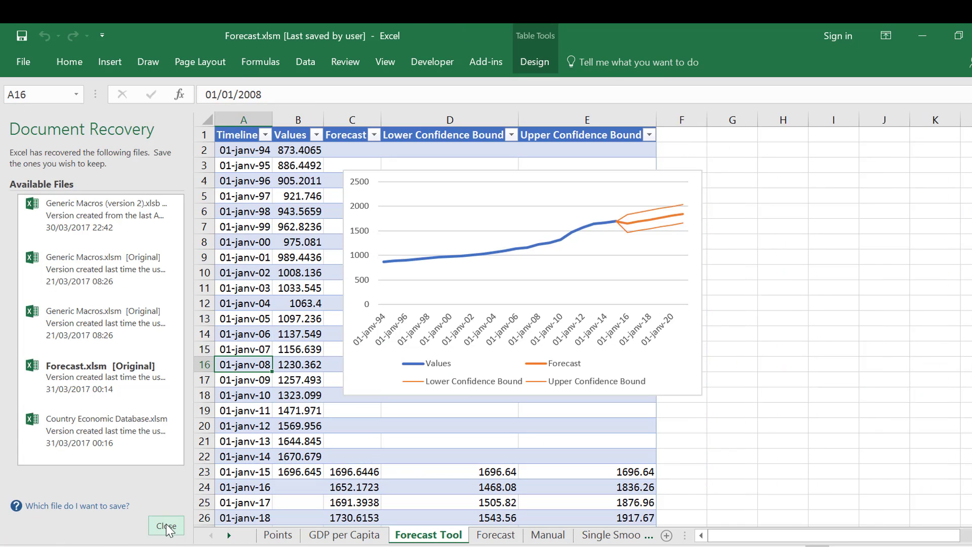
pyautogui.click(166, 526)
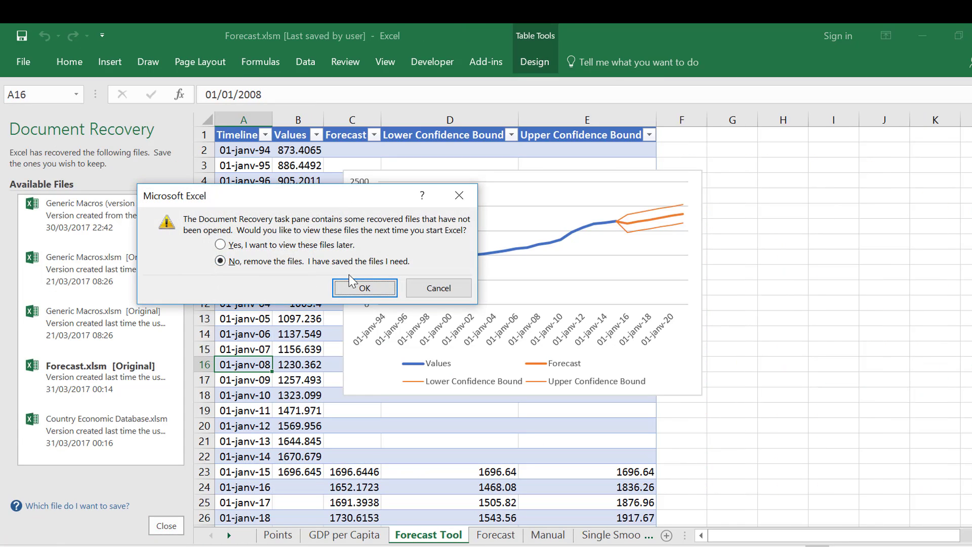
pyautogui.click(364, 289)
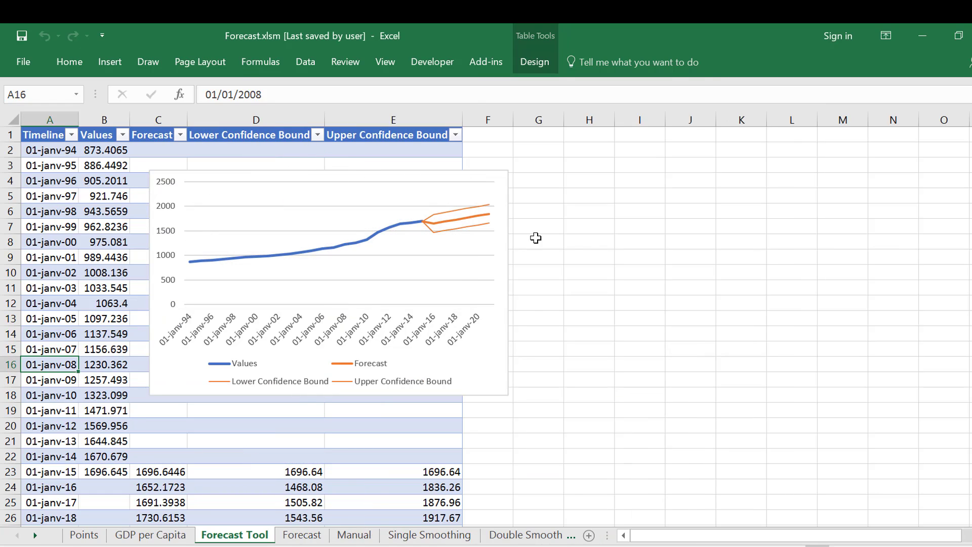
pyautogui.moveTo(563, 240)
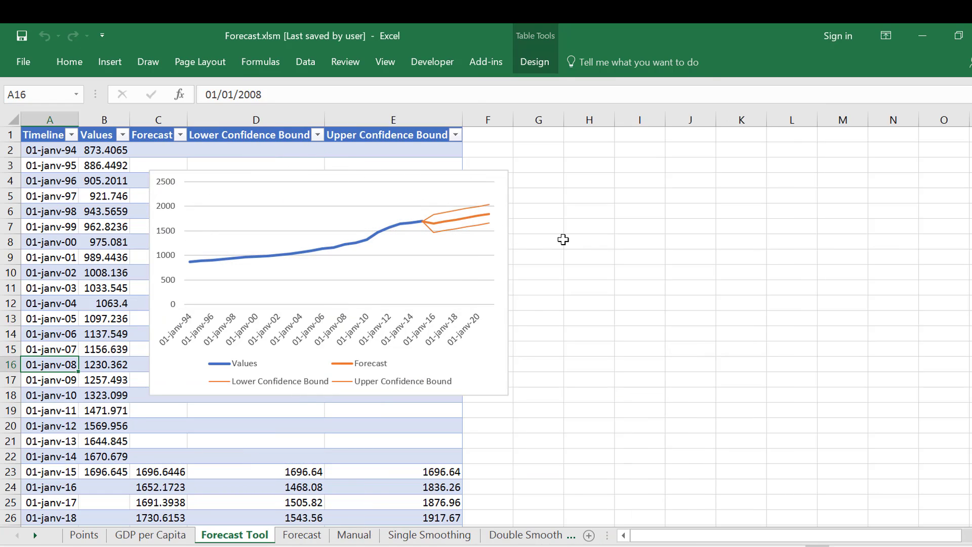
pyautogui.click(152, 536)
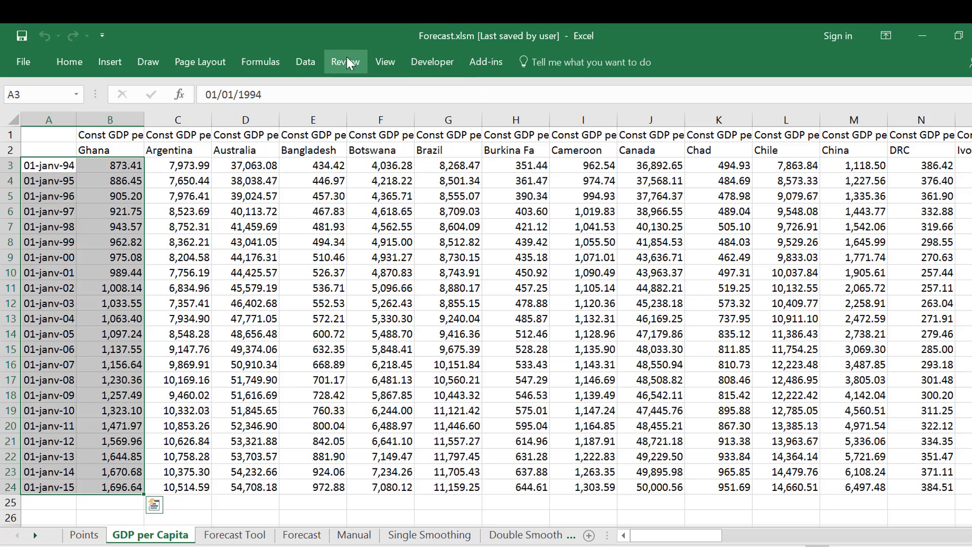
pyautogui.click(305, 62)
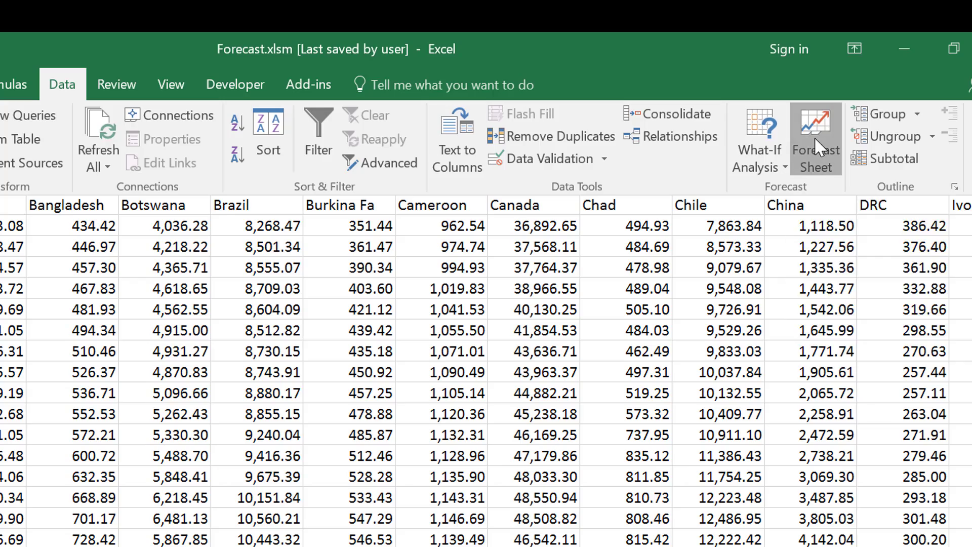
pyautogui.click(815, 126)
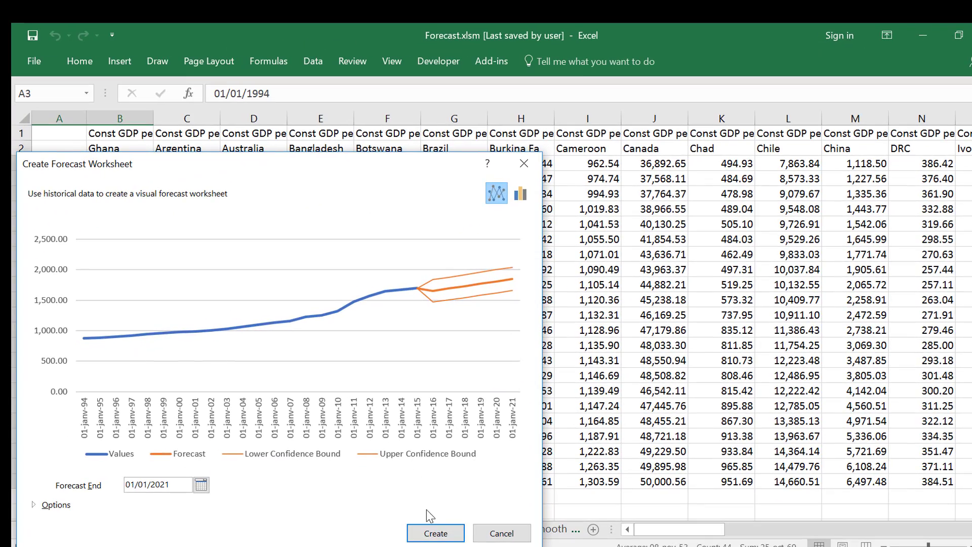
pyautogui.click(436, 533)
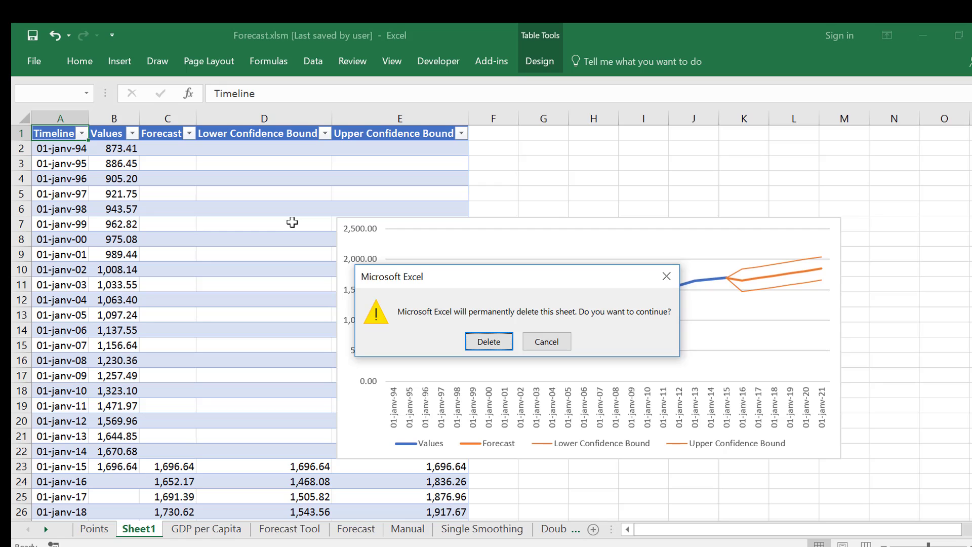
pyautogui.click(489, 341)
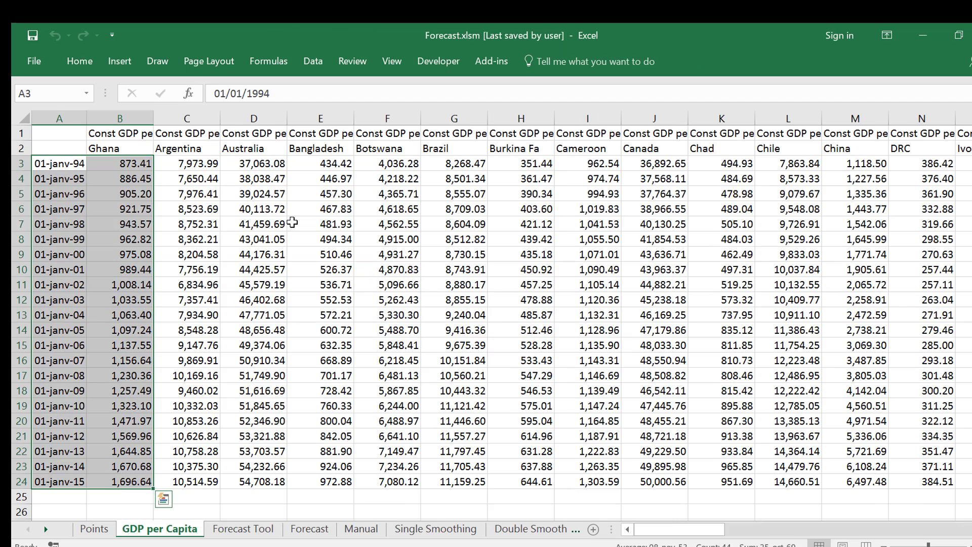
# Step: Show the topics sheet, from Excel Forecast through Problem with Excel Statistics and Parameters
pyautogui.click(242, 528)
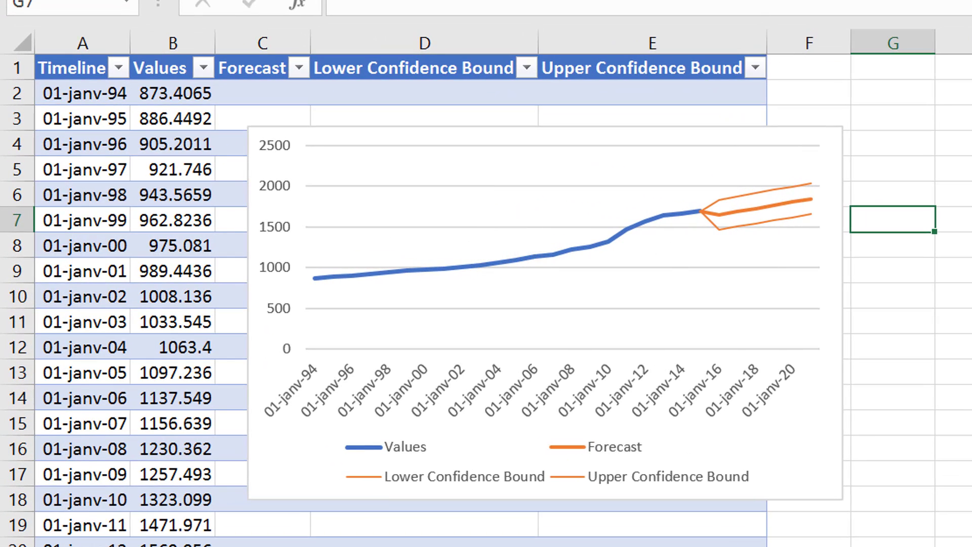
pyautogui.click(956, 366)
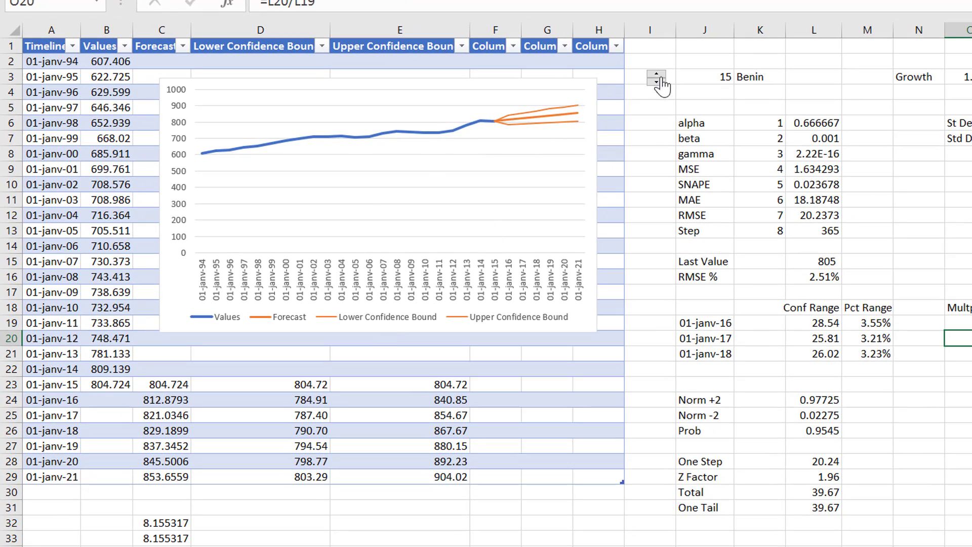
pyautogui.click(655, 75)
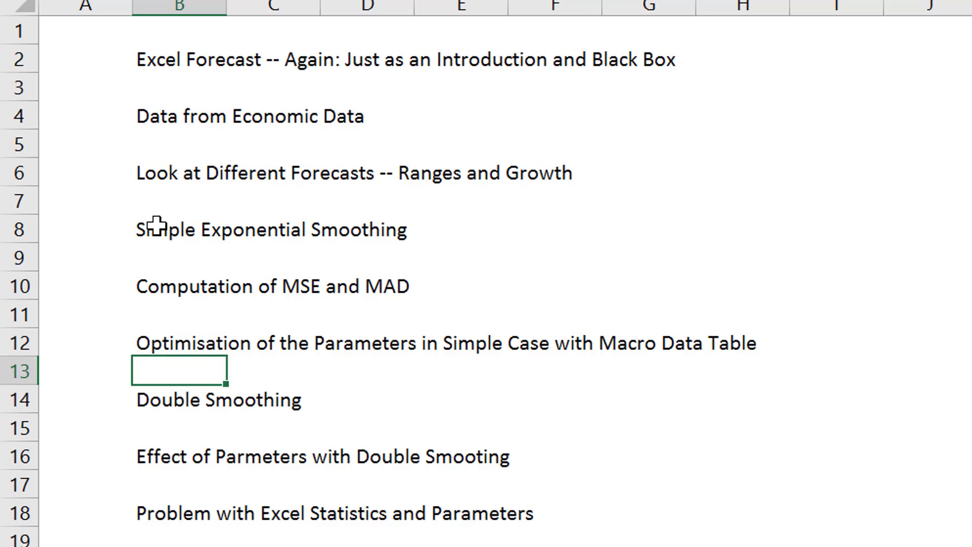
pyautogui.click(177, 458)
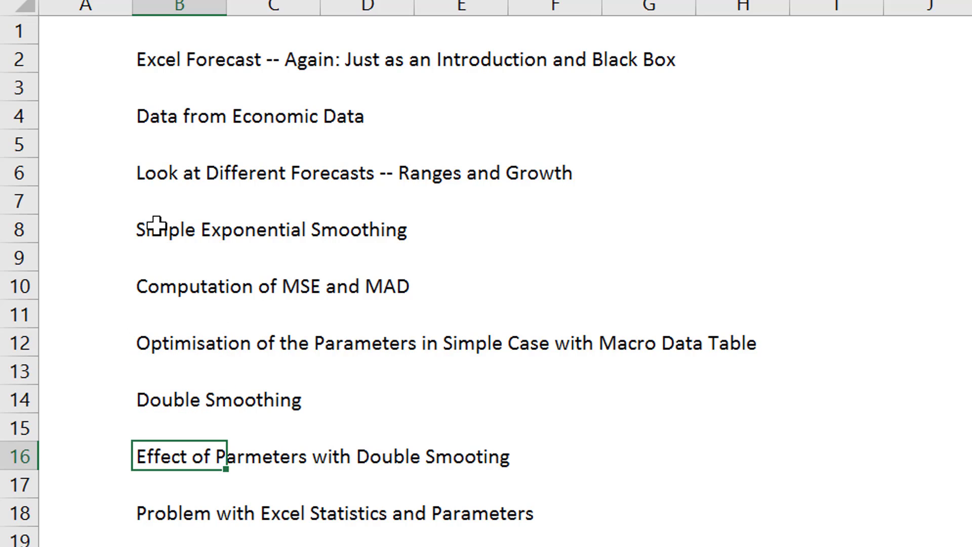
pyautogui.click(178, 522)
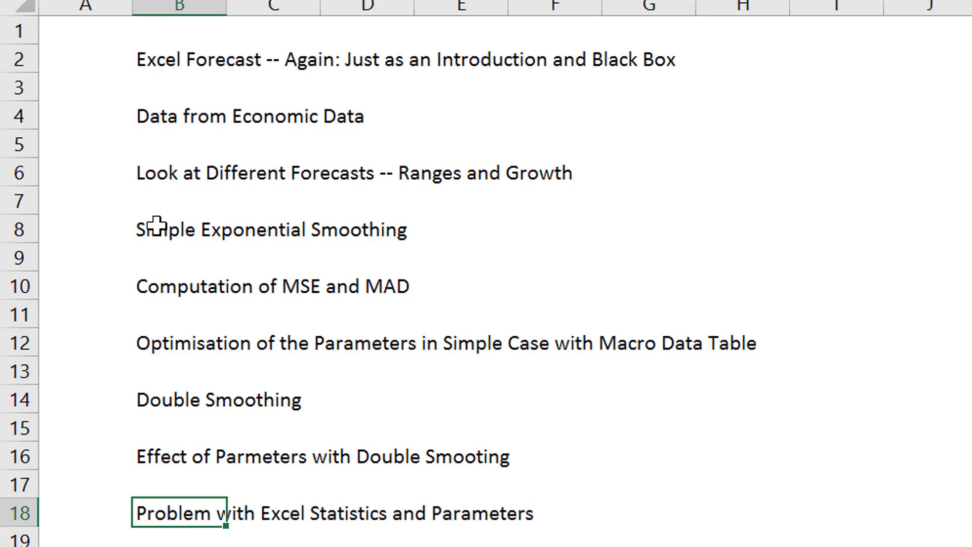
pyautogui.click(182, 456)
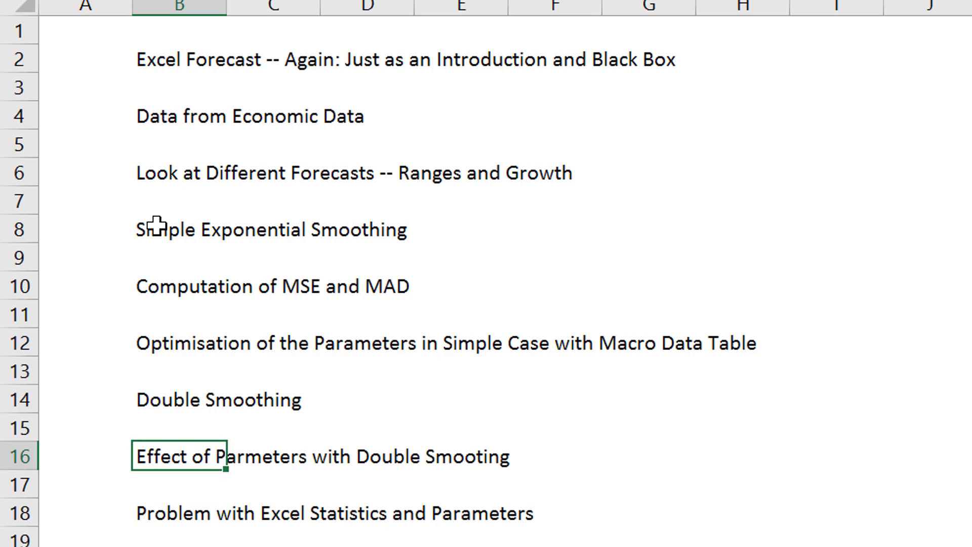
pyautogui.click(177, 513)
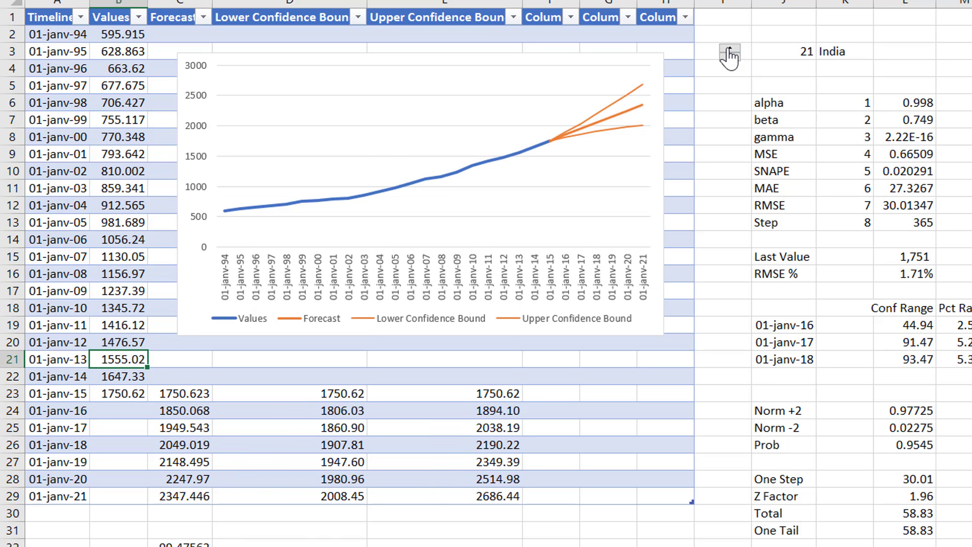
# Step: Step the country spinner through Indonesia, Benin, DRC, China and Chad, settling on 9 Canada
pyautogui.click(731, 51)
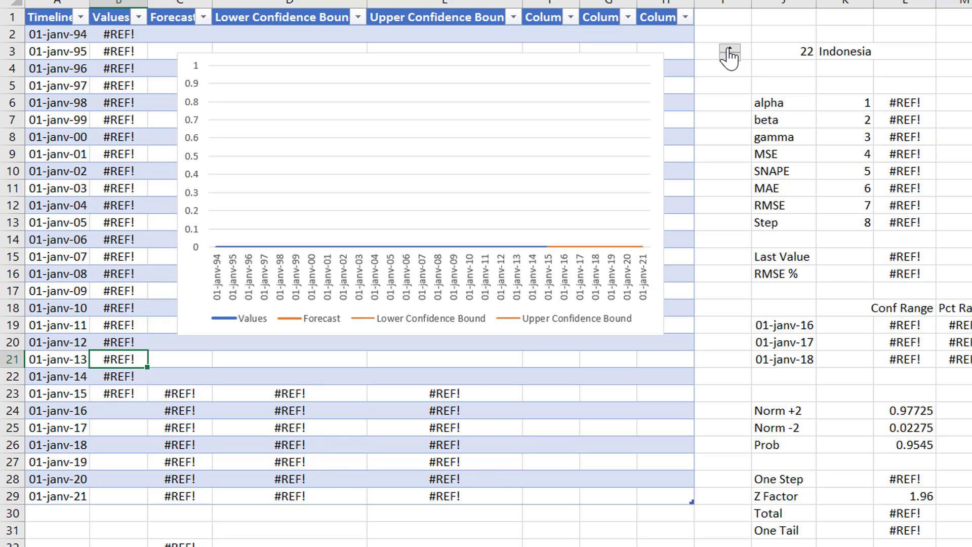
pyautogui.click(731, 55)
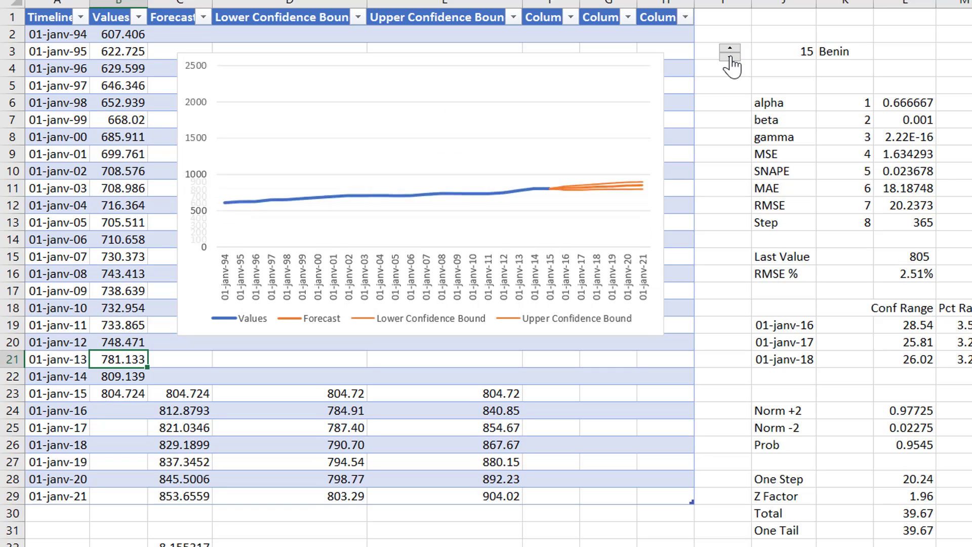
pyautogui.click(731, 60)
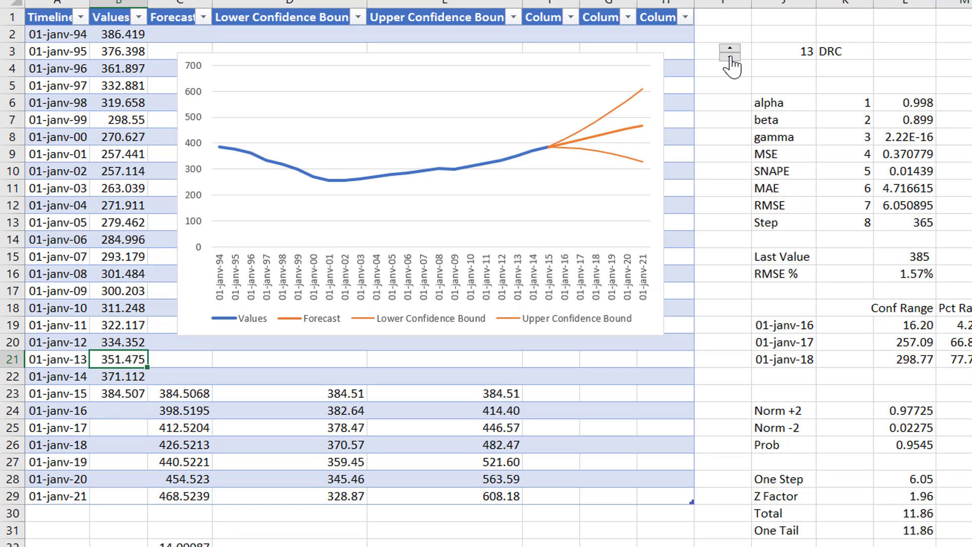
pyautogui.click(731, 49)
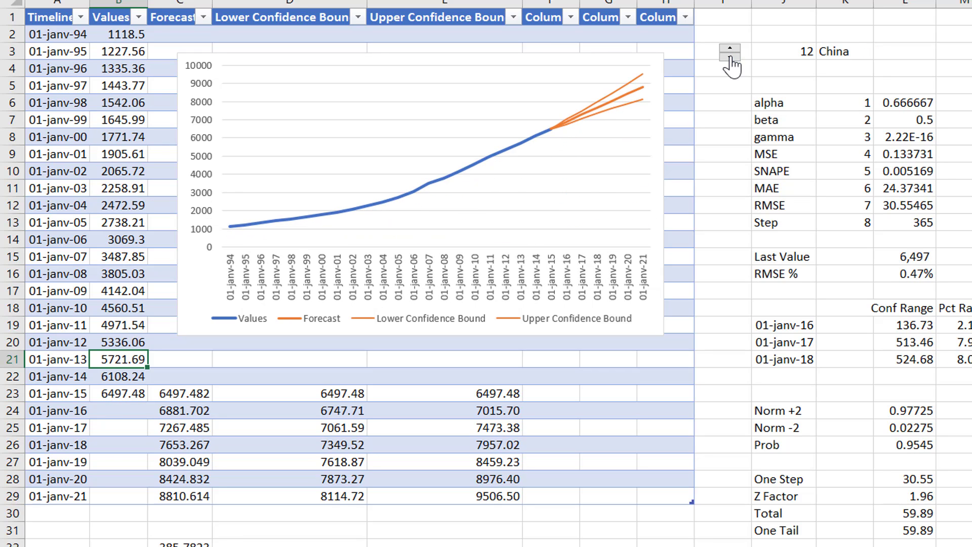
pyautogui.click(731, 49)
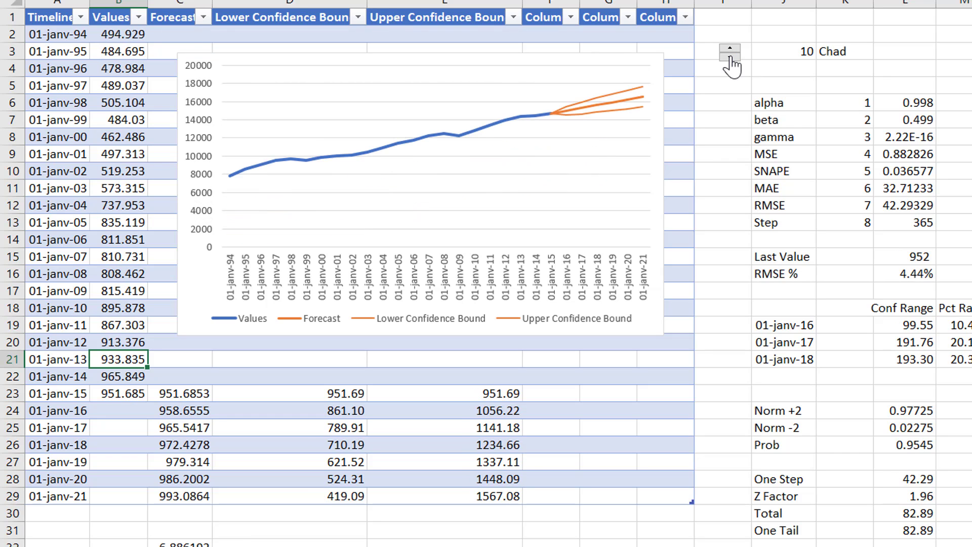
pyautogui.click(731, 49)
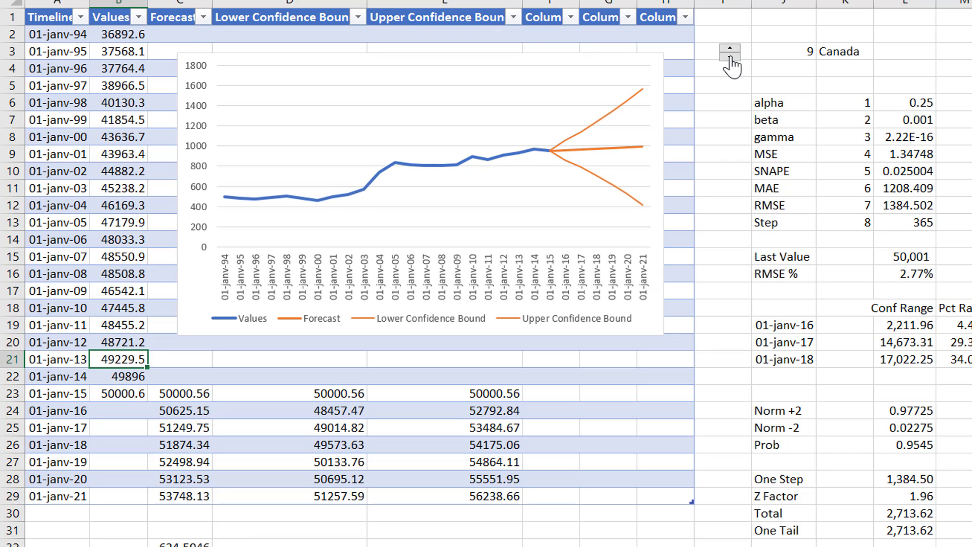
pyautogui.click(732, 50)
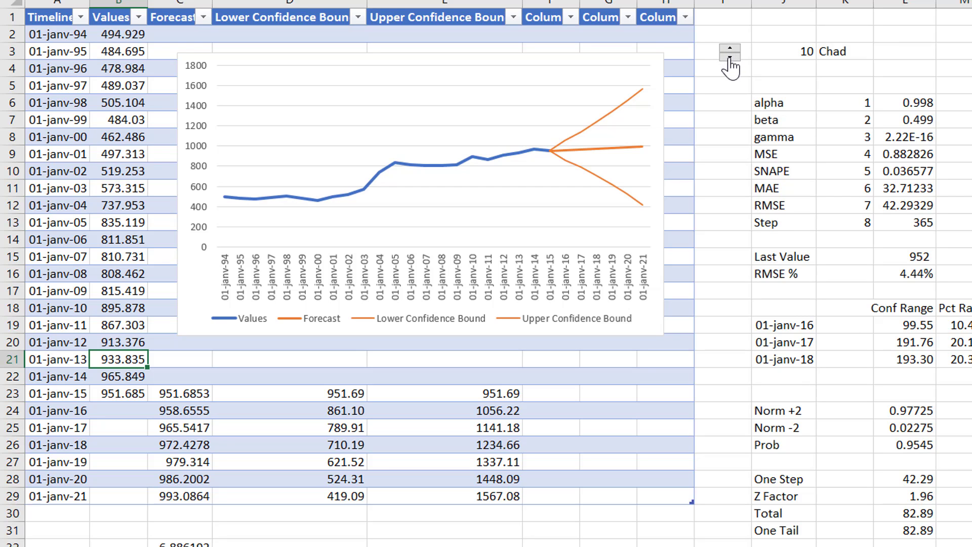
pyautogui.click(732, 58)
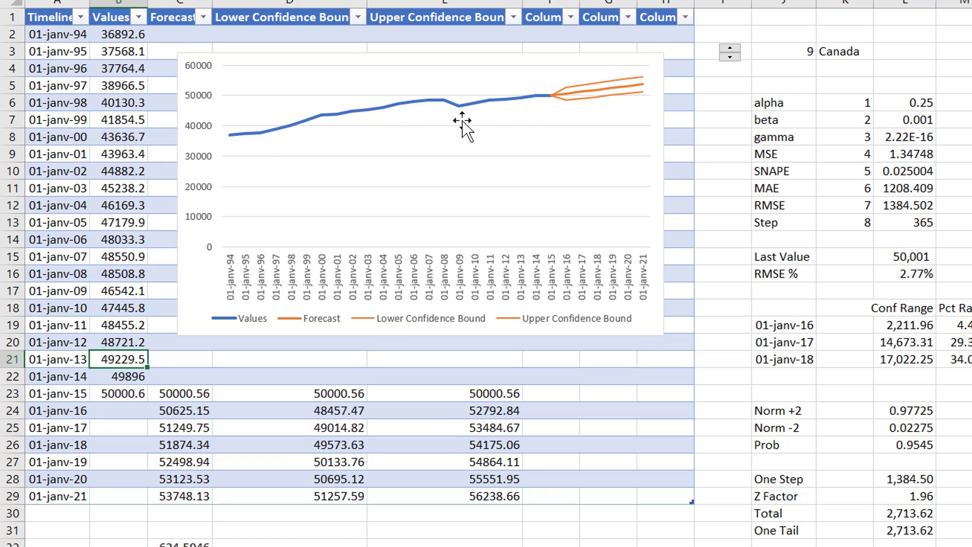
pyautogui.moveTo(479, 114)
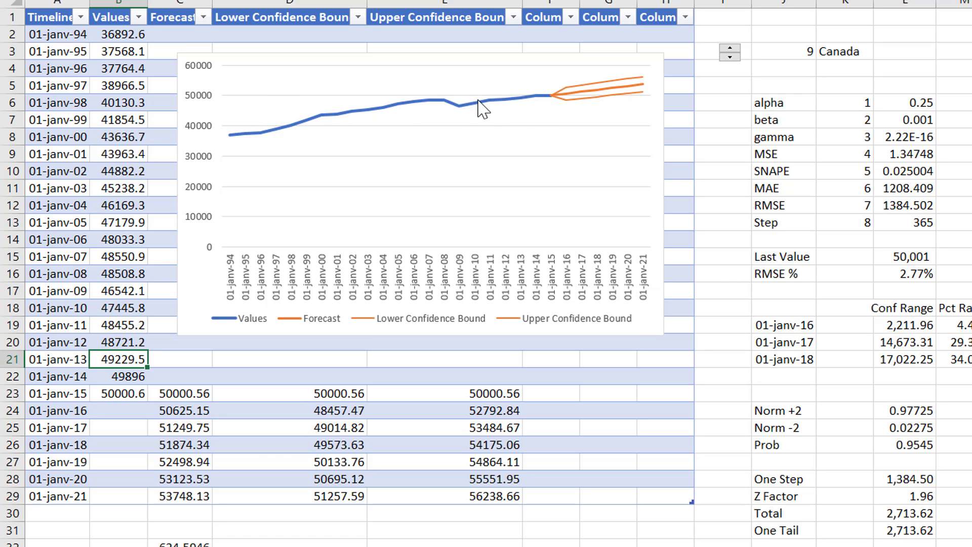
pyautogui.moveTo(674, 80)
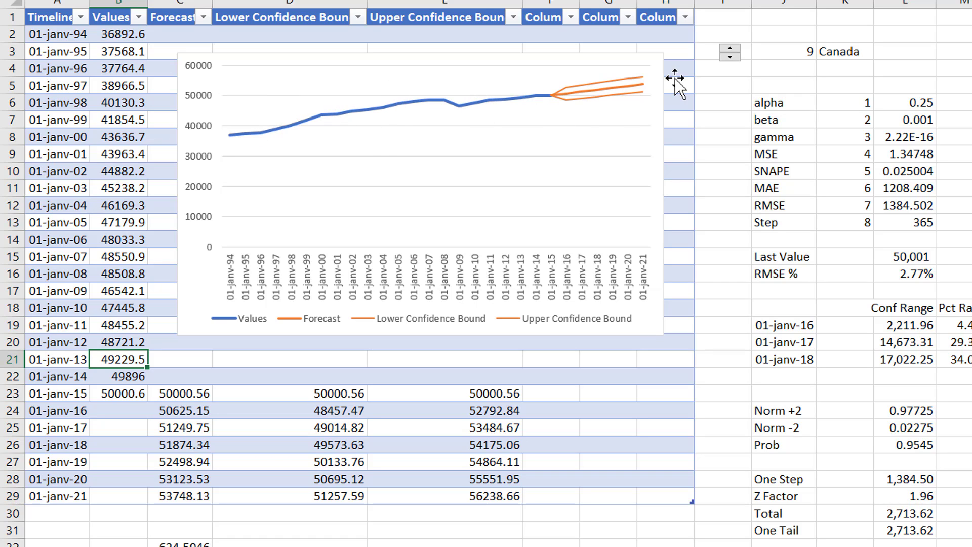
pyautogui.click(730, 47)
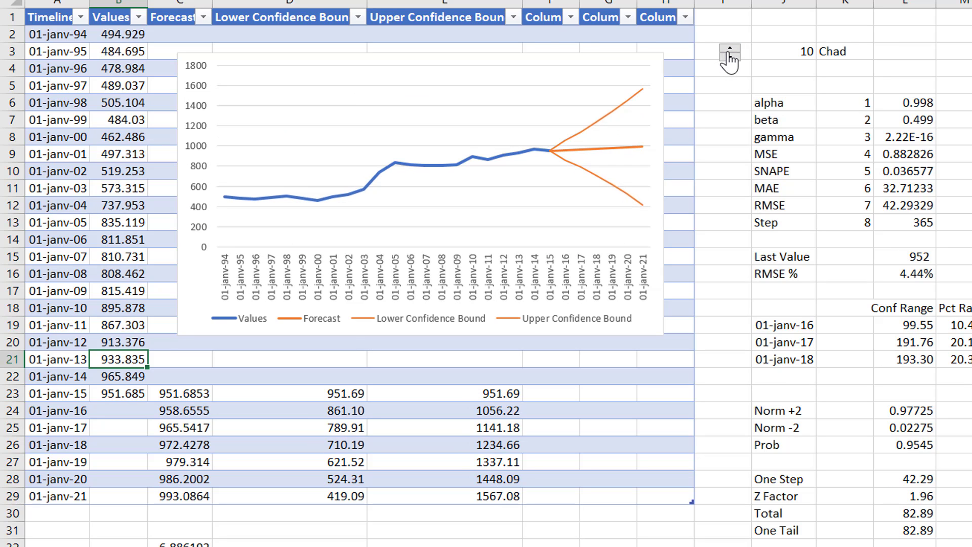
pyautogui.moveTo(232, 193)
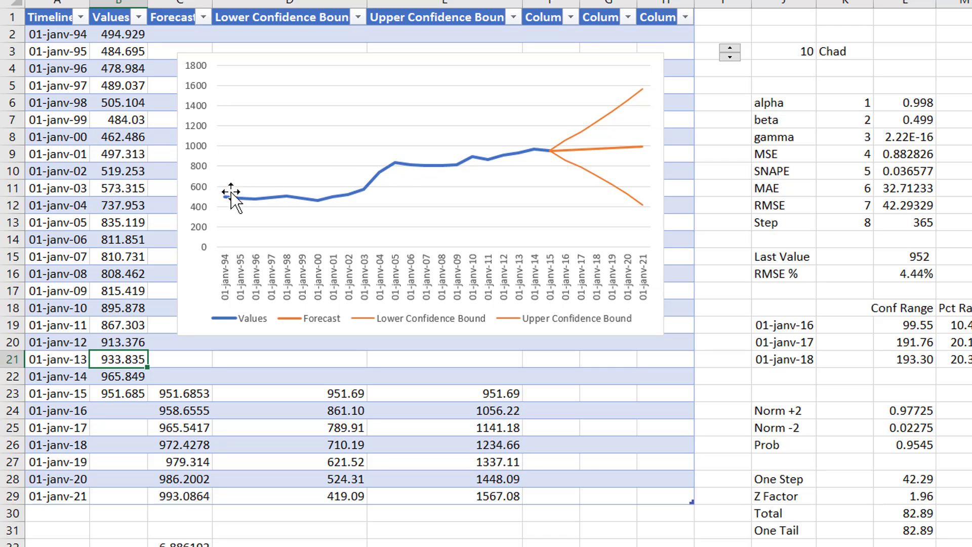
pyautogui.moveTo(729, 62)
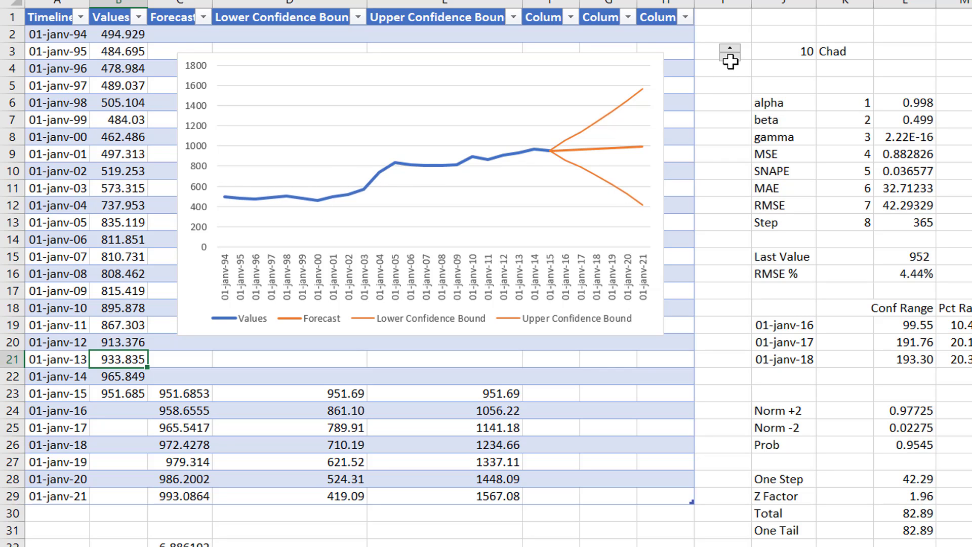
pyautogui.click(729, 58)
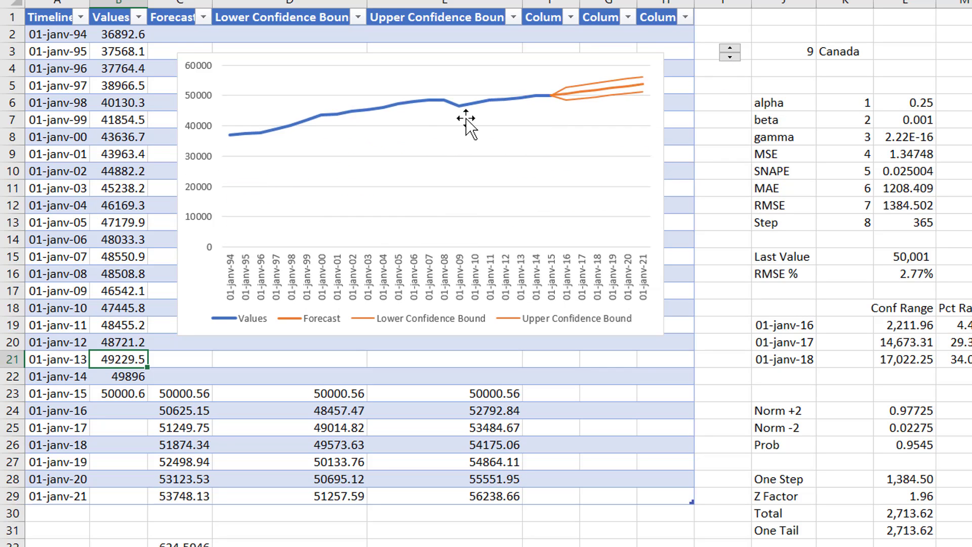
pyautogui.moveTo(646, 147)
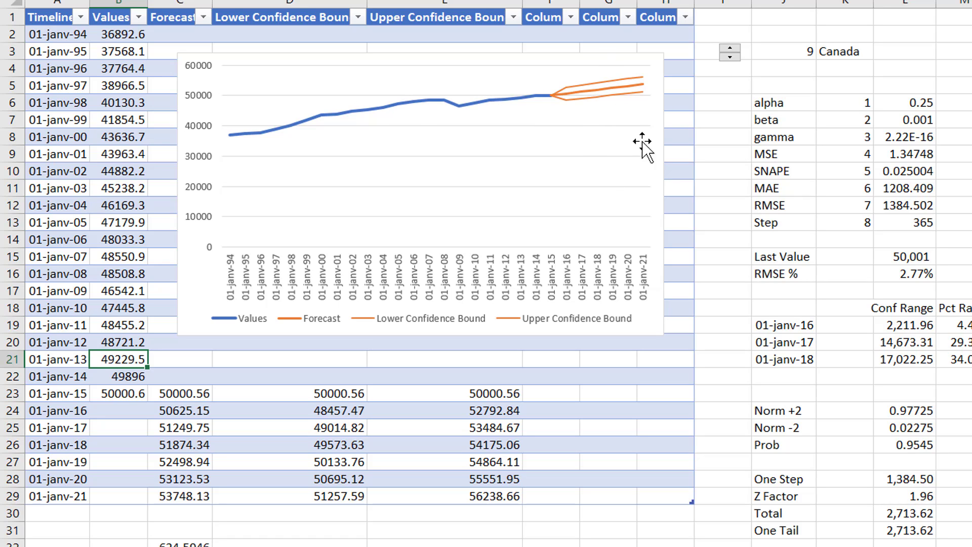
pyautogui.moveTo(734, 226)
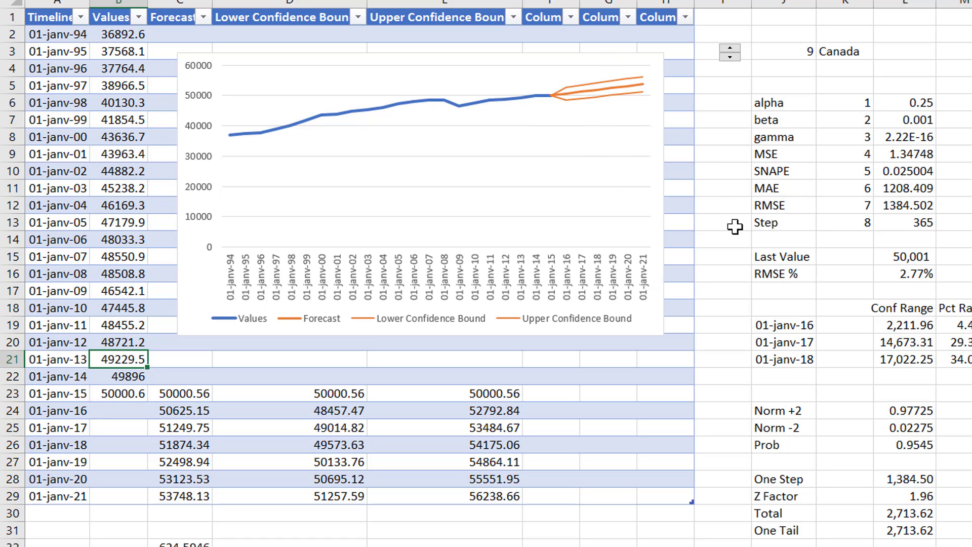
pyautogui.moveTo(807, 226)
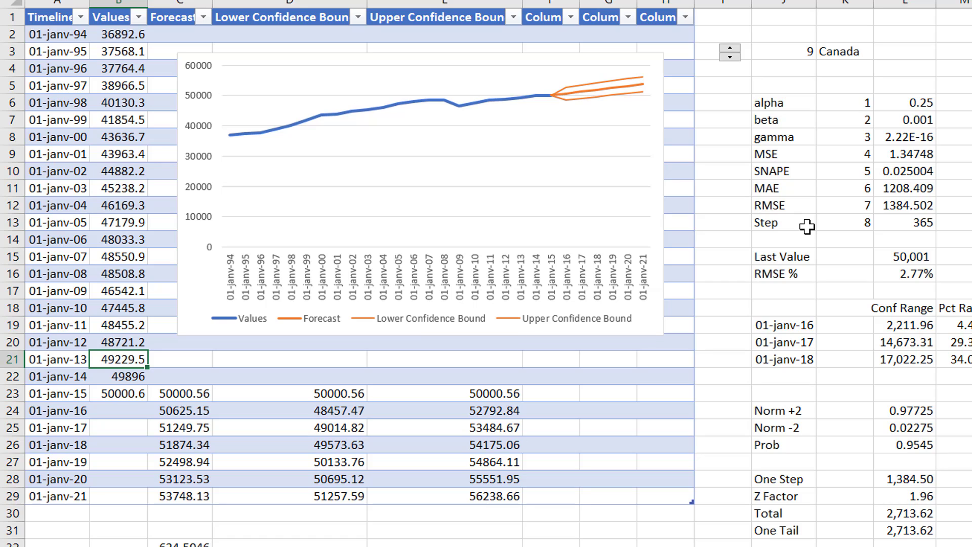
pyautogui.moveTo(812, 120)
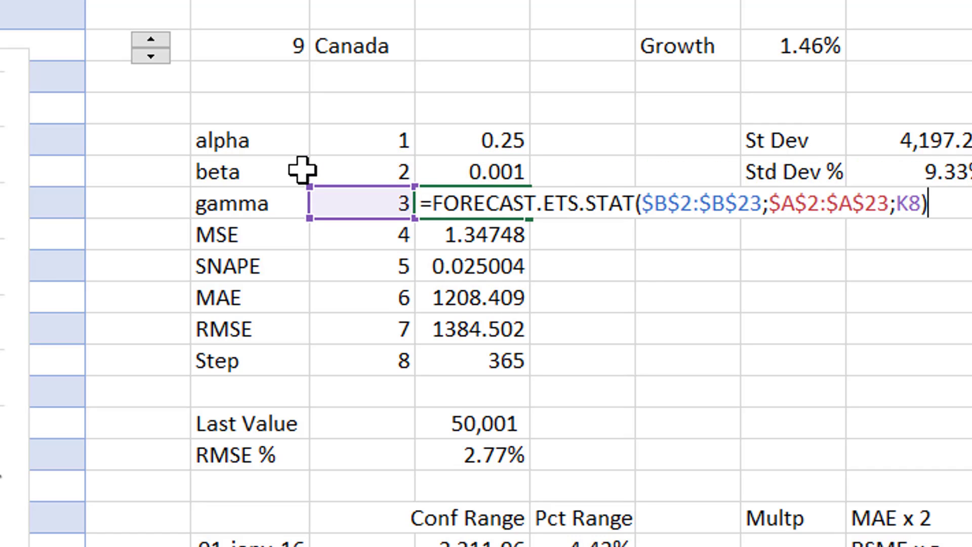
# Step: Inspect the FORECAST.ETS.STAT gamma formula, then give gamma–RMSE cells two-decimal Comma Style
pyautogui.press('Enter')
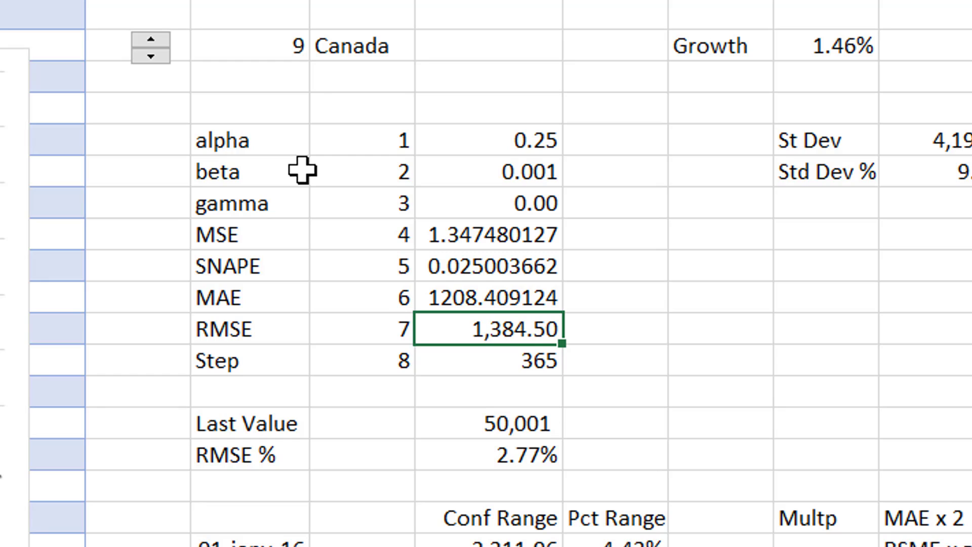
pyautogui.click(488, 235)
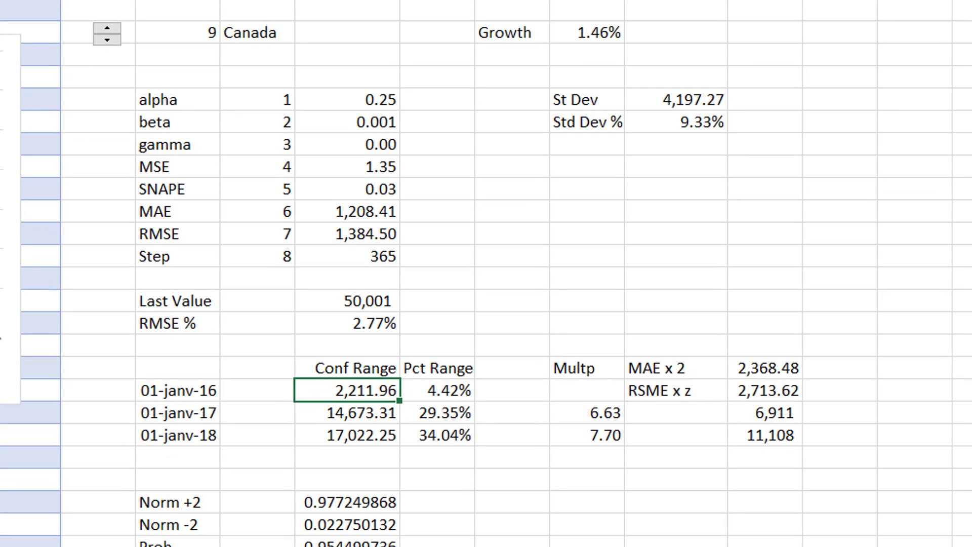
# Step: Set the forecast country to China and open the Manual sheet showing alpha 0.29, beta 0.06
pyautogui.click(106, 28)
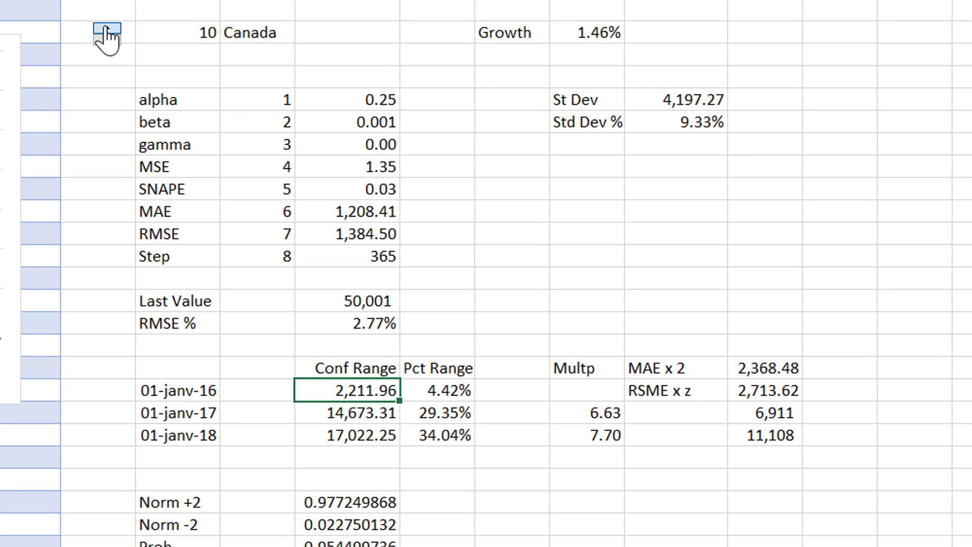
pyautogui.click(108, 28)
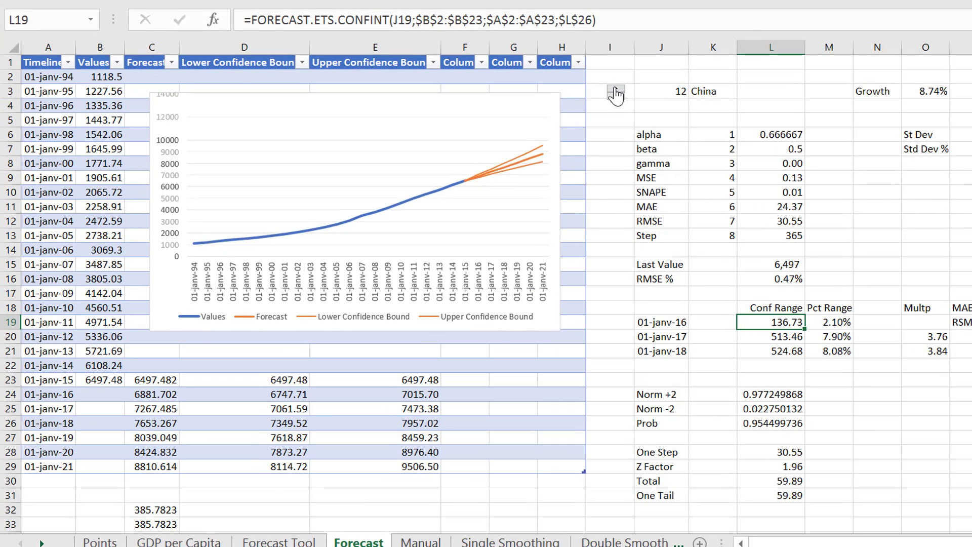
pyautogui.click(616, 88)
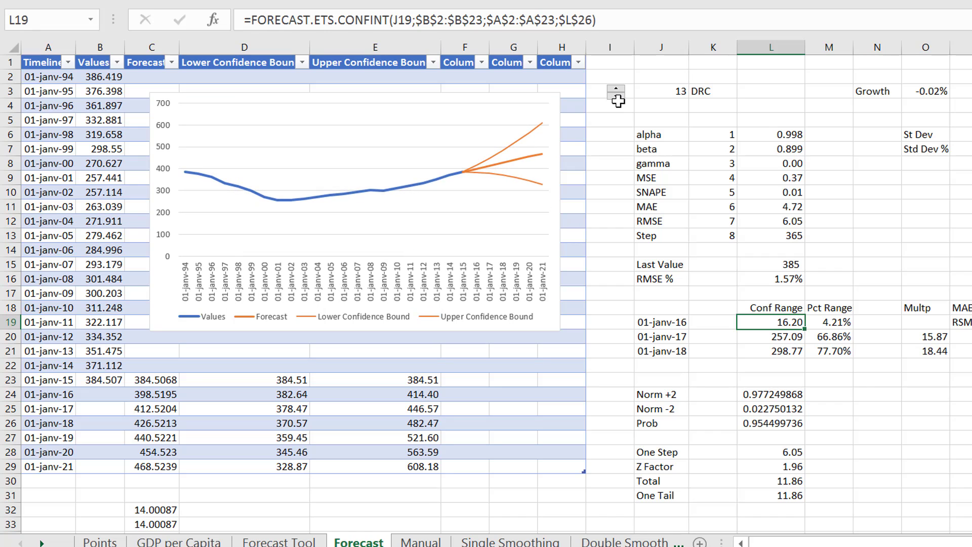
pyautogui.click(616, 97)
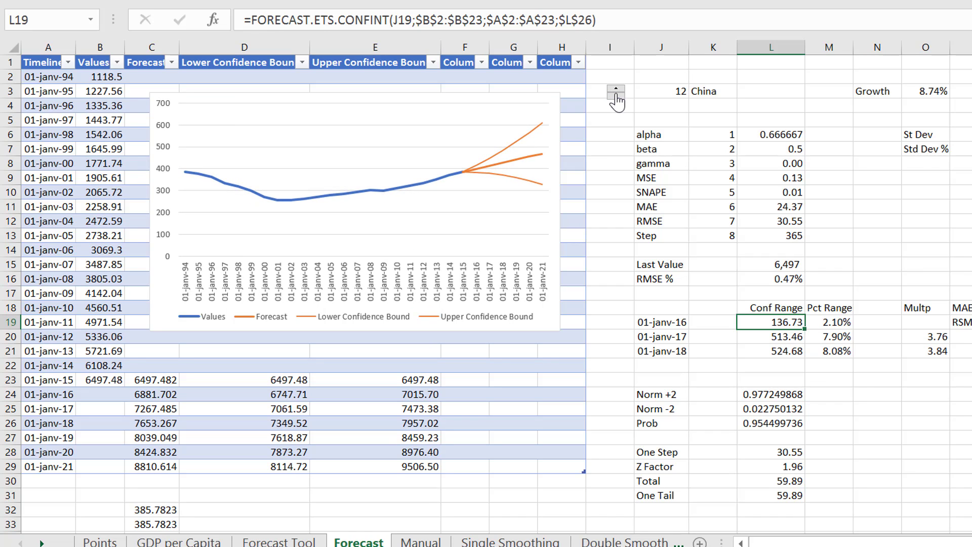
pyautogui.click(421, 541)
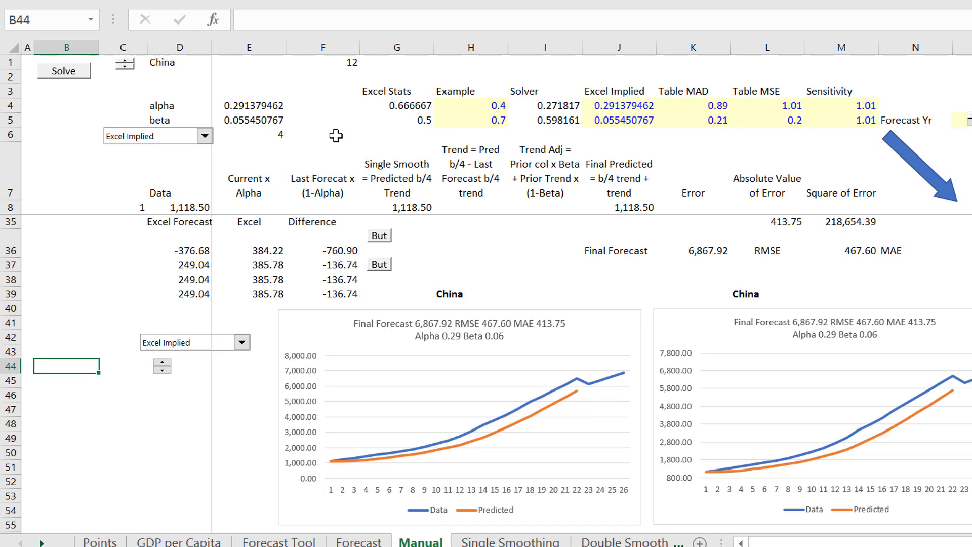
# Step: Solve for alpha 1.86 and beta 0.08 and inspect the final forecast formula in F10
pyautogui.click(64, 71)
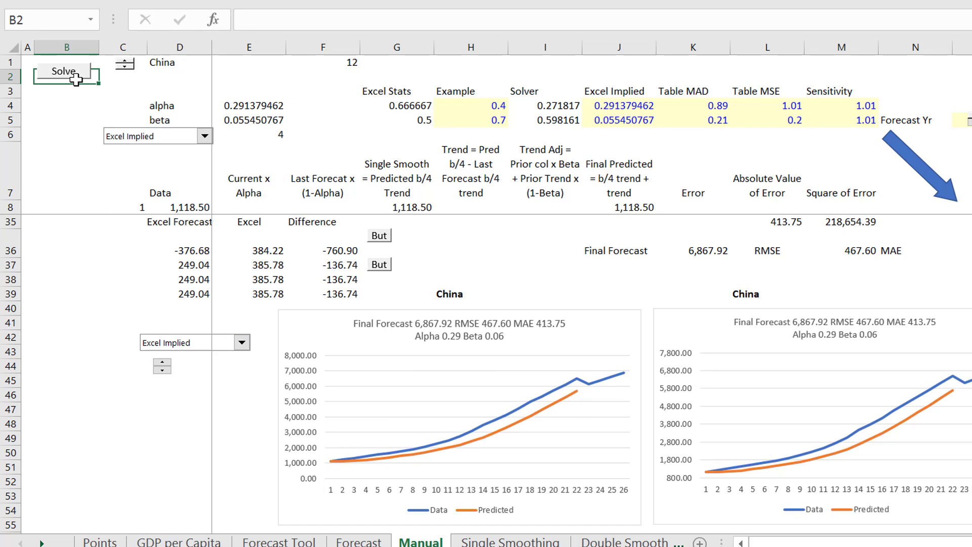
pyautogui.click(61, 71)
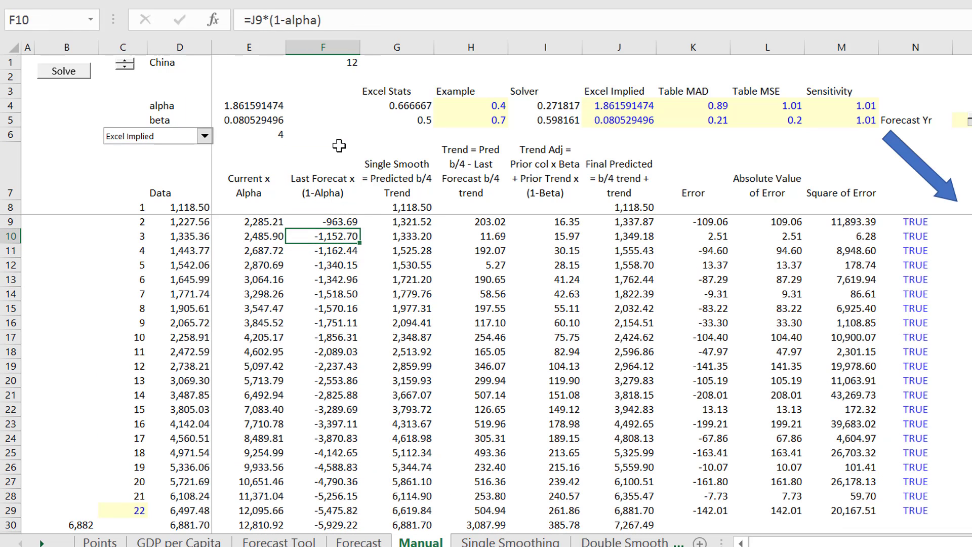
pyautogui.click(321, 105)
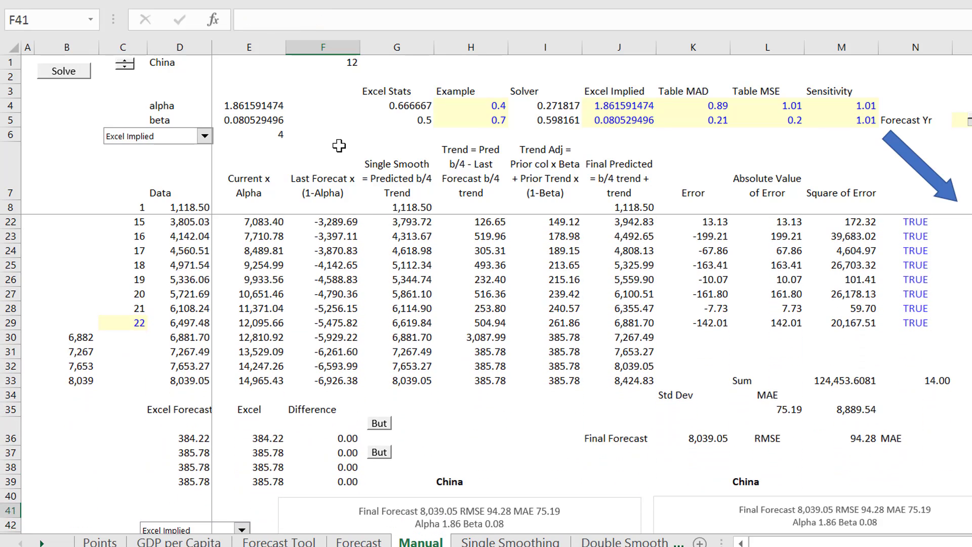
pyautogui.click(323, 120)
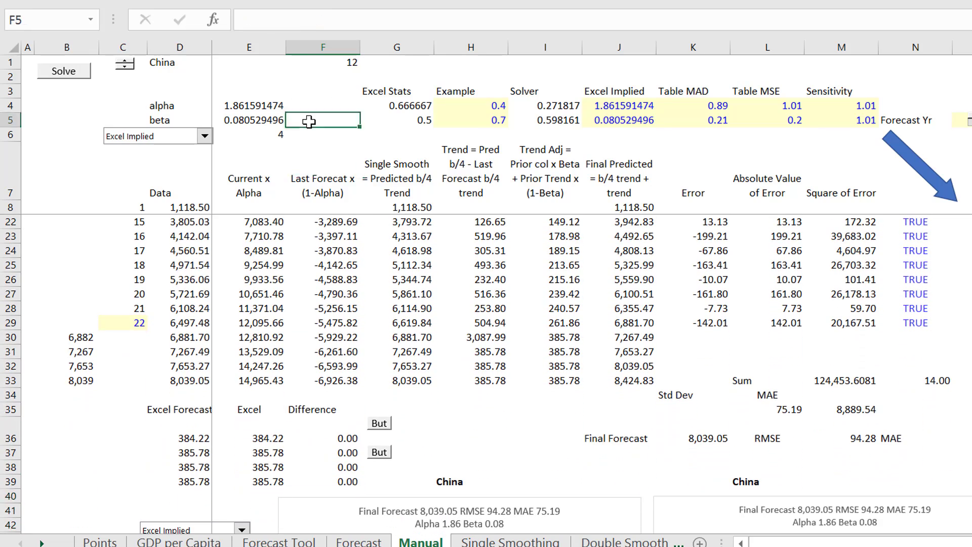
# Step: Make the D4:E5 alpha-beta block bold, bordered, with two decimals
pyautogui.click(249, 106)
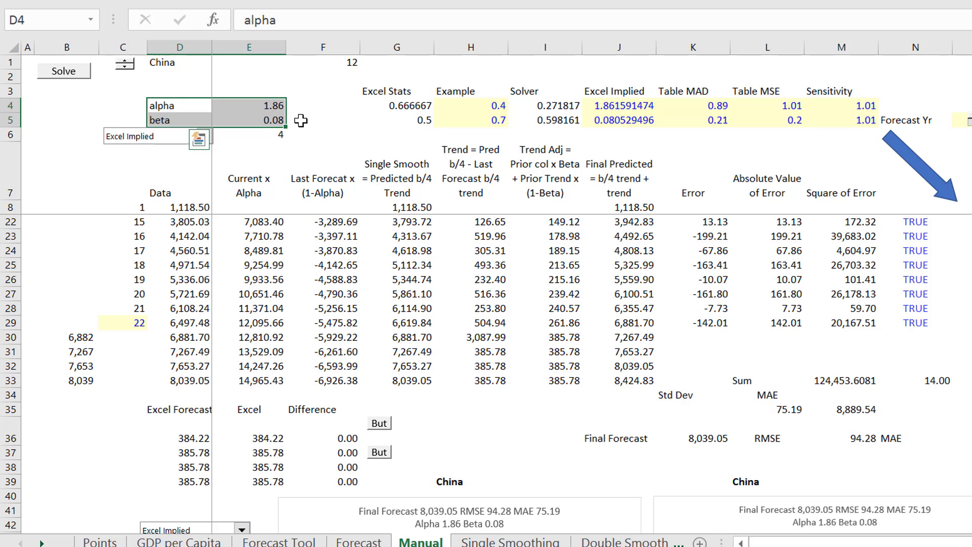
pyautogui.click(122, 105)
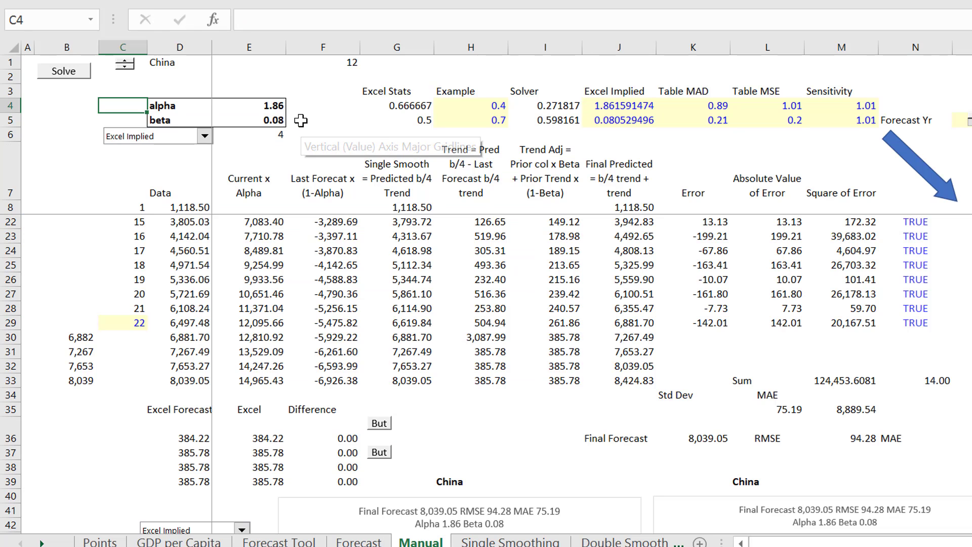
pyautogui.click(249, 105)
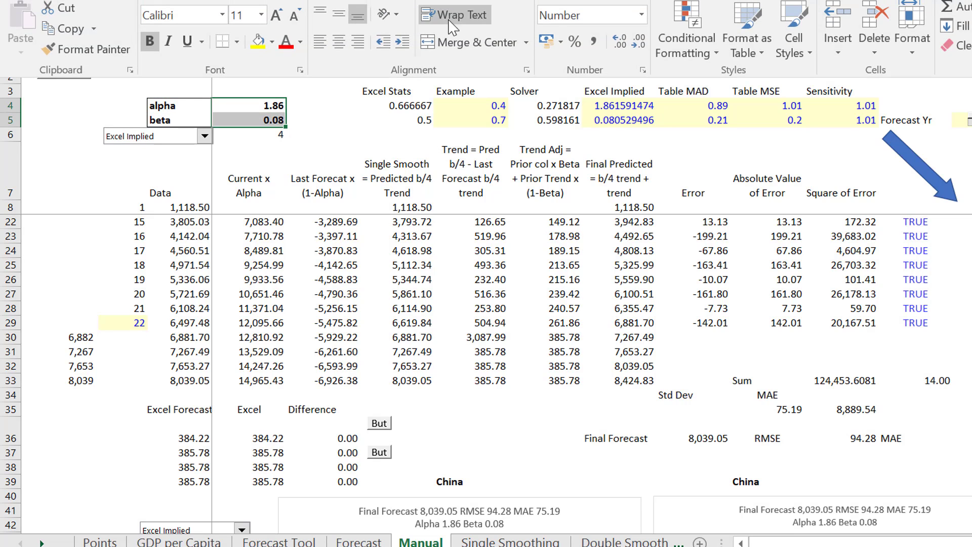
pyautogui.click(618, 37)
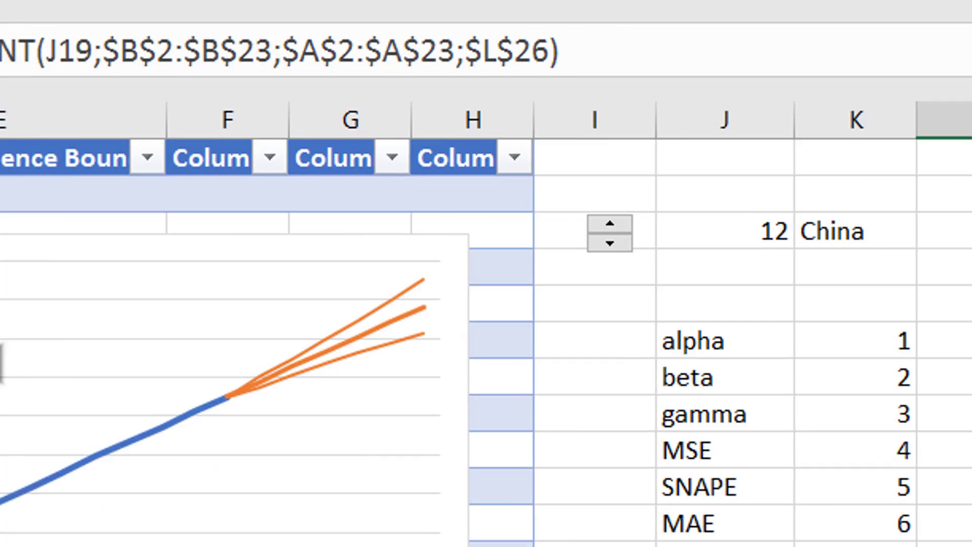
# Step: Scroll across the Manual sheet to view Canada's model with alpha 1.8616 and beta 0.0805
pyautogui.hscroll(3)
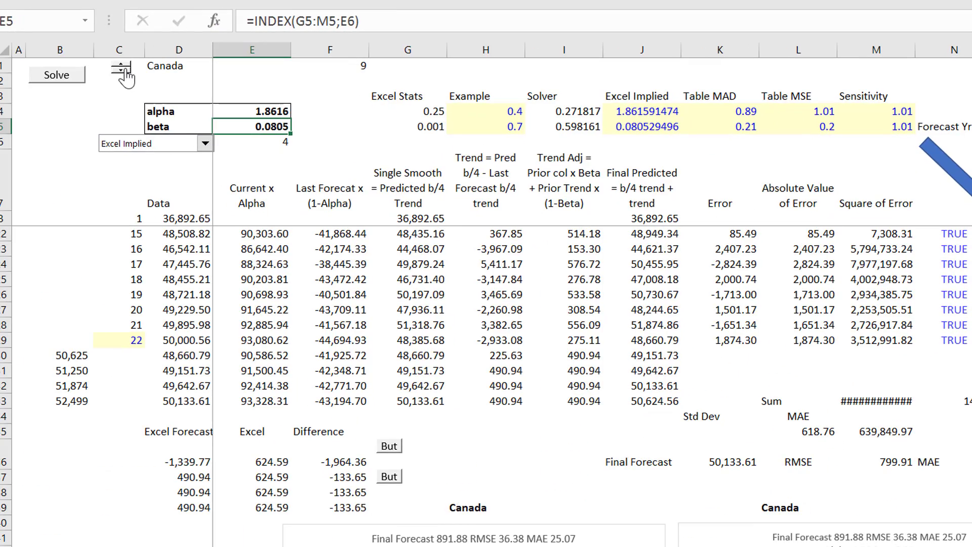
# Step: Refit Canada's alpha and beta twice, checking the D37 difference and E36 trend formulas
pyautogui.click(56, 74)
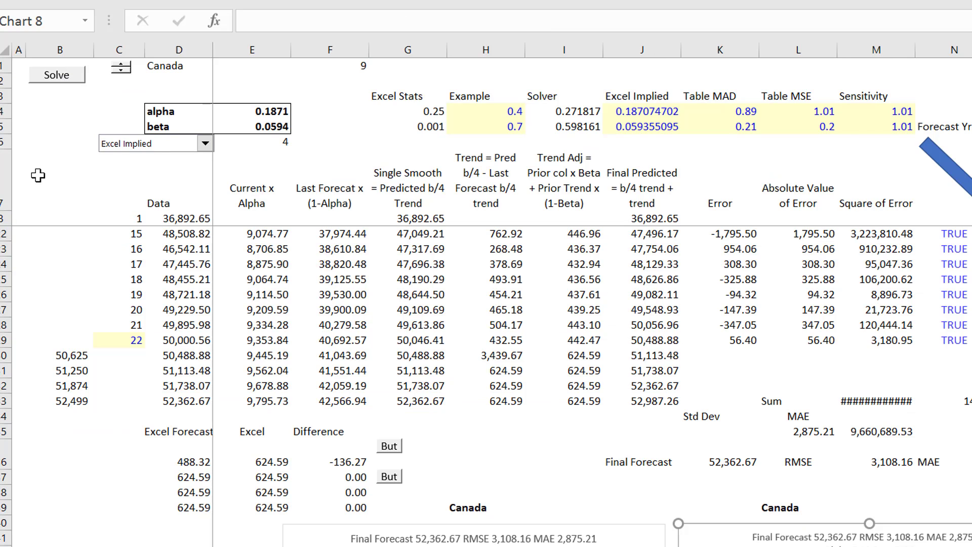
pyautogui.click(188, 477)
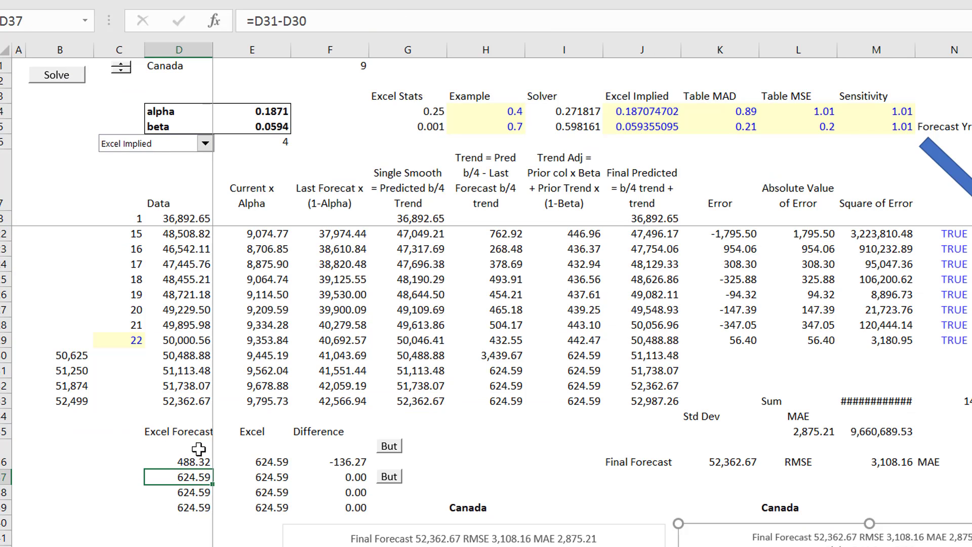
pyautogui.click(252, 461)
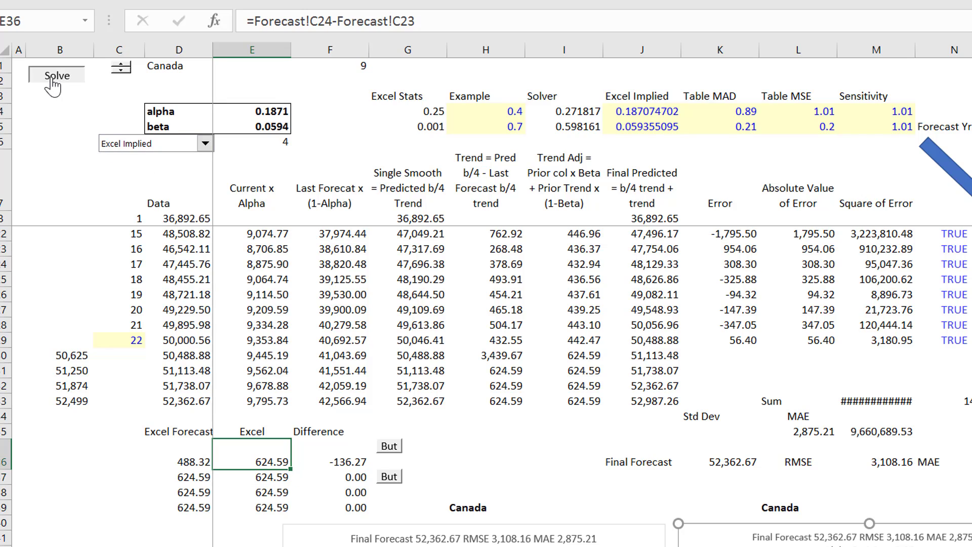
pyautogui.click(56, 76)
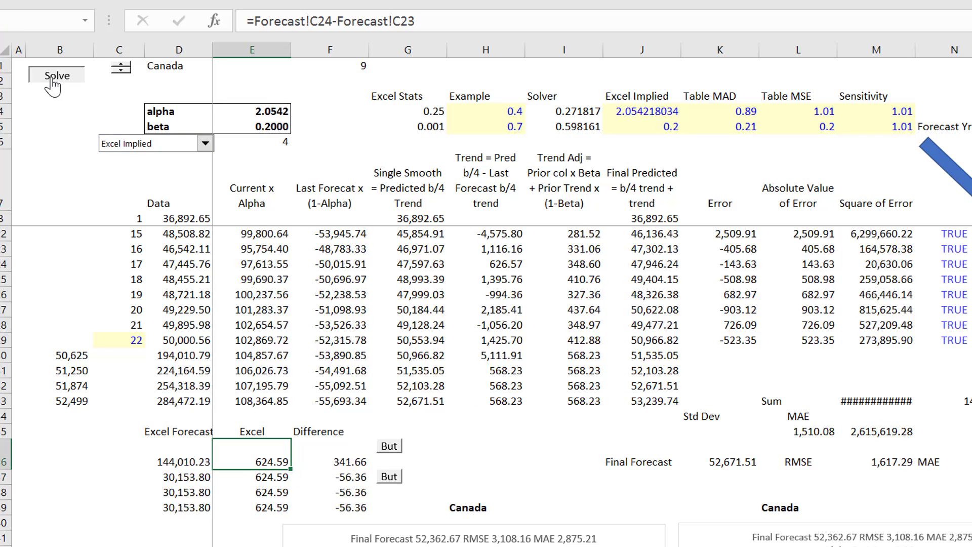
pyautogui.click(56, 75)
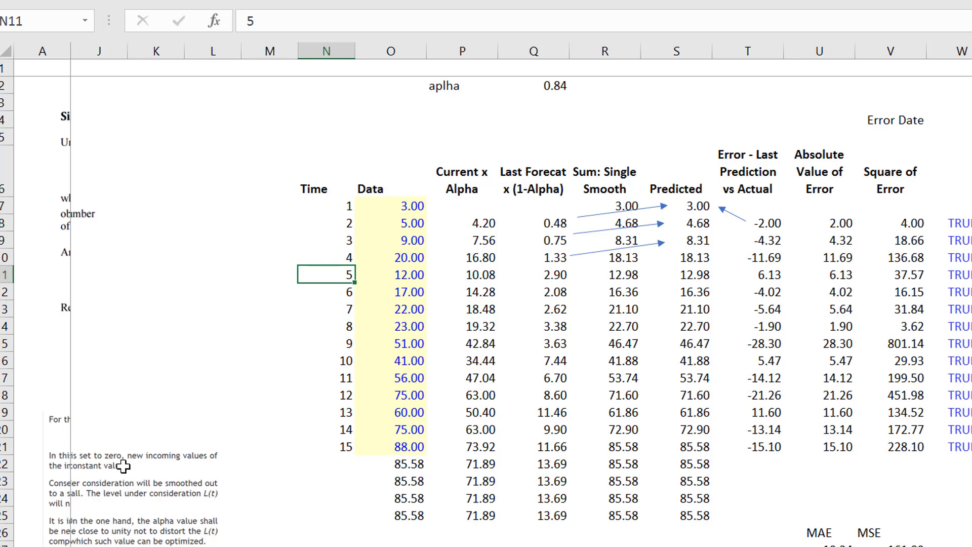
# Step: Inspect the Q11 last-forecast formula, the O9 data value and the empty first Current x Alpha cell
pyautogui.click(544, 276)
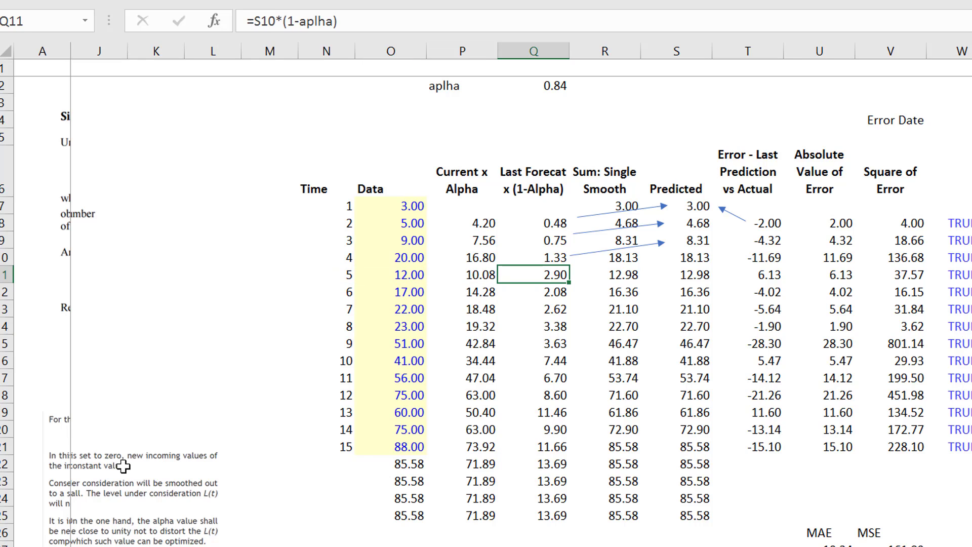
pyautogui.click(395, 240)
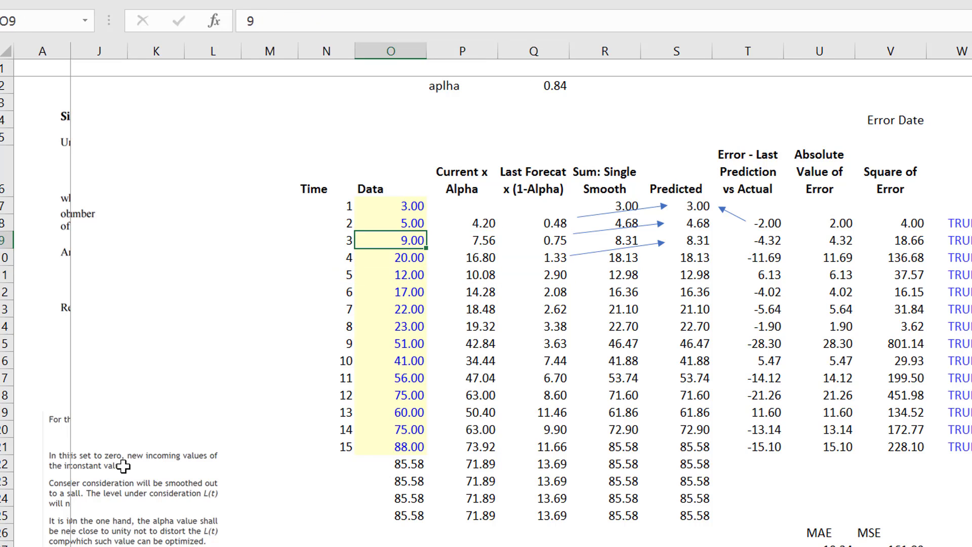
pyautogui.click(461, 207)
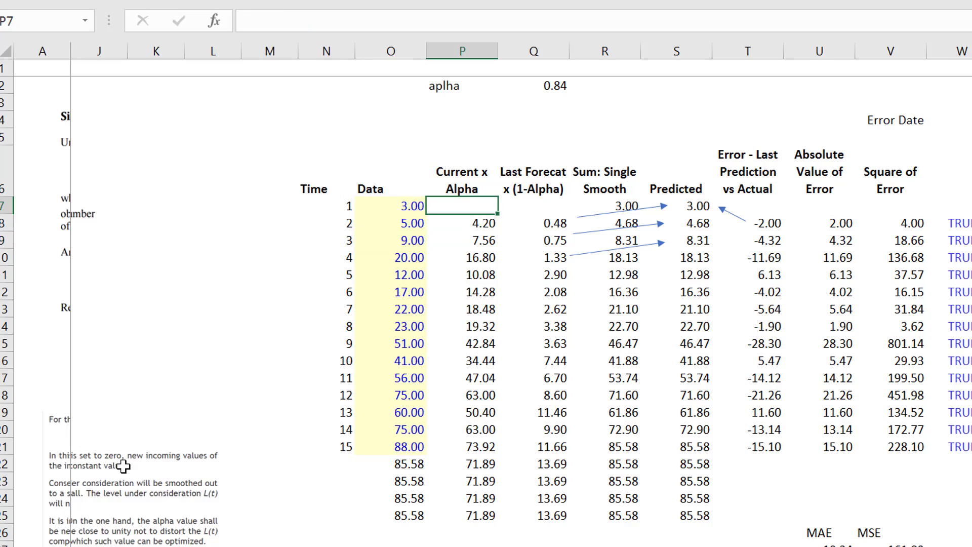
# Step: Browse the Forecast, Points and Forecast Tool sheets, ending on Canada's Manual sheet
pyautogui.click(330, 515)
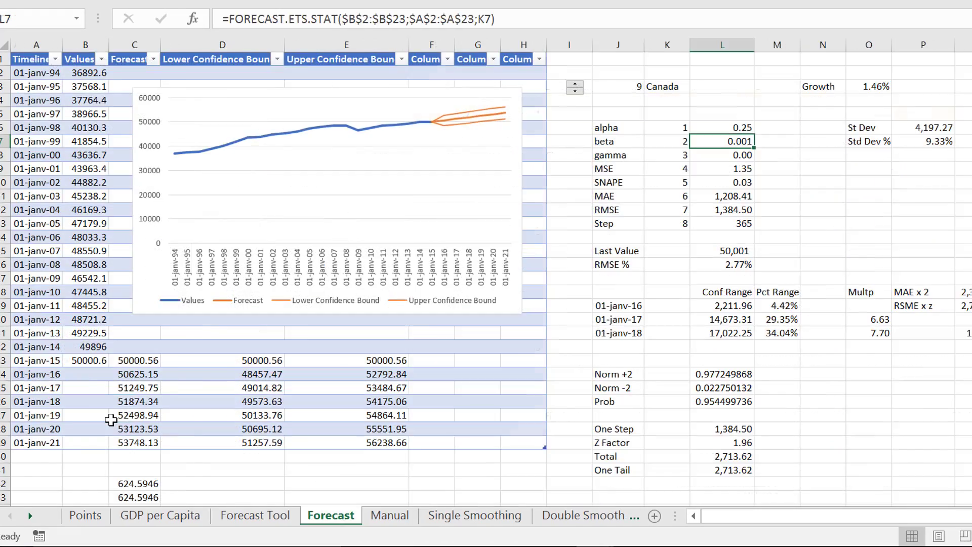
pyautogui.click(86, 522)
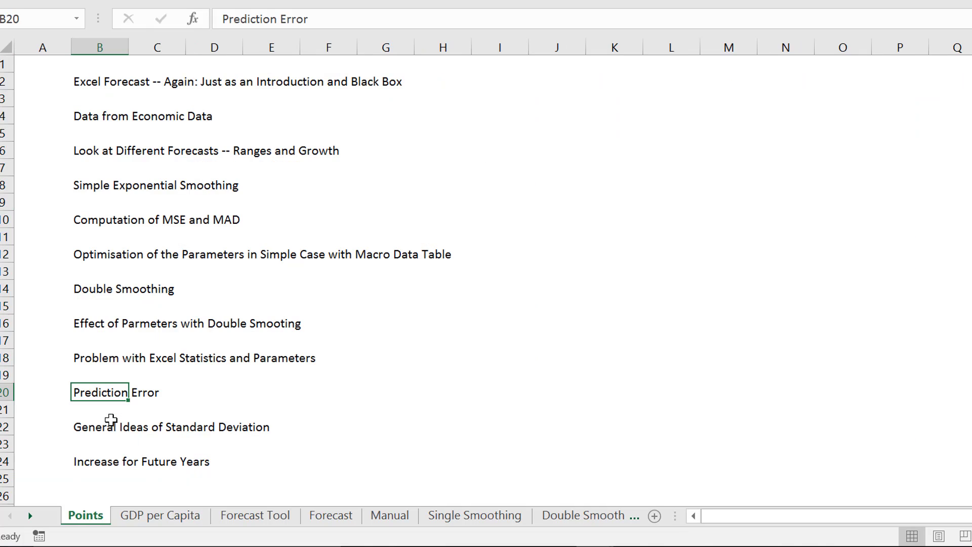
pyautogui.click(100, 237)
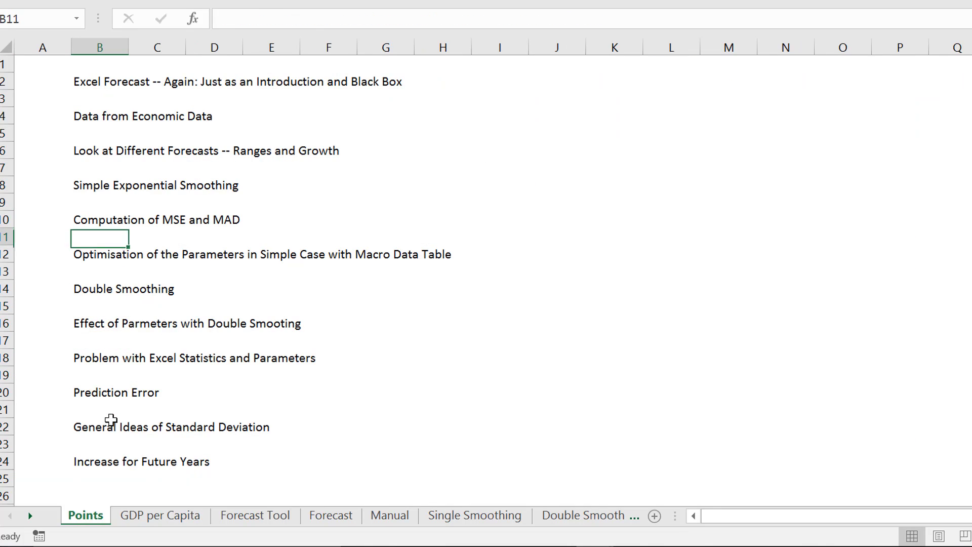
pyautogui.click(255, 515)
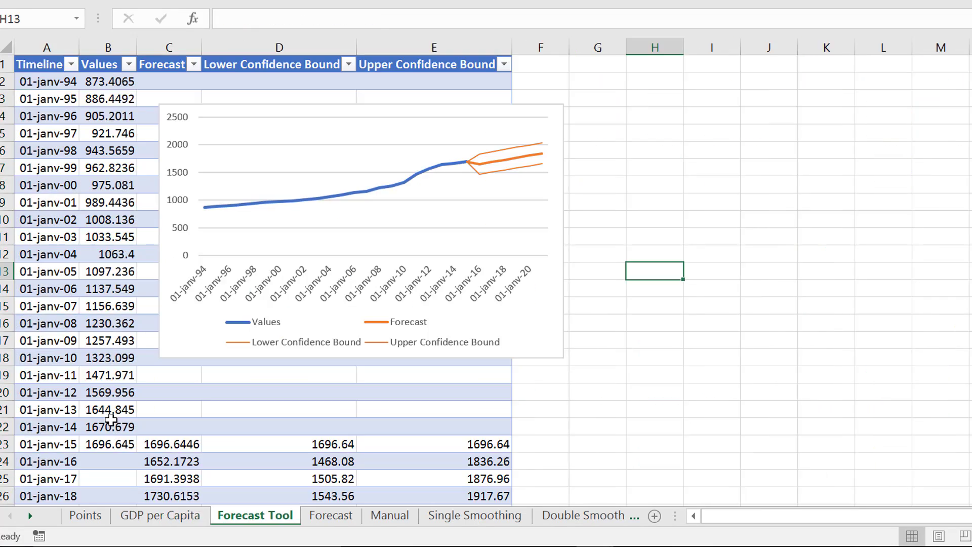
pyautogui.click(389, 515)
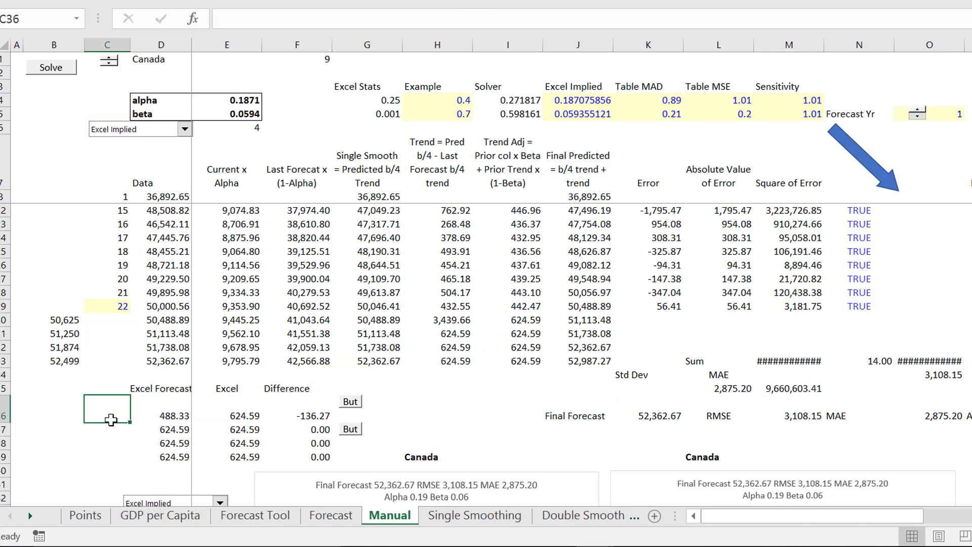
# Step: On Single Smoothing, inspect alpha in Q2 and the Q8 formula, and enter alpha 0
pyautogui.click(474, 515)
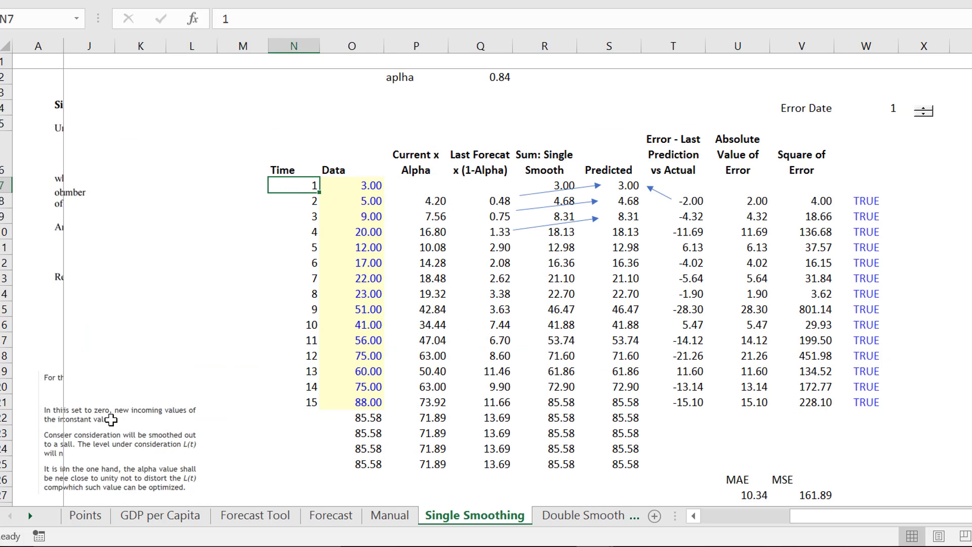
pyautogui.click(481, 77)
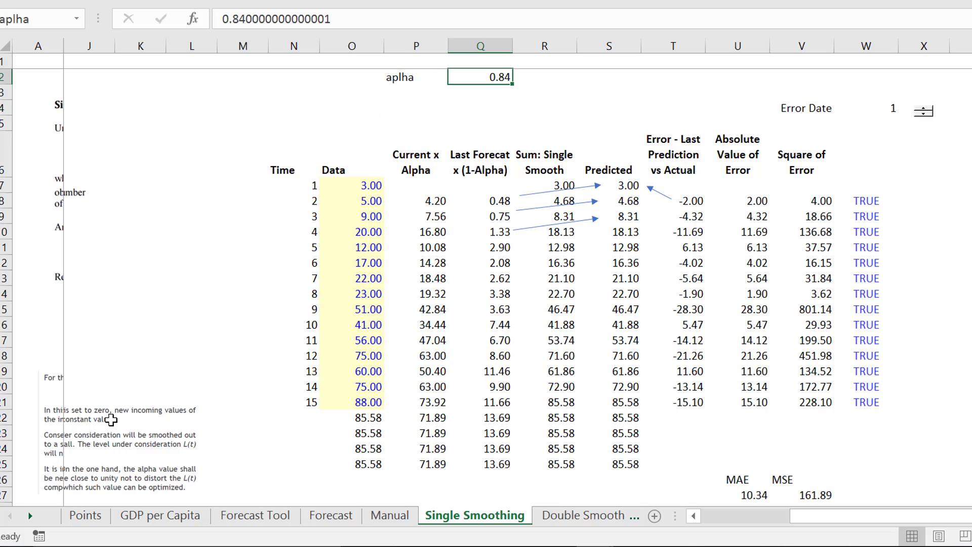
pyautogui.click(353, 185)
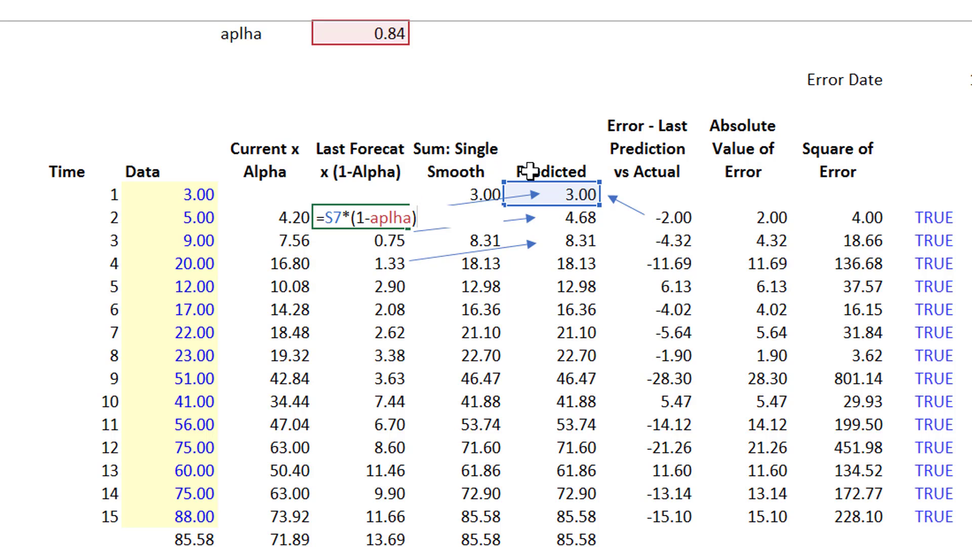
pyautogui.moveTo(240, 319)
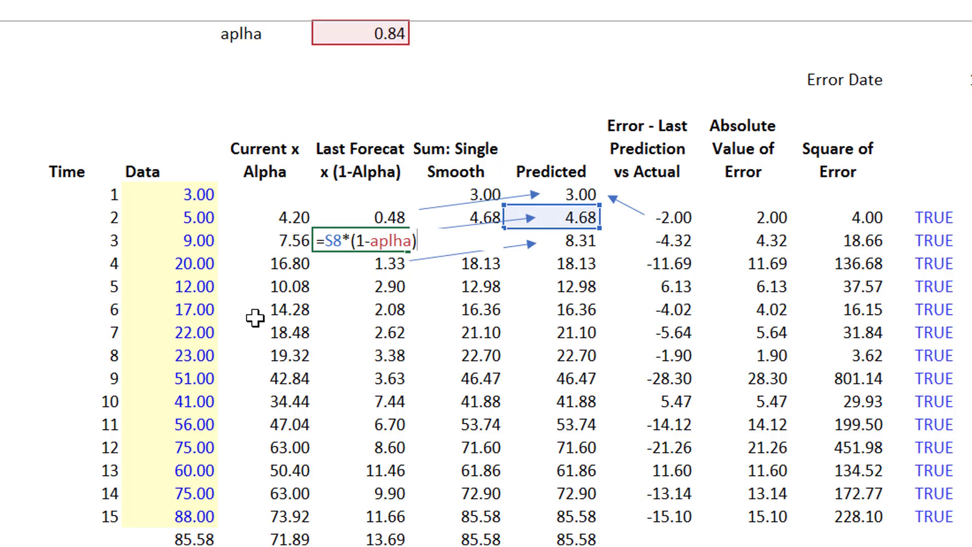
pyautogui.write('0')
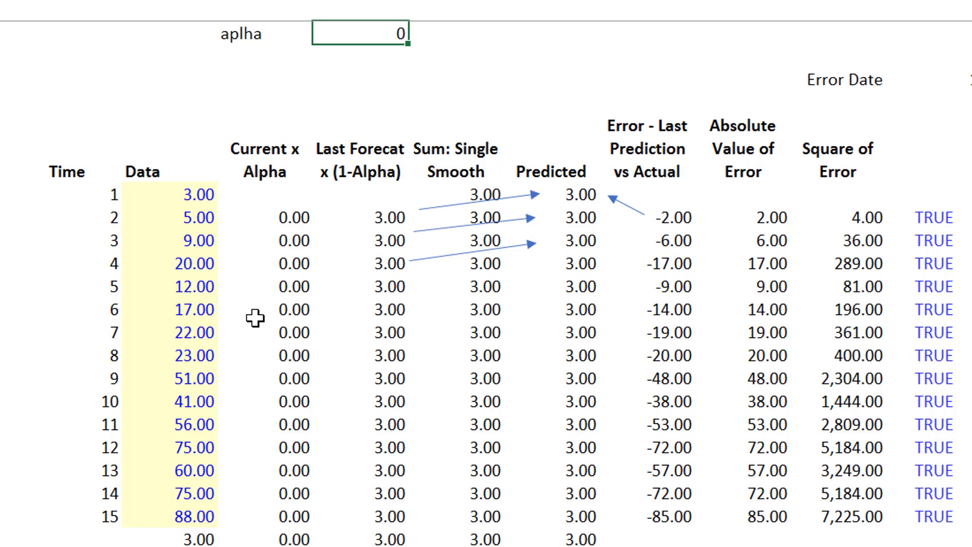
pyautogui.click(461, 194)
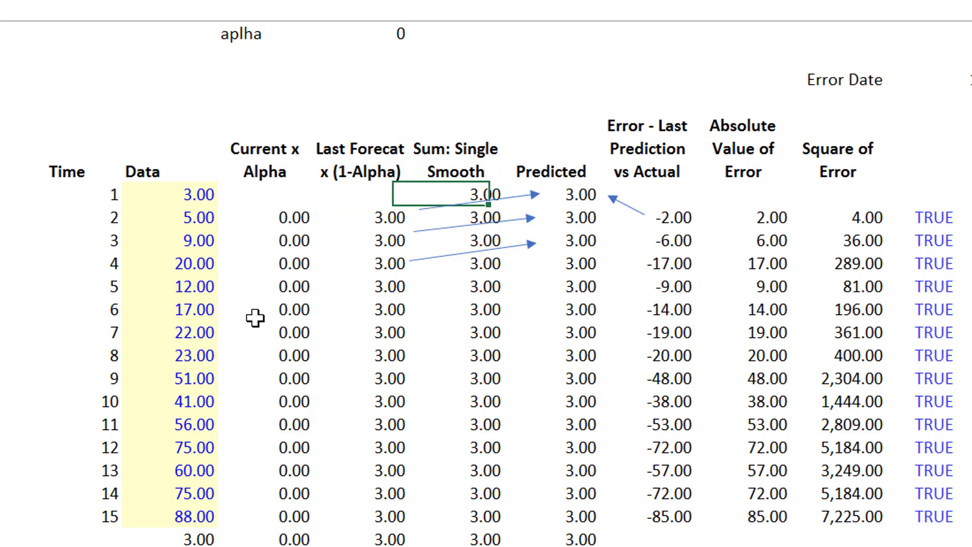
# Step: Change alpha to 0.5 so predictions become 4.00, 6.50, 13.25
pyautogui.click(264, 35)
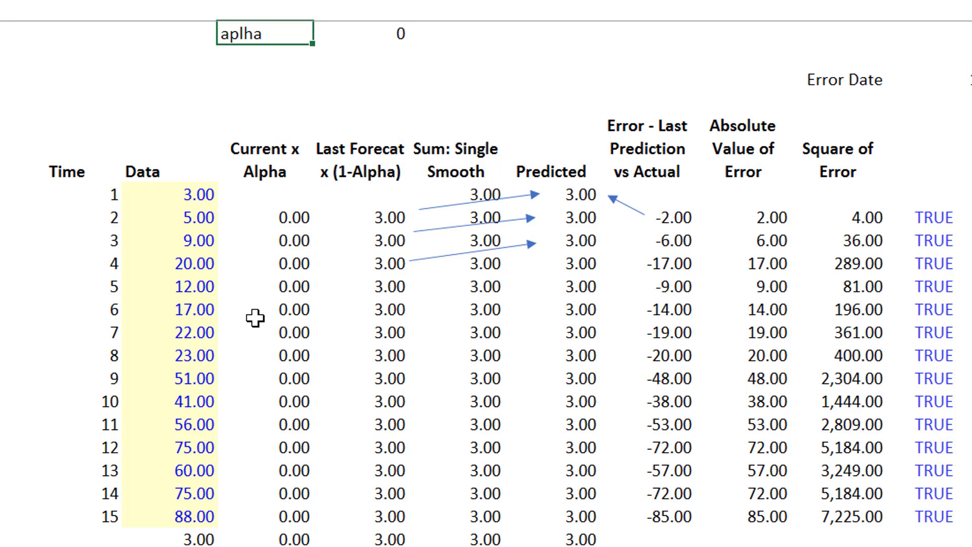
pyautogui.write('.5')
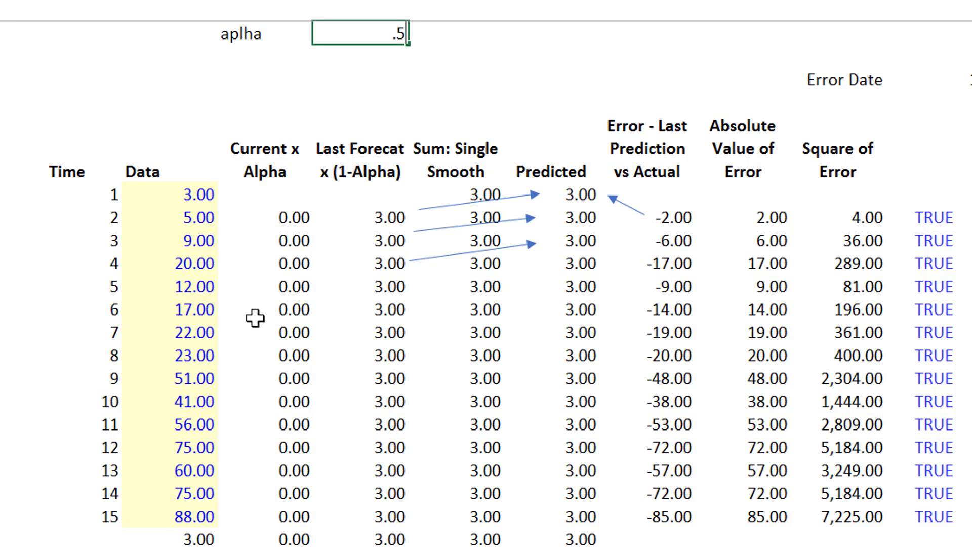
pyautogui.press('Enter')
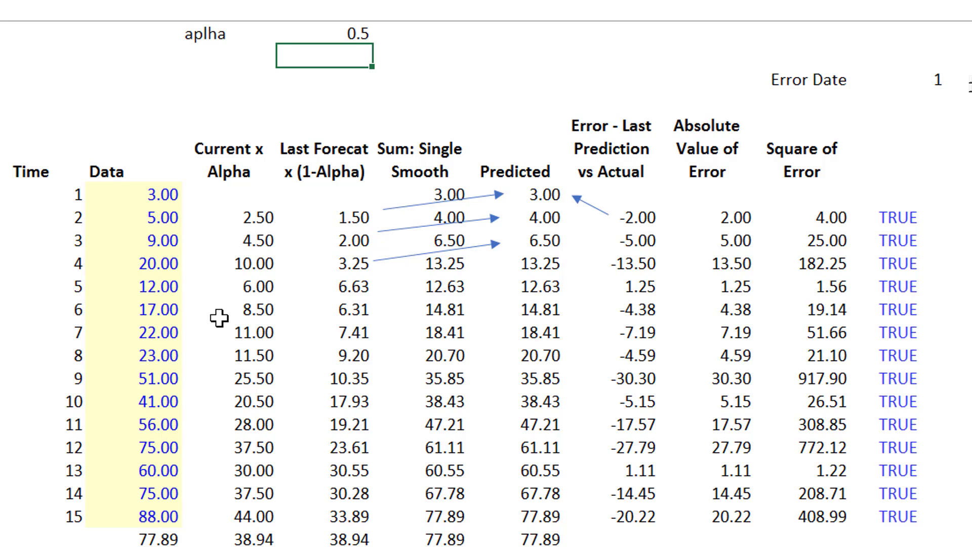
# Step: Review the error formula unchanged, then select the MAE cell for =AVERAGE(U8:U21)
pyautogui.click(441, 218)
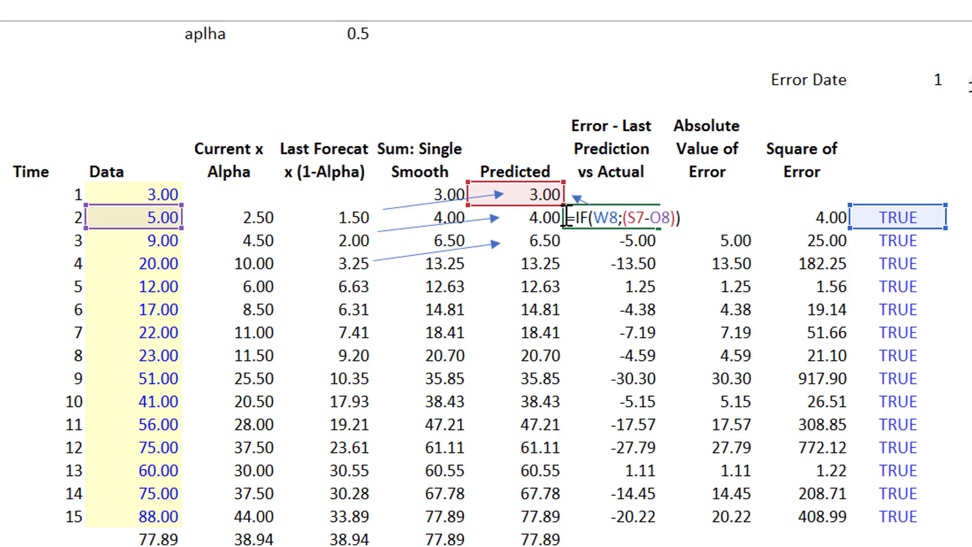
pyautogui.moveTo(100, 217)
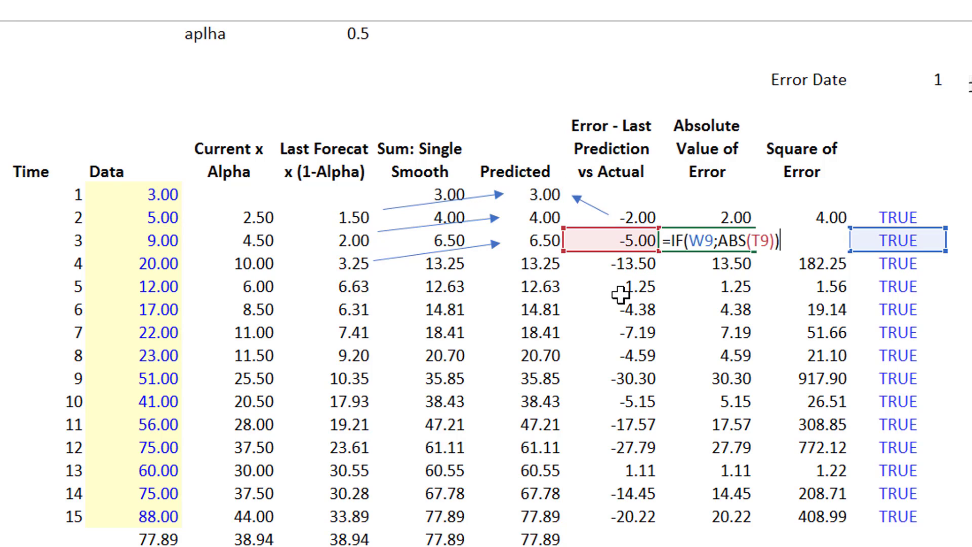
pyautogui.press('Enter')
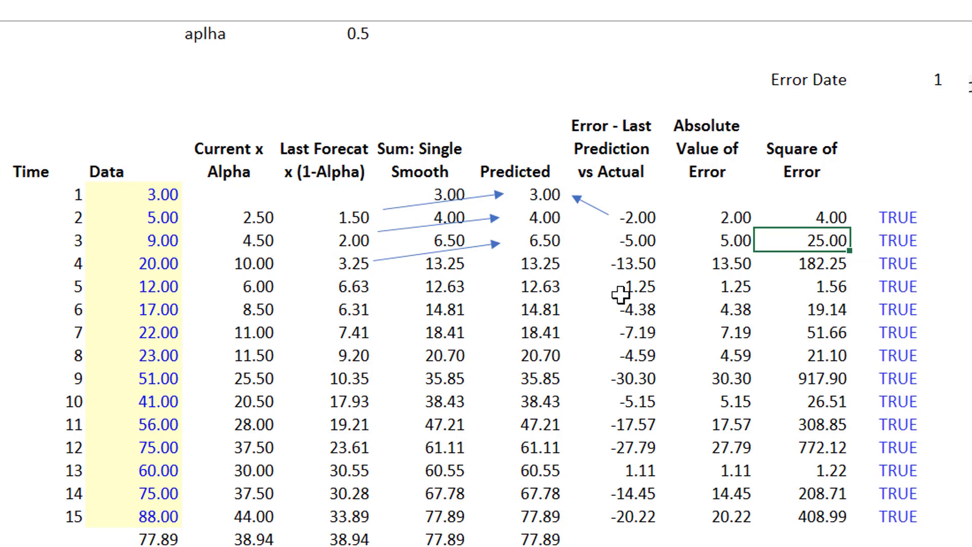
pyautogui.click(726, 241)
pyautogui.write('=AVERAGE(U8:U21)')
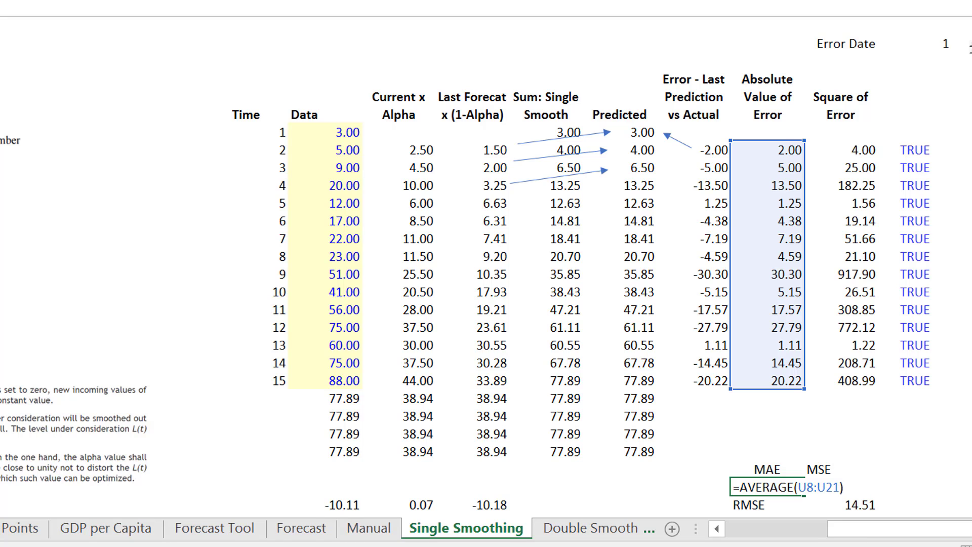
# Step: Commit the MAE formula showing 11.03 and verify the MSE 210.64 and MAE cells
pyautogui.press('Enter')
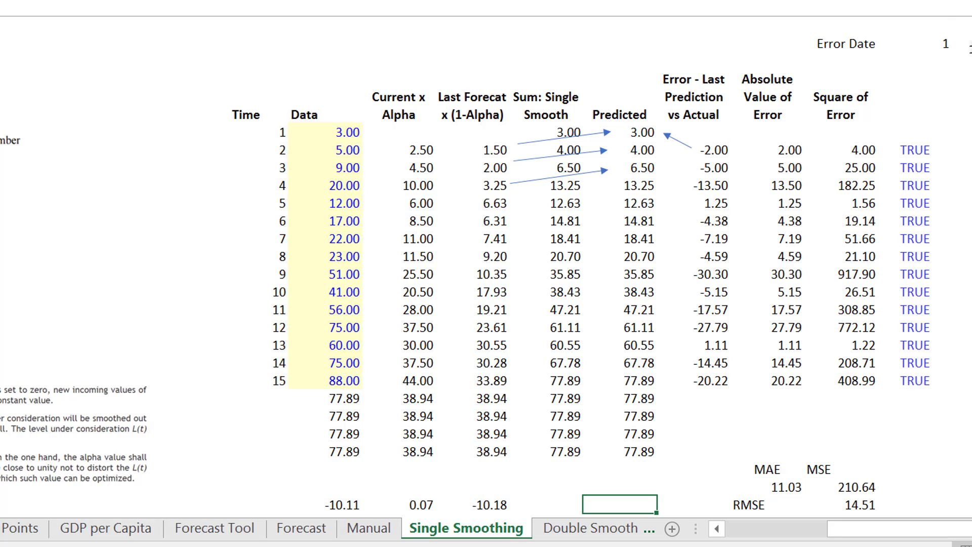
pyautogui.scroll(-3)
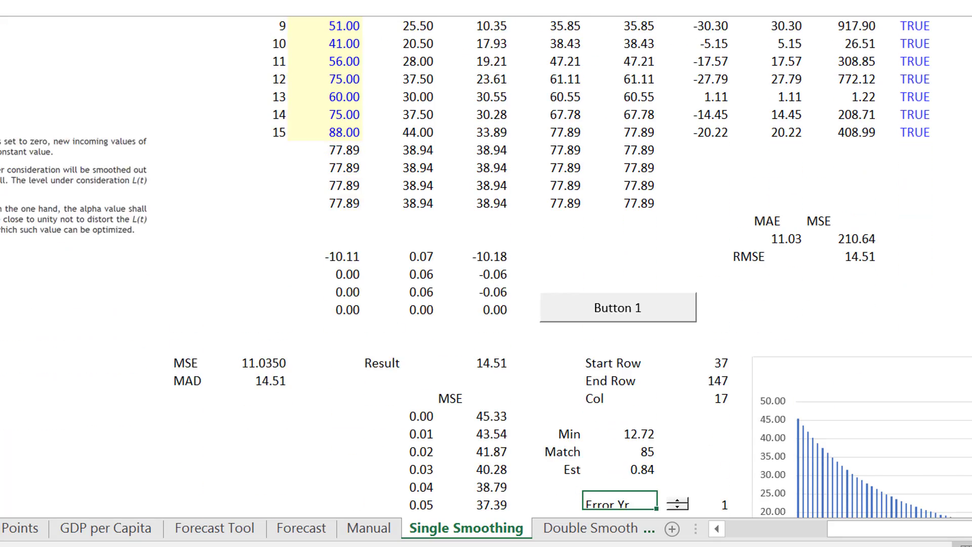
pyautogui.scroll(-3)
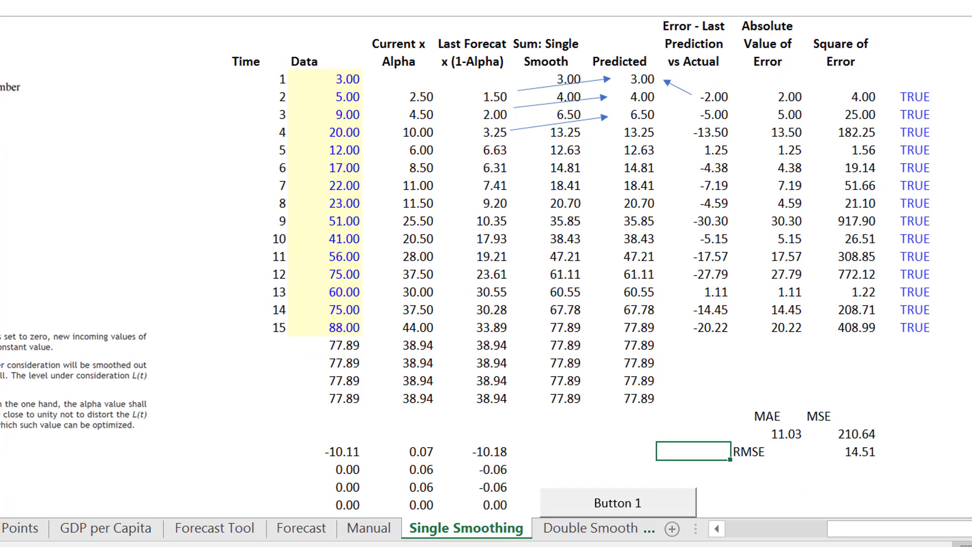
pyautogui.click(853, 434)
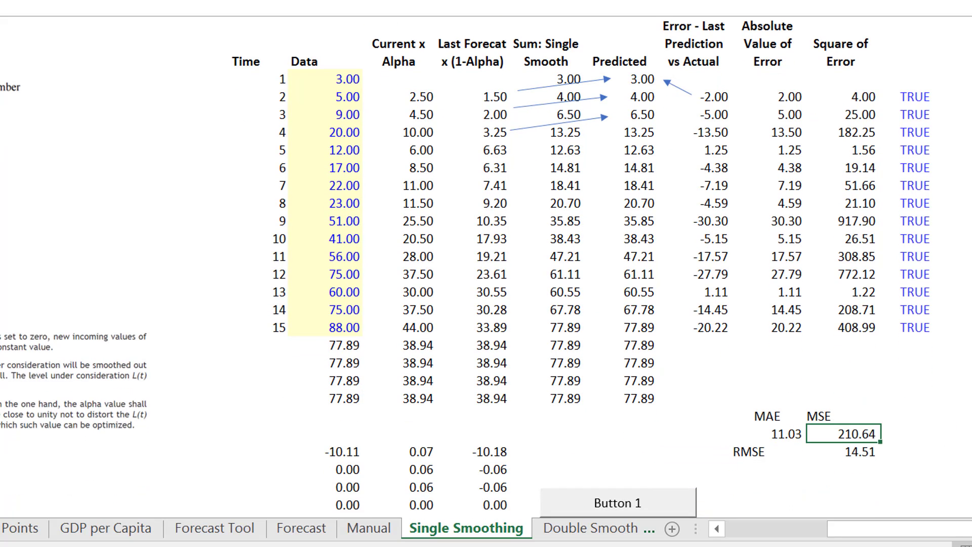
pyautogui.click(782, 433)
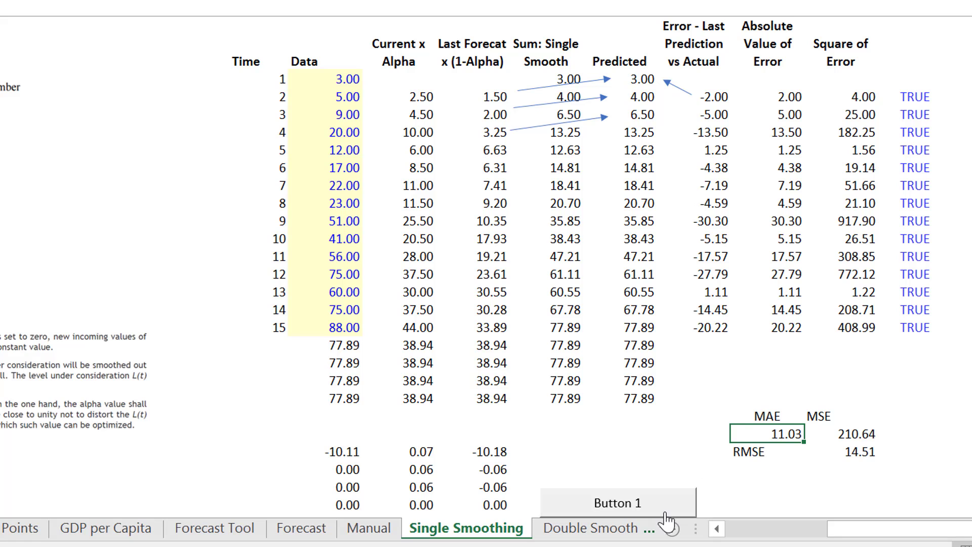
pyautogui.rightClick(619, 502)
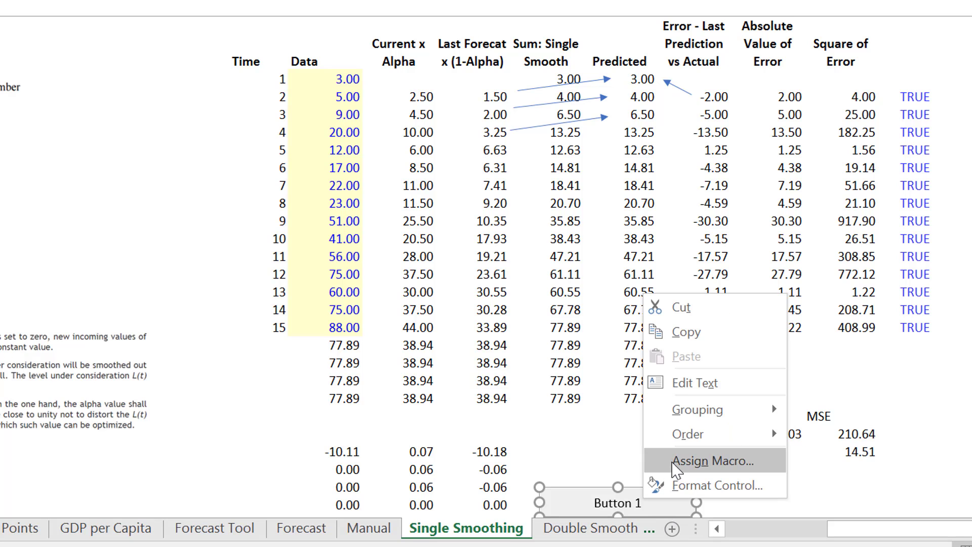
pyautogui.click(712, 461)
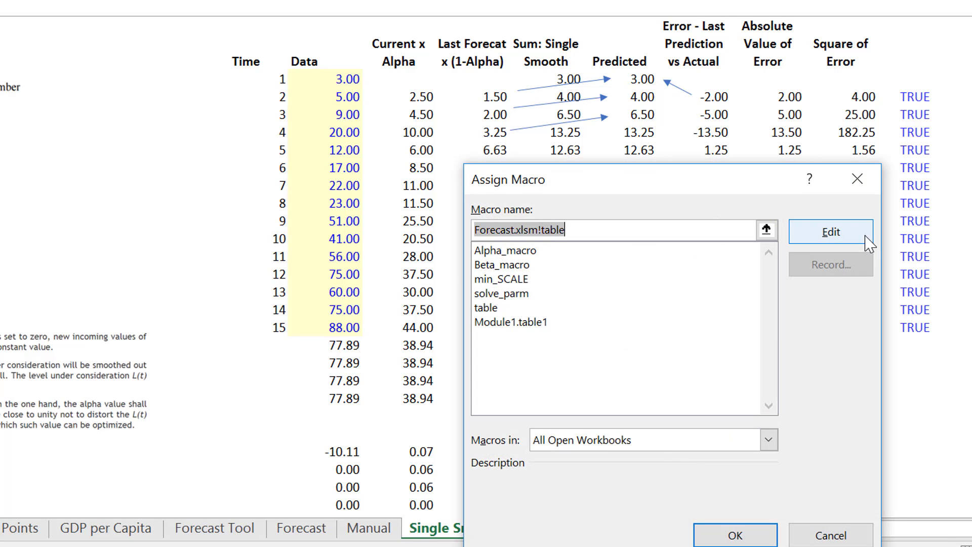
pyautogui.click(736, 535)
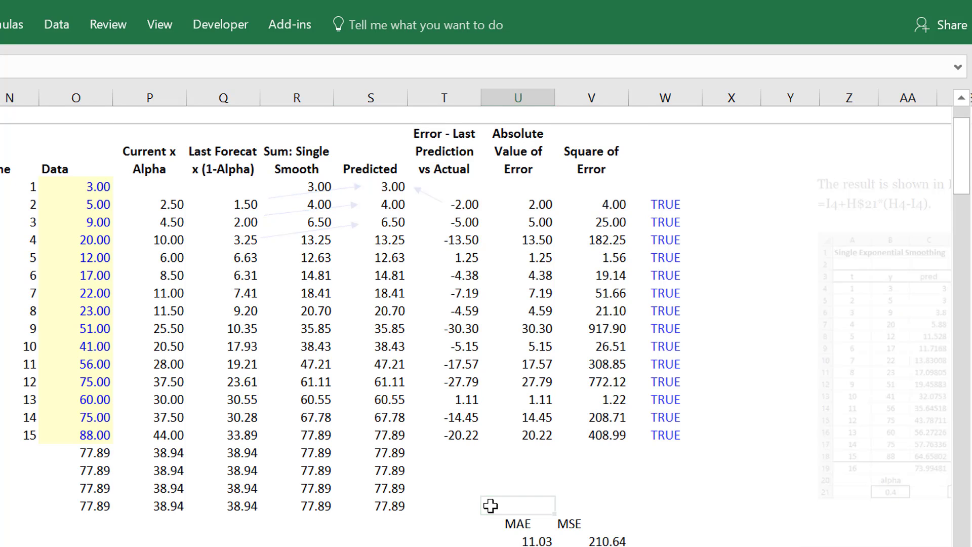
# Step: Switch to the Double Smoothing sheet and scroll right to view alpha 0.5, beta 0.7 and MAE 7.82
pyautogui.click(464, 508)
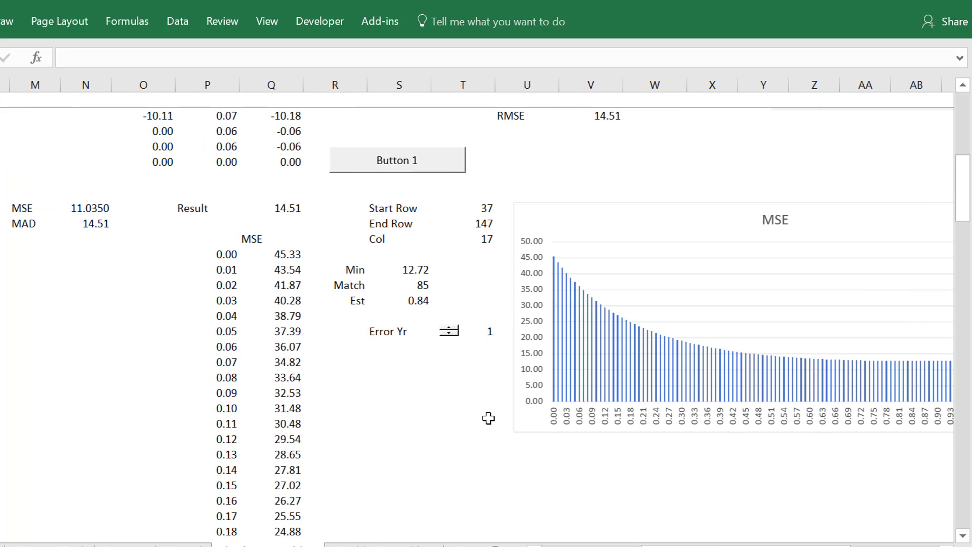
pyautogui.click(86, 209)
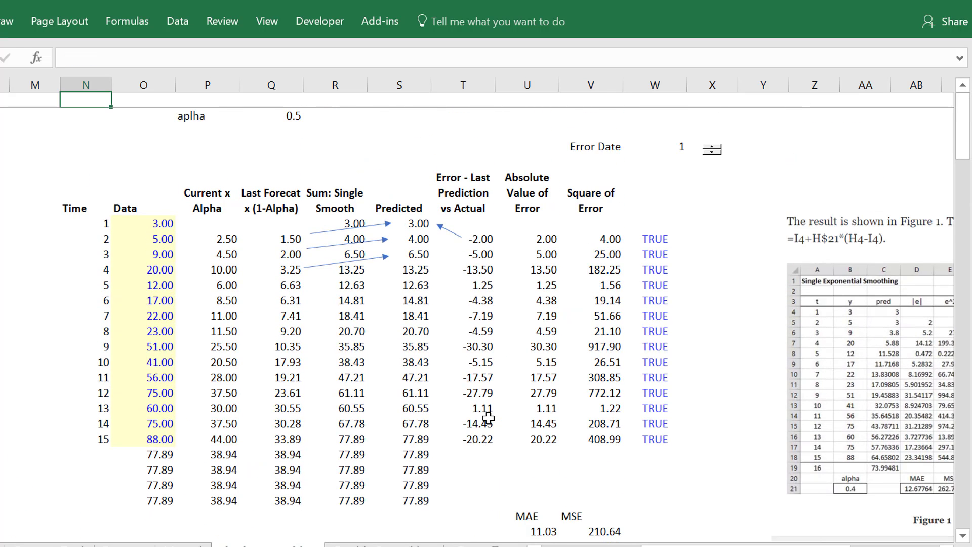
pyautogui.hscroll(3)
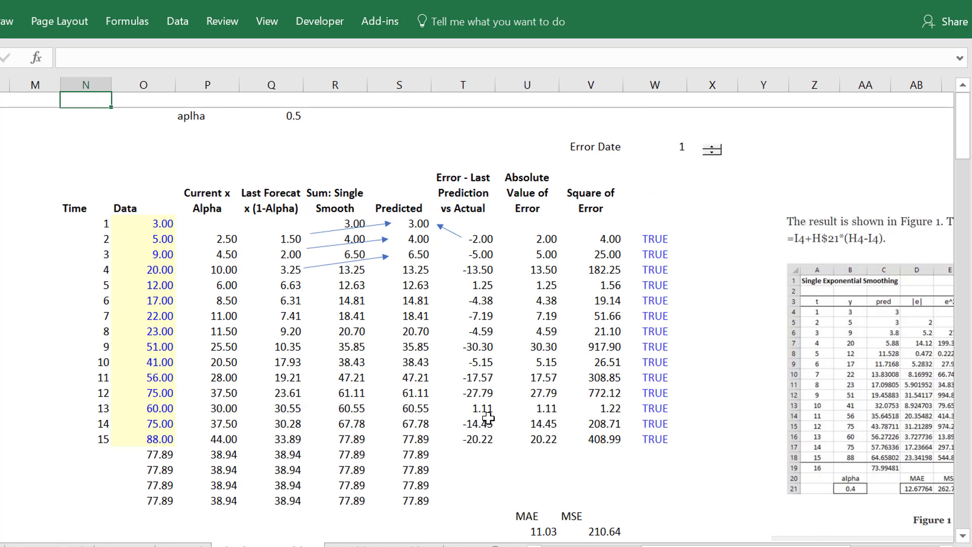
pyautogui.hscroll(3)
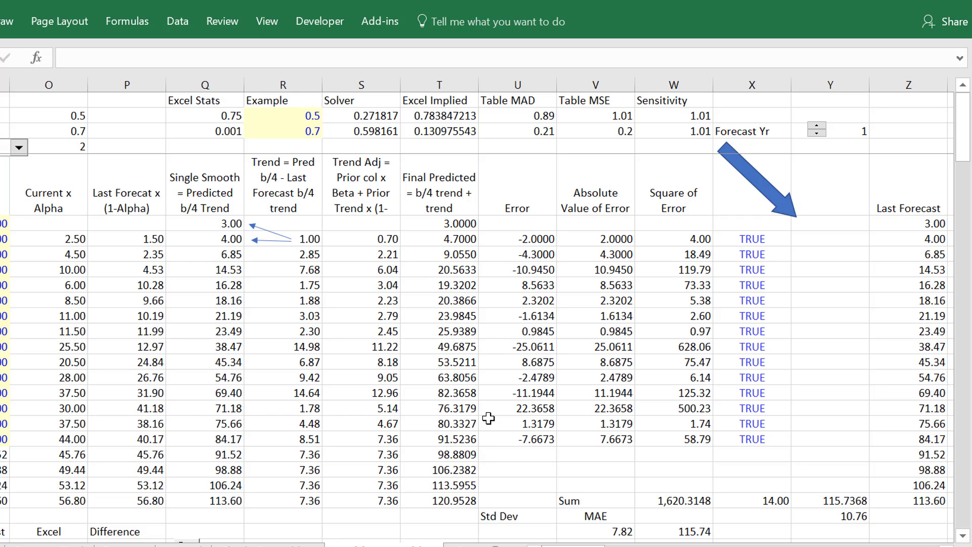
pyautogui.click(130, 377)
pyautogui.write('=AB6*(1-alpha)')
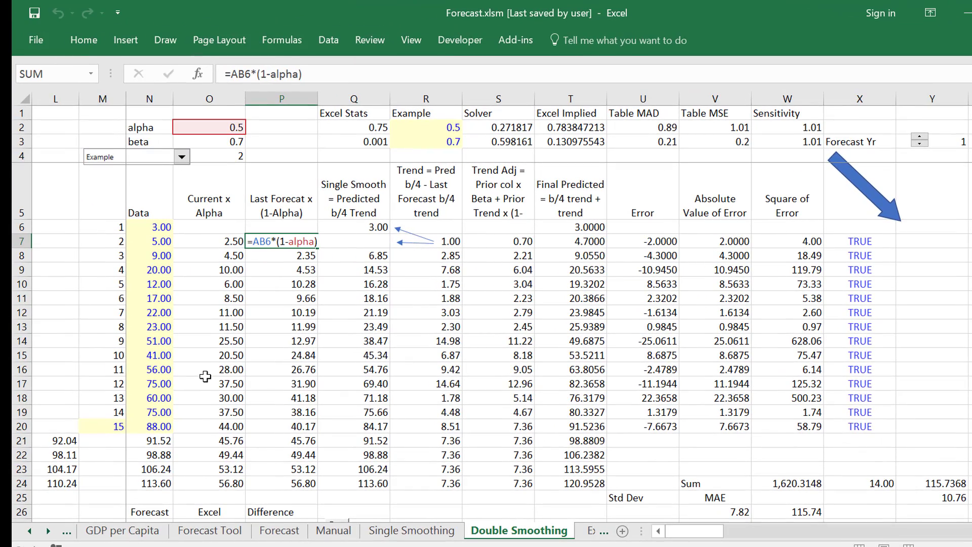
pyautogui.press('Enter')
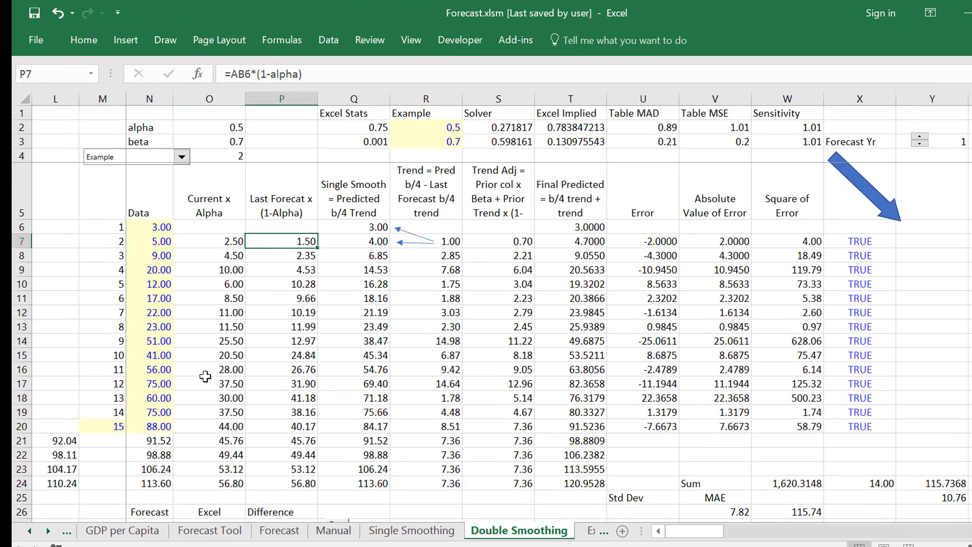
pyautogui.click(354, 226)
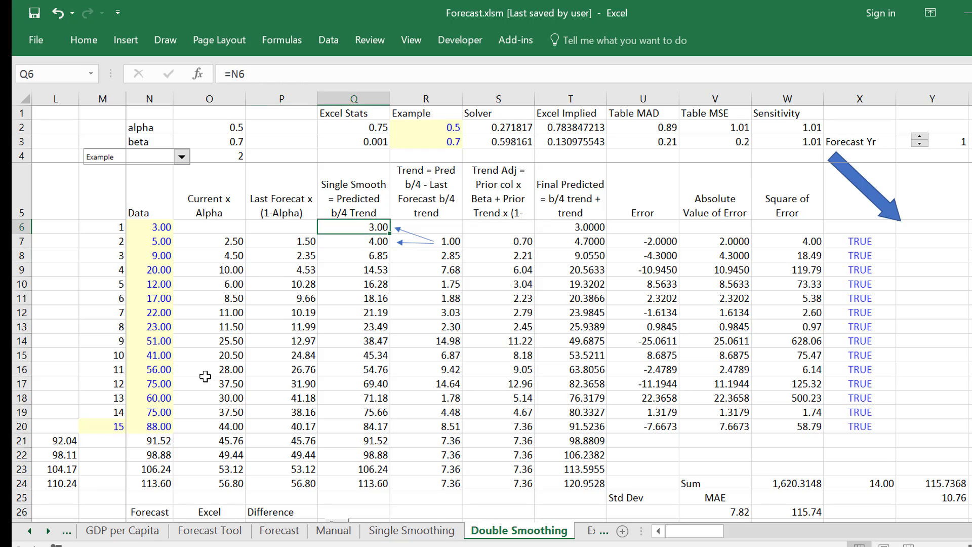
pyautogui.doubleClick(353, 241)
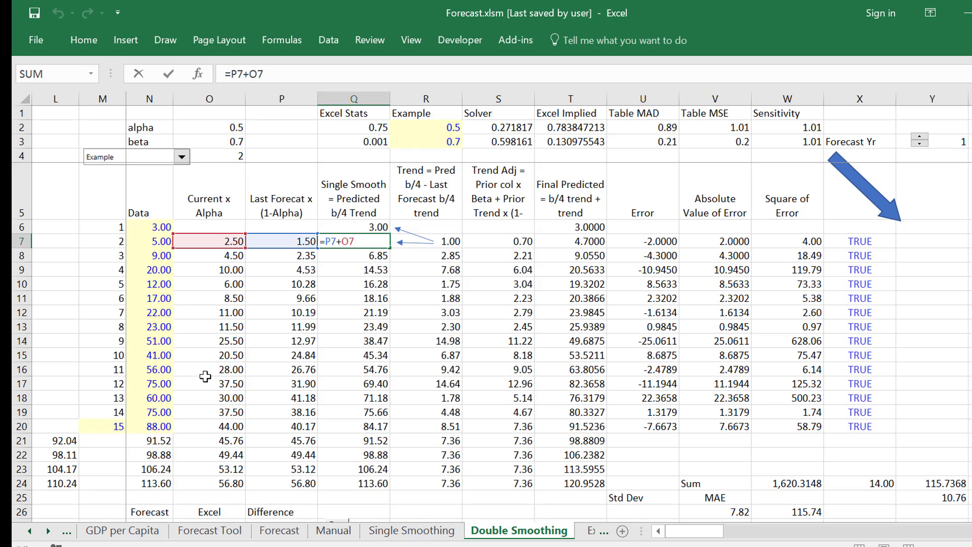
pyautogui.press('Enter')
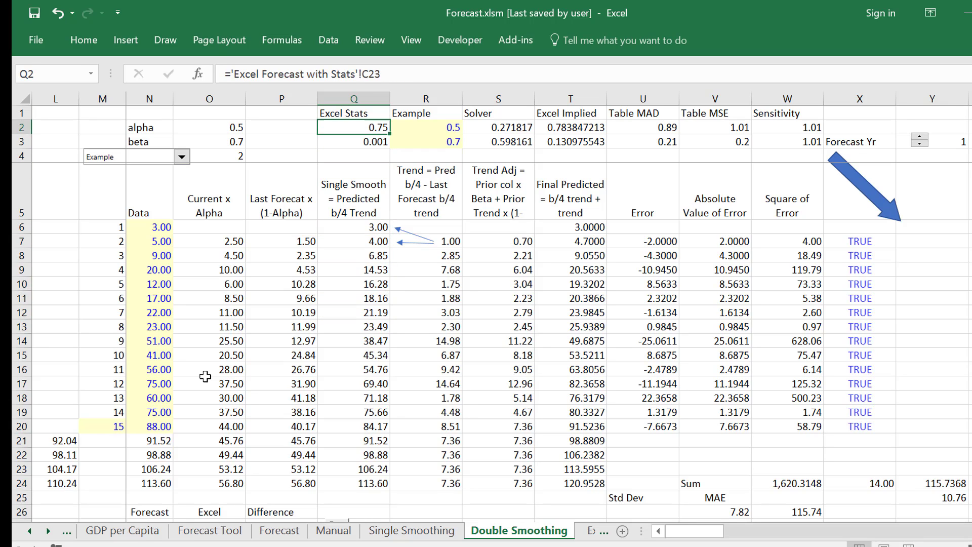
pyautogui.click(354, 155)
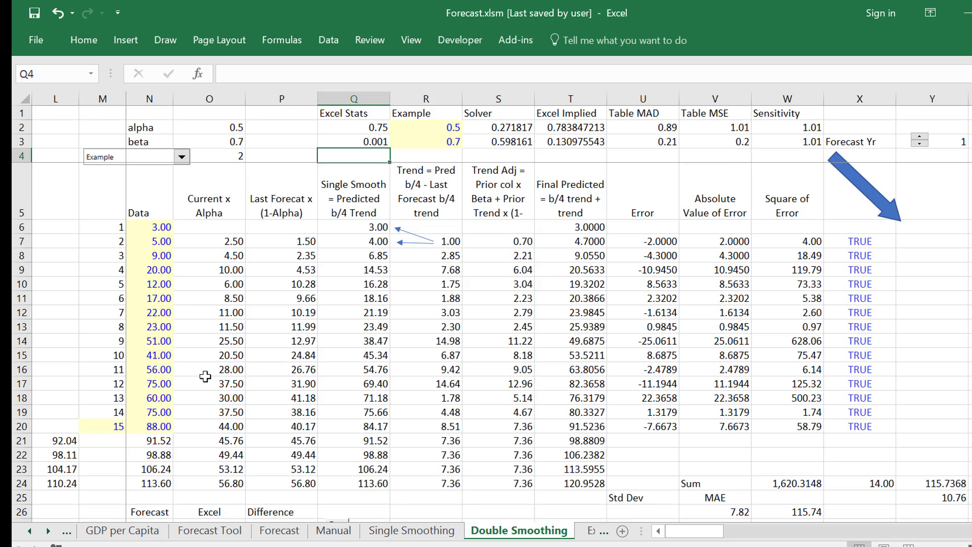
# Step: Check the P19 and R21 formulas, then enter =R22 in the forecast Data cell O22
pyautogui.click(412, 530)
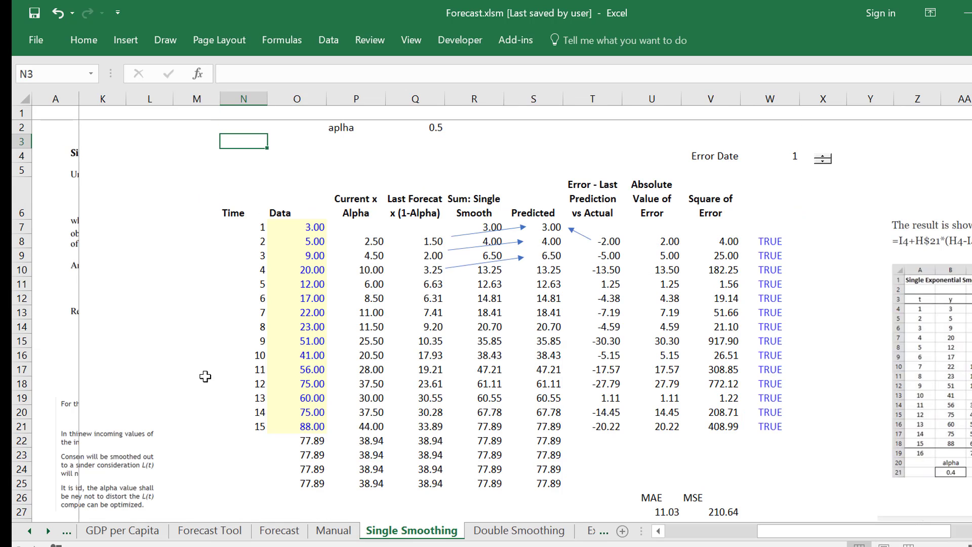
pyautogui.click(363, 398)
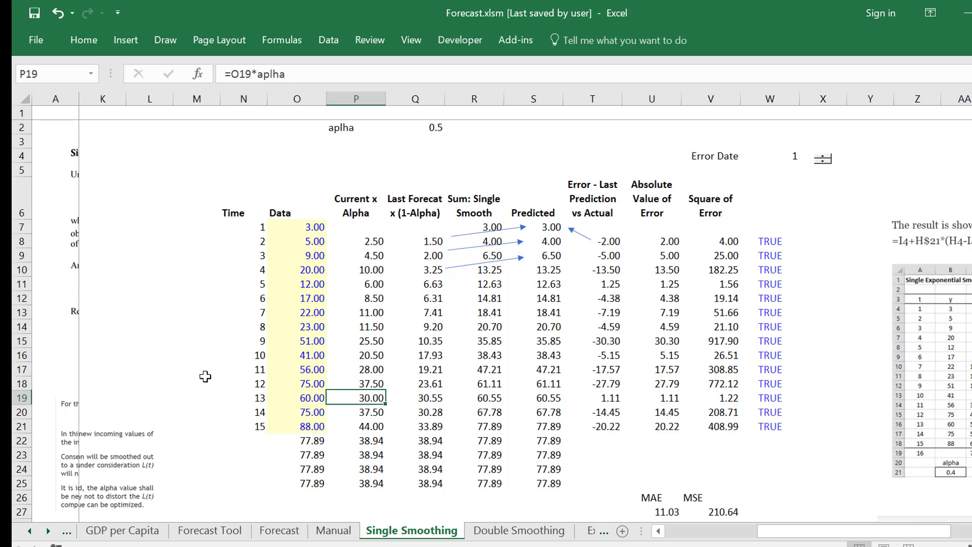
pyautogui.click(487, 426)
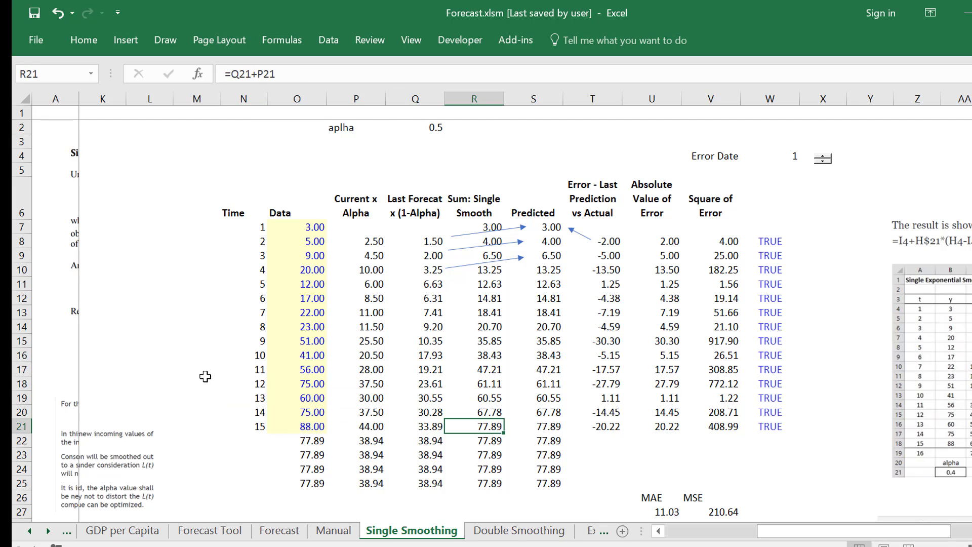
pyautogui.click(547, 426)
pyautogui.write('=')
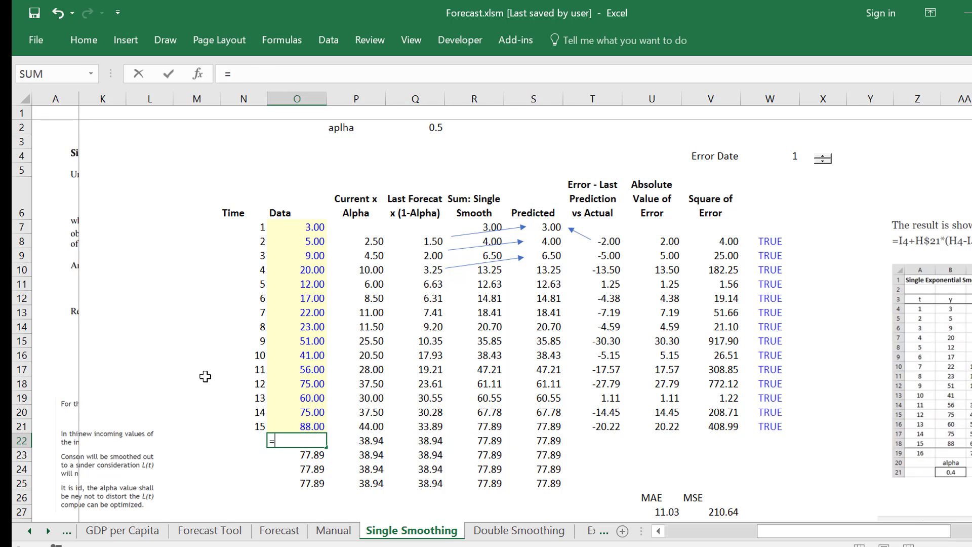
pyautogui.click(546, 427)
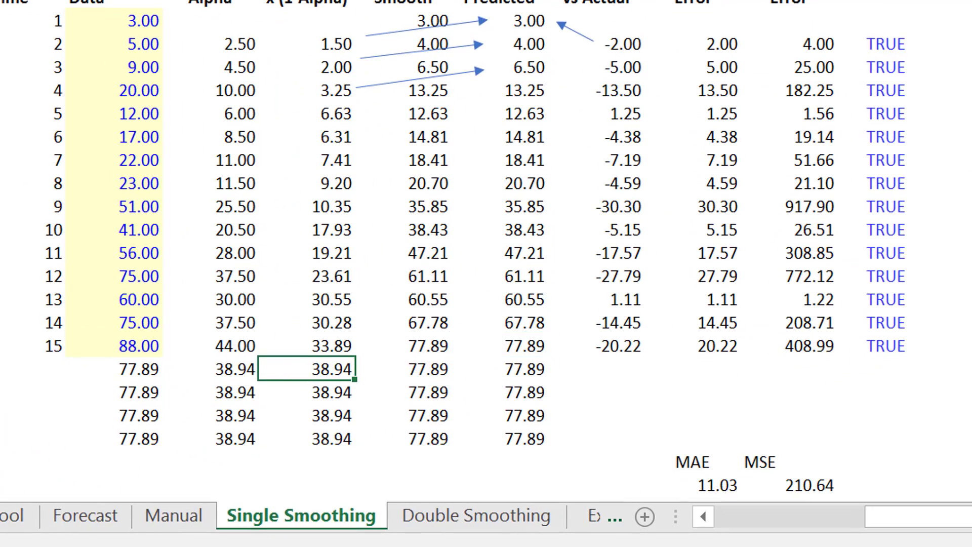
pyautogui.write('=R22')
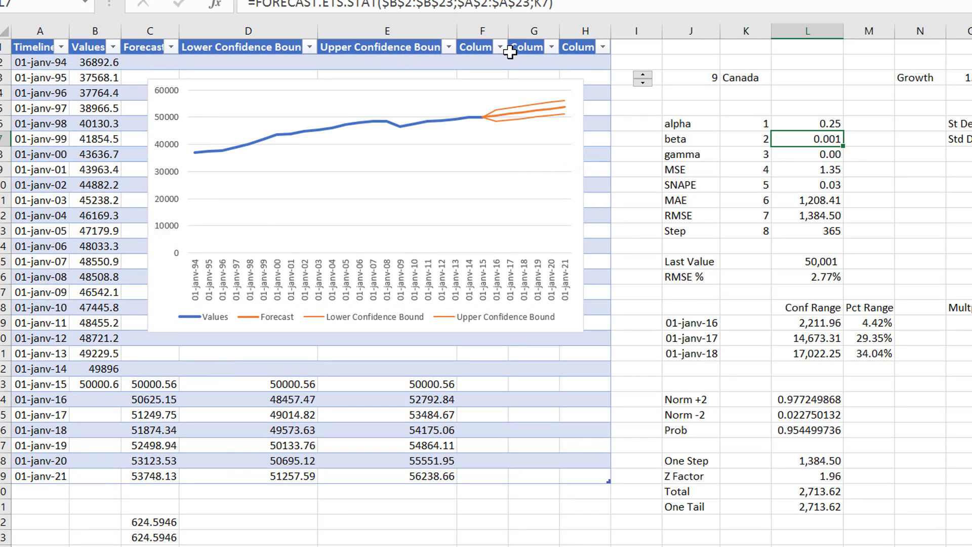
pyautogui.moveTo(642, 76)
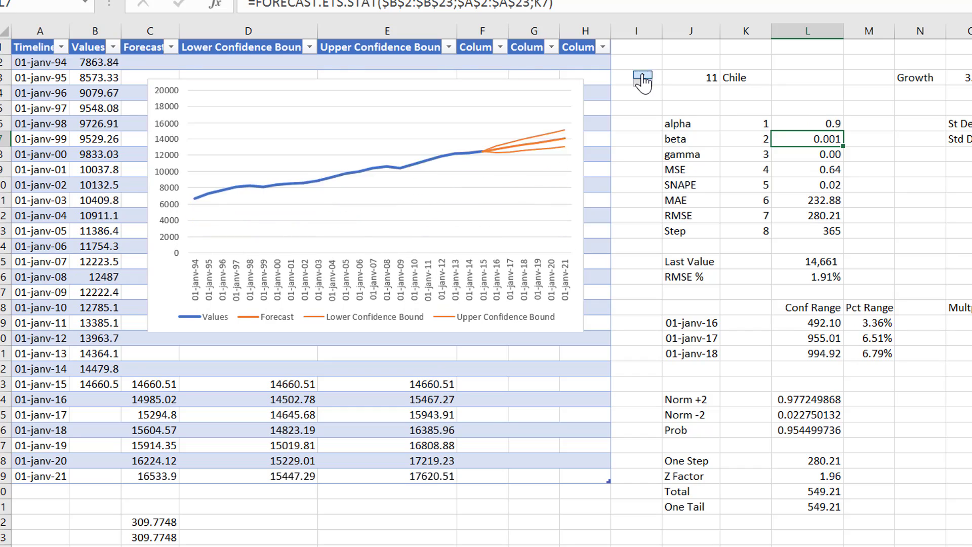
pyautogui.click(643, 75)
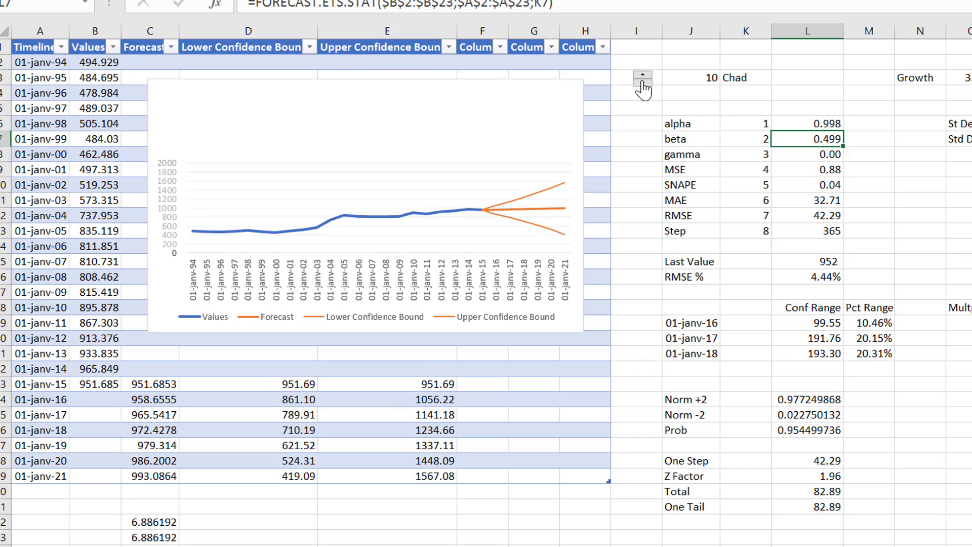
pyautogui.click(642, 76)
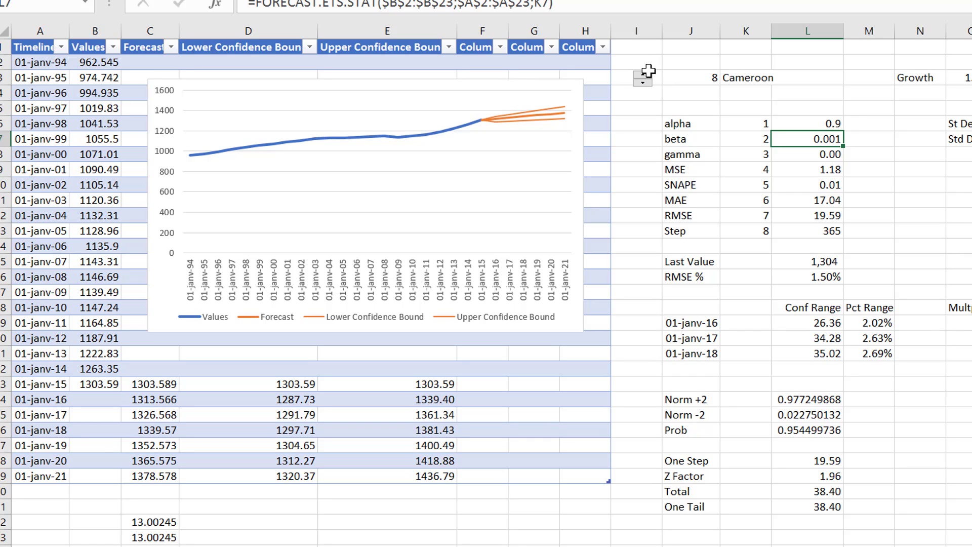
pyautogui.moveTo(502, 119)
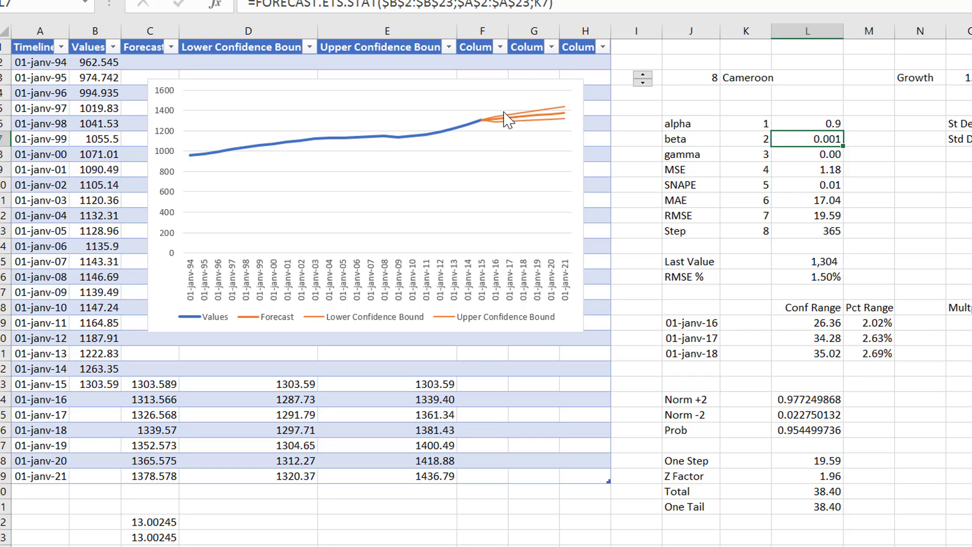
pyautogui.click(643, 76)
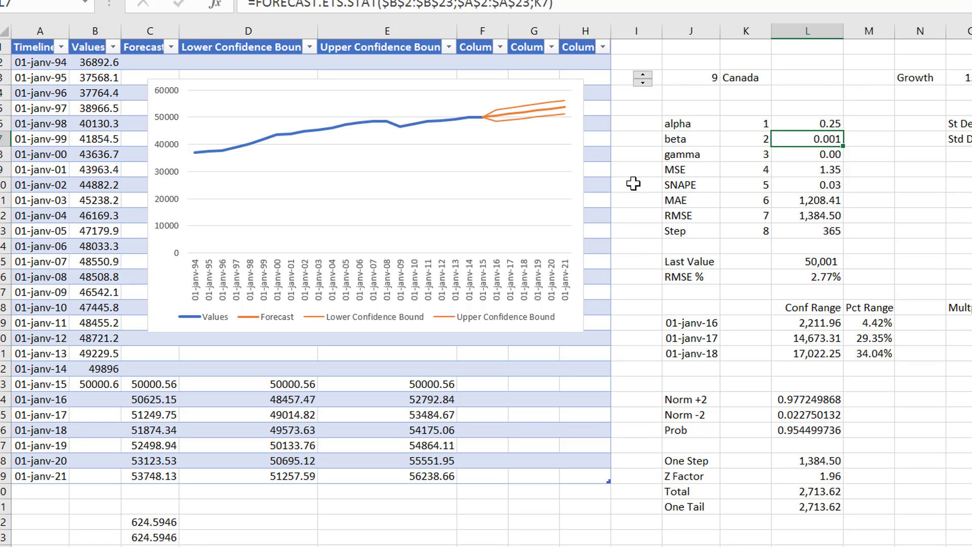
pyautogui.moveTo(835, 155)
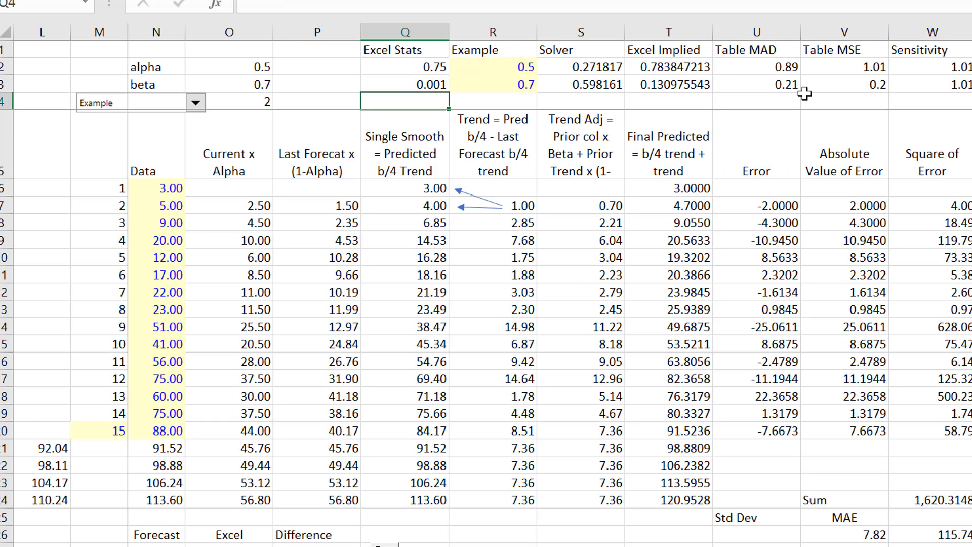
# Step: Review the first Final Predicted and Trend formulas, then set the Example beta to 0
pyautogui.click(669, 205)
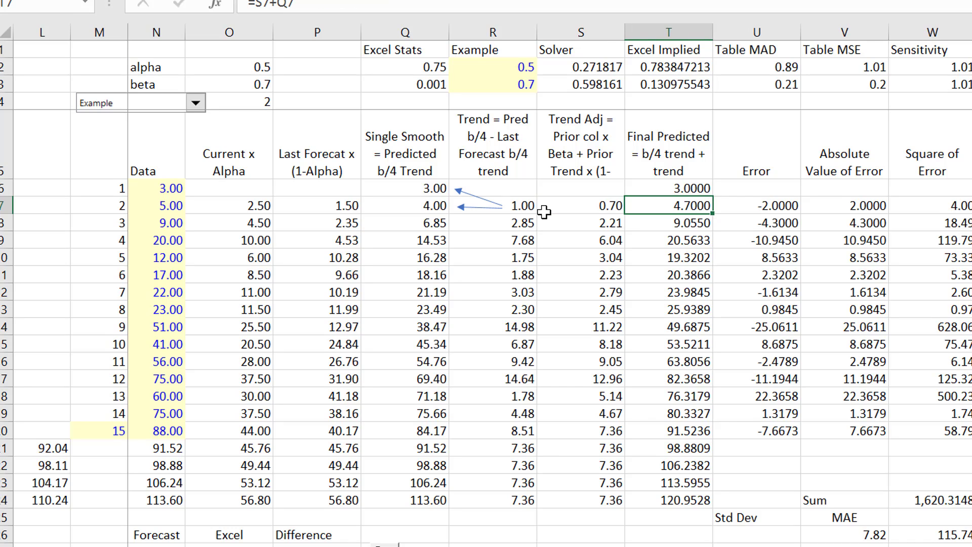
pyautogui.click(669, 188)
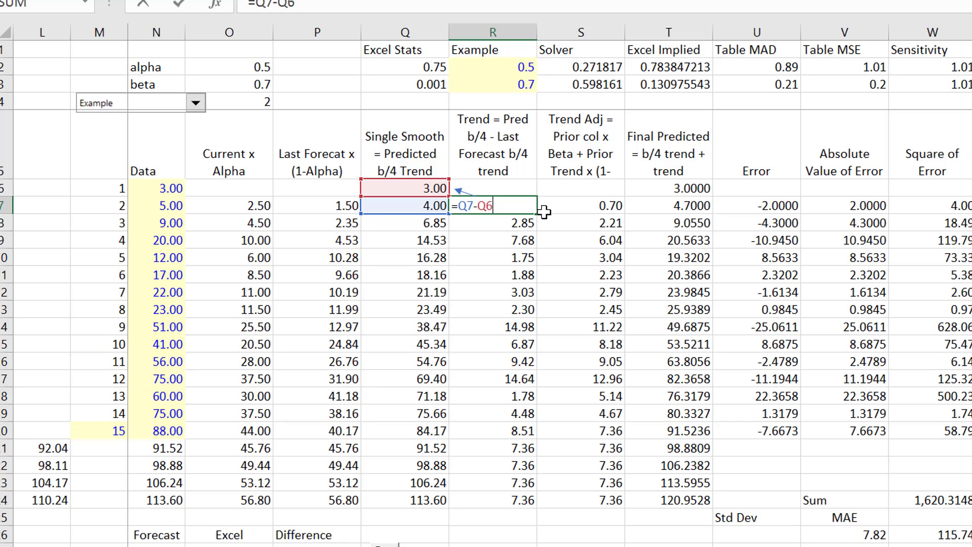
pyautogui.press('Enter')
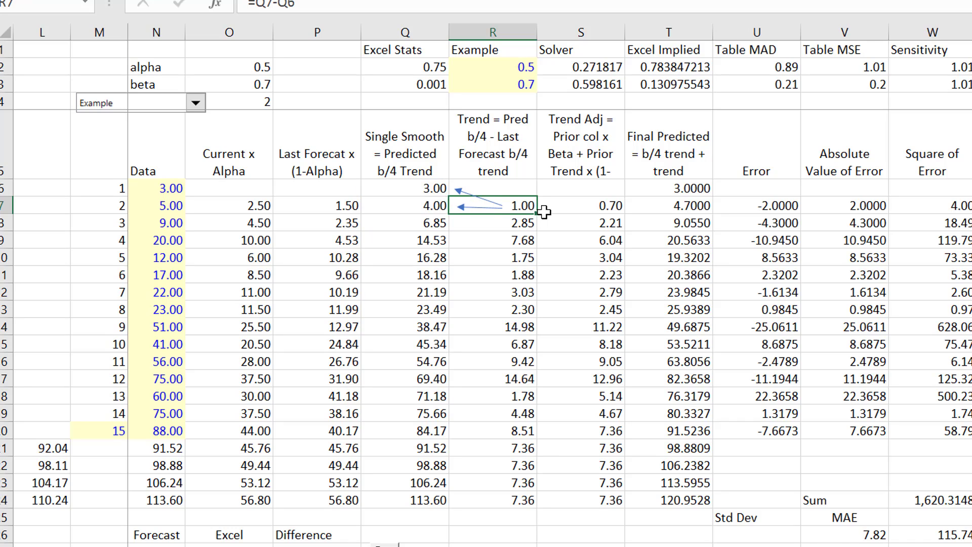
pyautogui.click(405, 101)
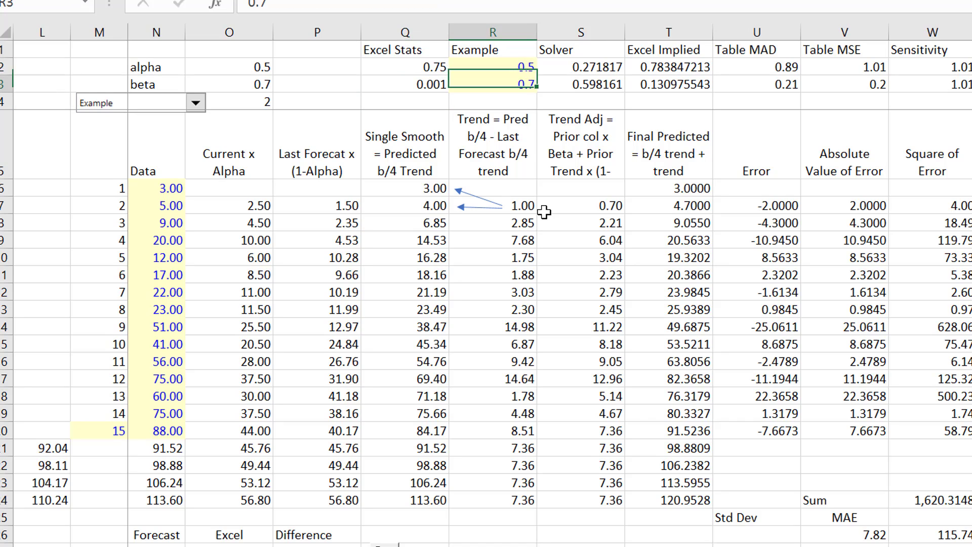
pyautogui.click(317, 84)
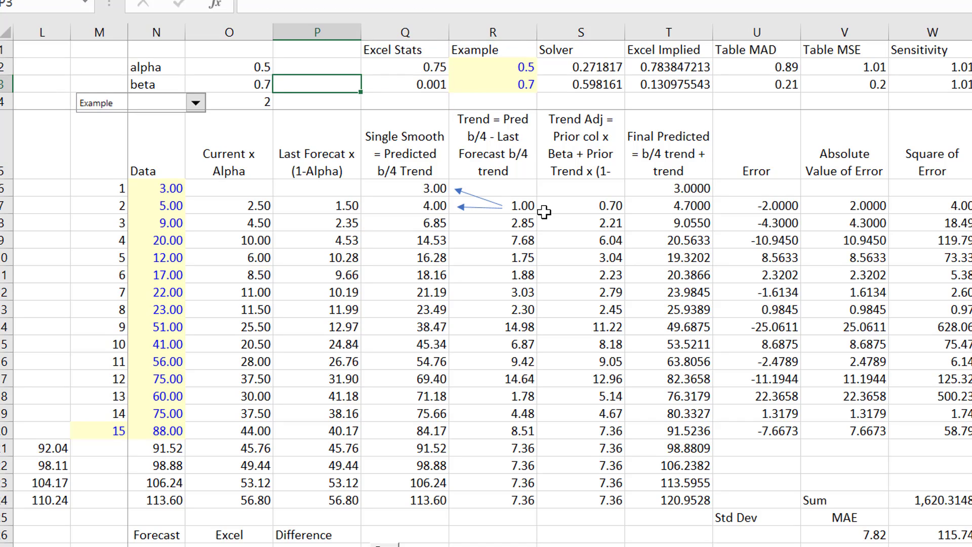
pyautogui.write('0')
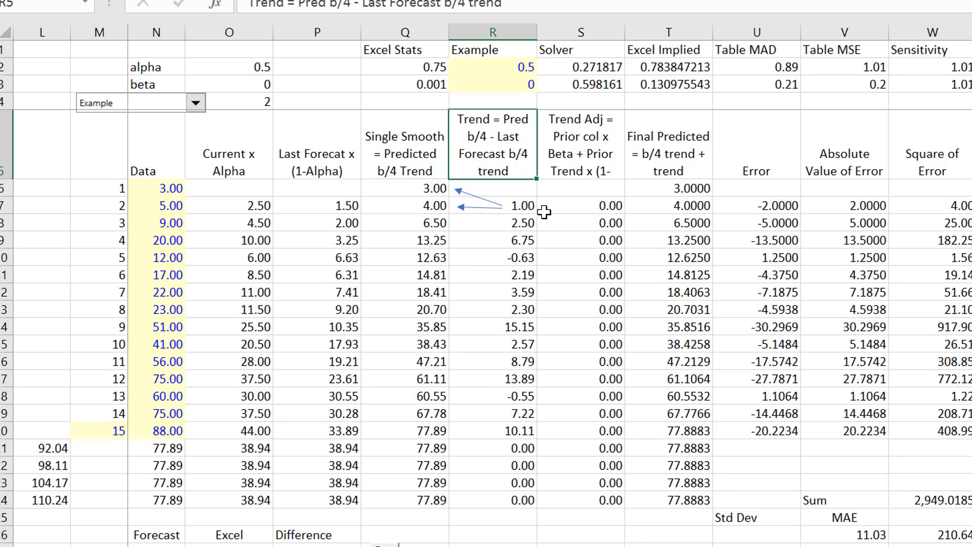
# Step: Verify the period-3 Trend and Single Smooth, first Trend, Error and Final Predicted formulas
pyautogui.click(493, 222)
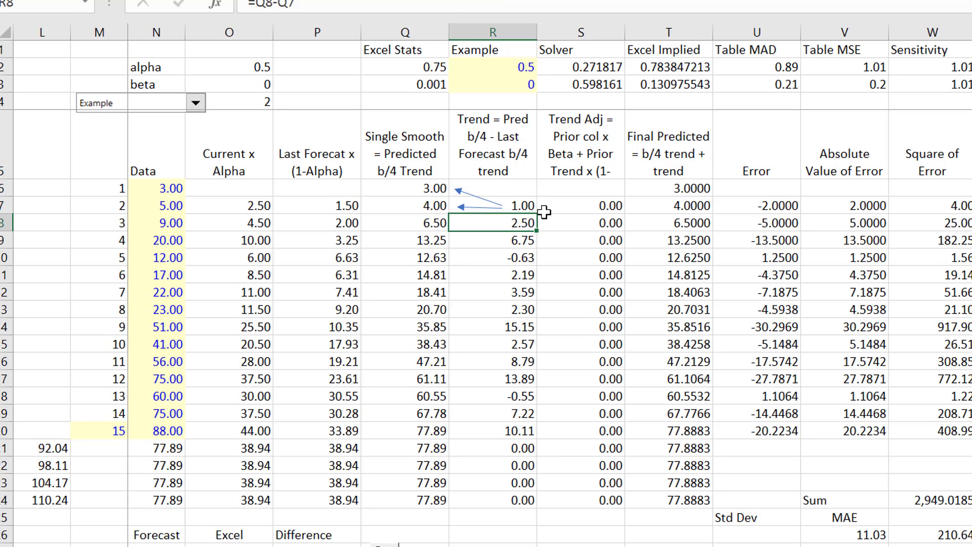
pyautogui.click(405, 223)
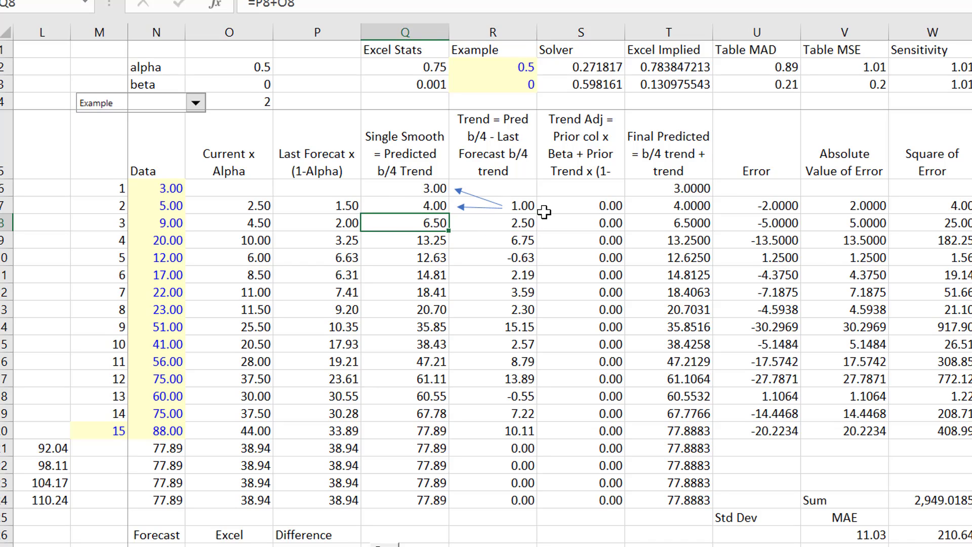
pyautogui.click(502, 206)
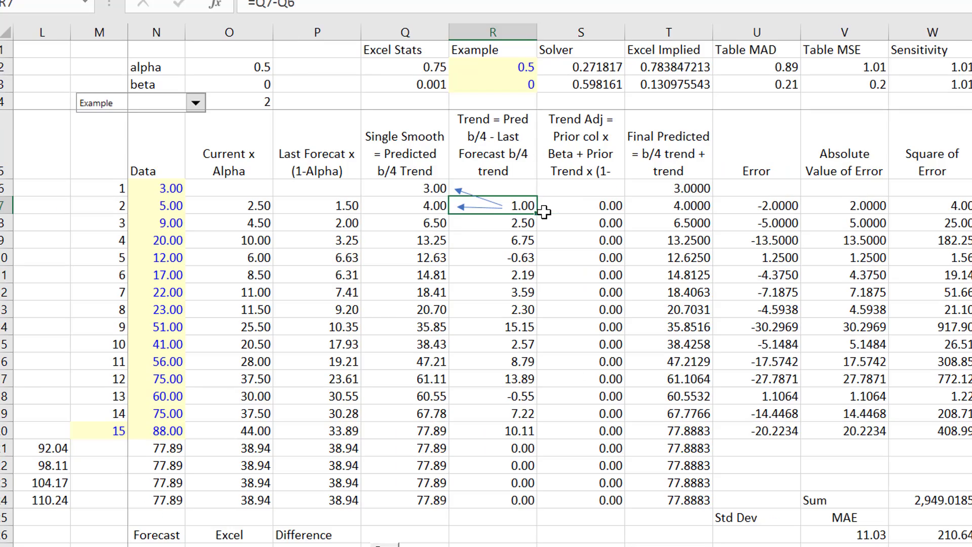
pyautogui.hscroll(3)
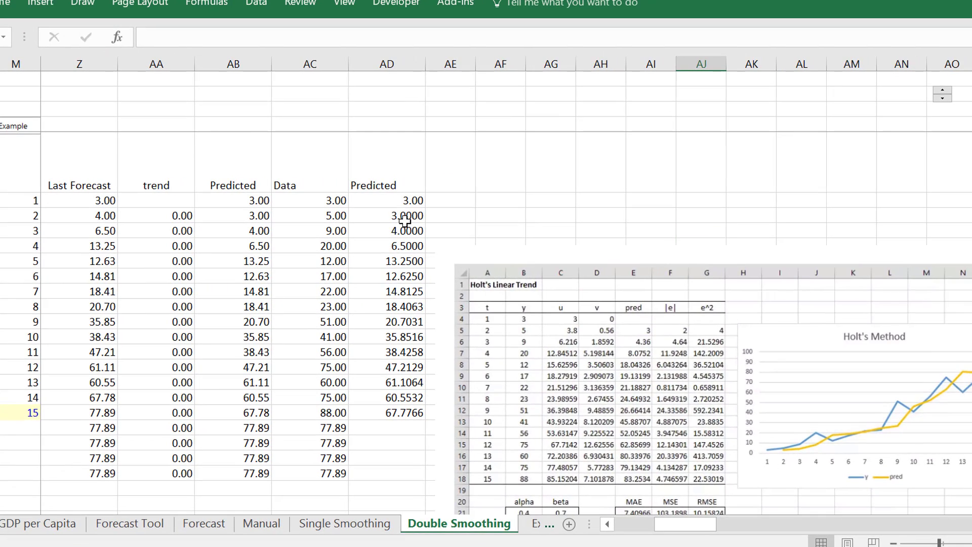
pyautogui.scroll(-3)
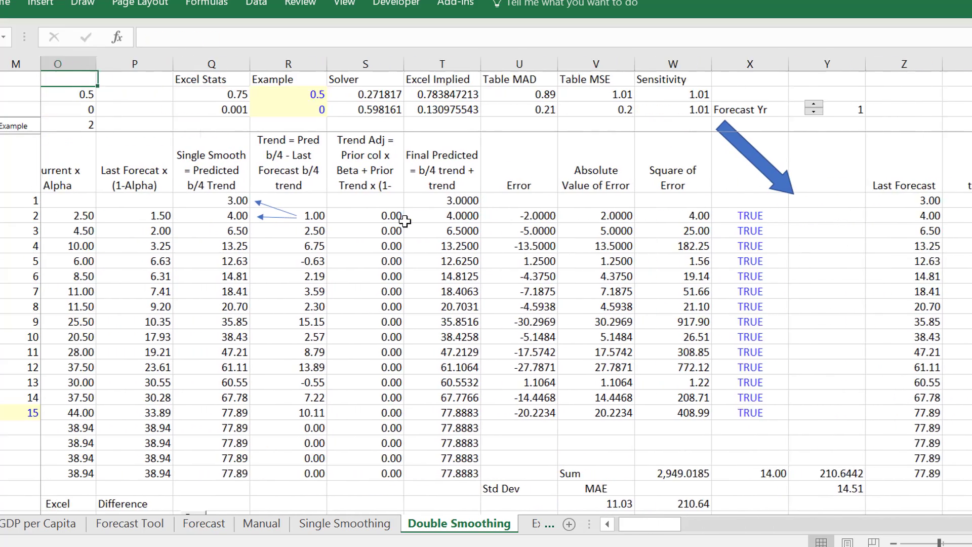
pyautogui.click(388, 125)
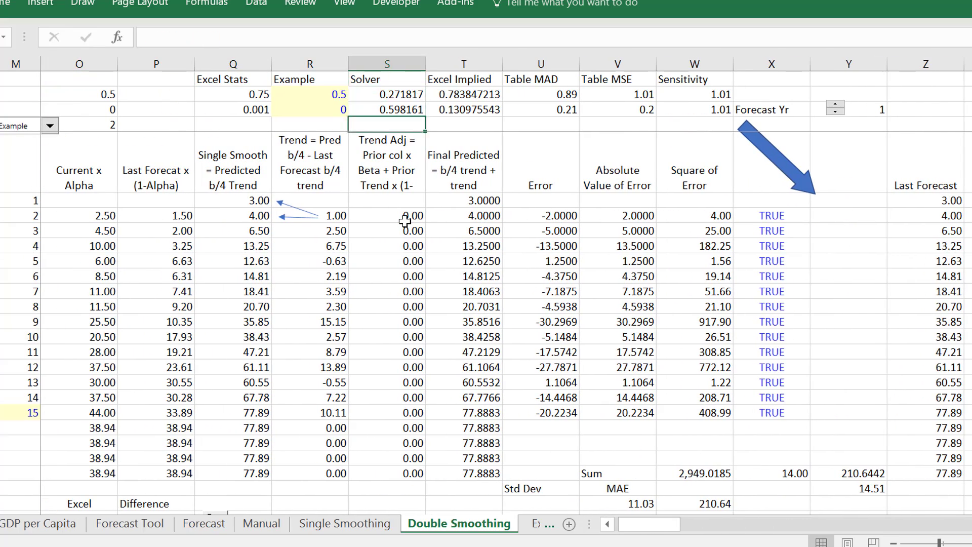
pyautogui.click(540, 215)
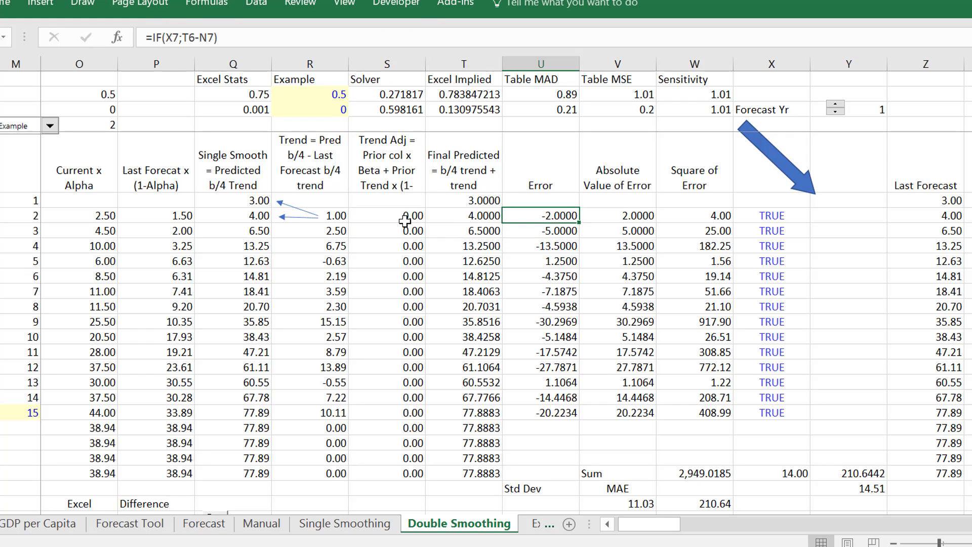
pyautogui.click(464, 215)
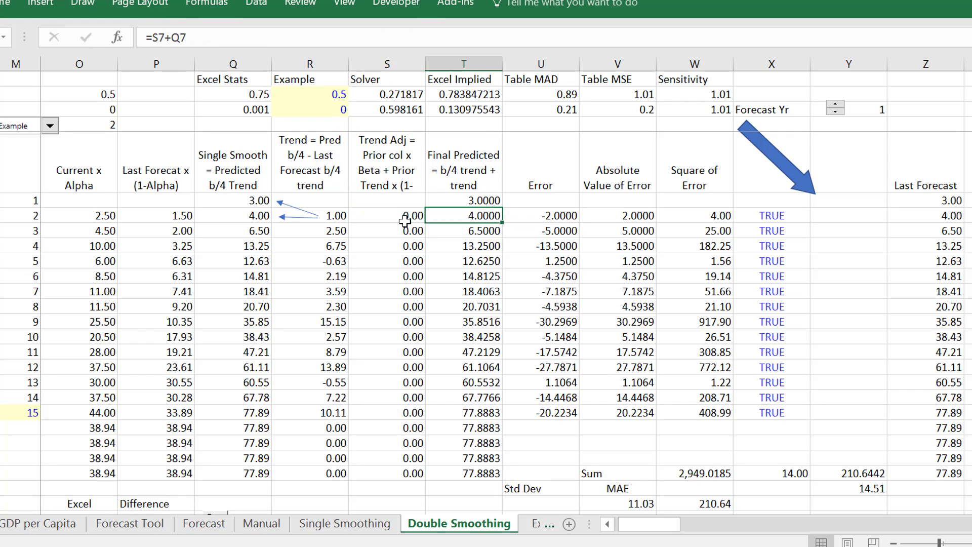
pyautogui.click(310, 109)
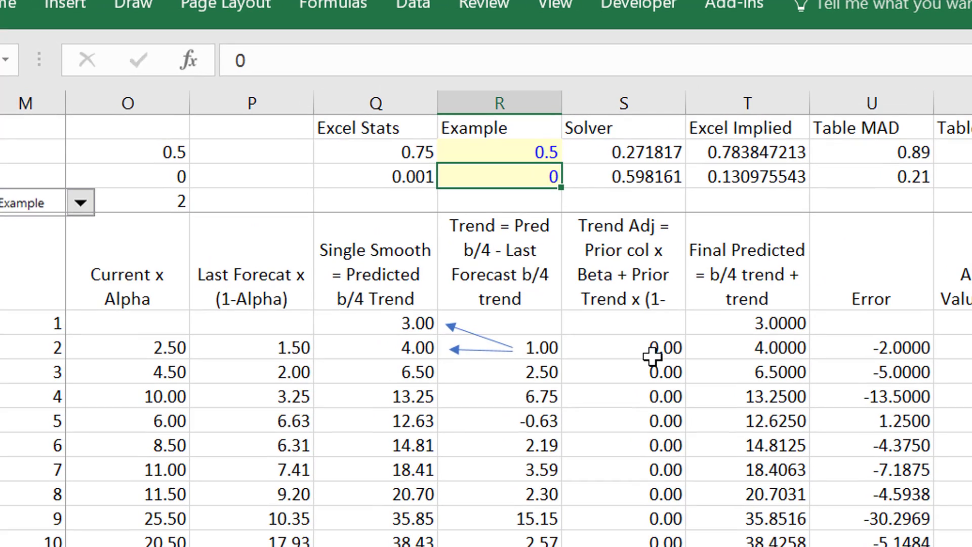
# Step: Set beta to 0.5 and review Trend Adj values for periods 4 and 7
pyautogui.write('.5')
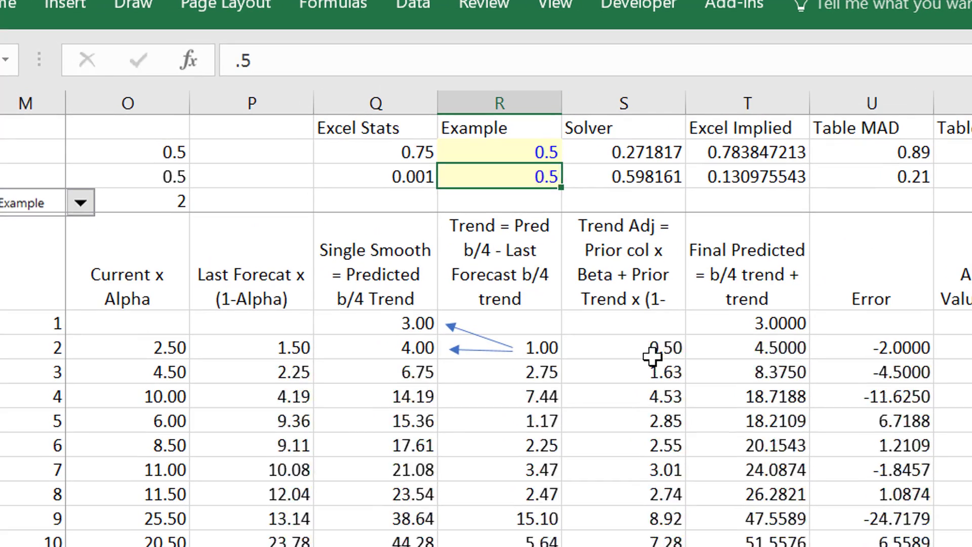
pyautogui.click(635, 397)
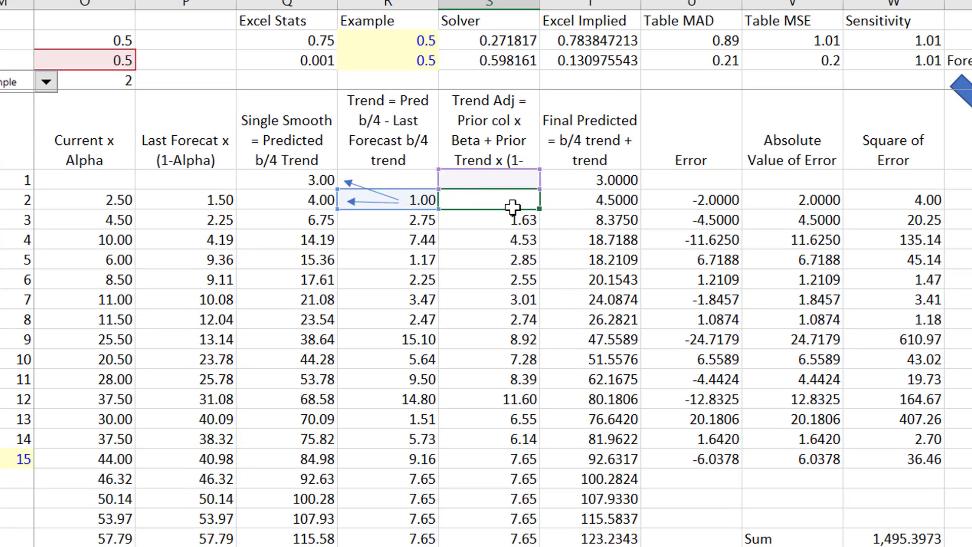
pyautogui.click(489, 200)
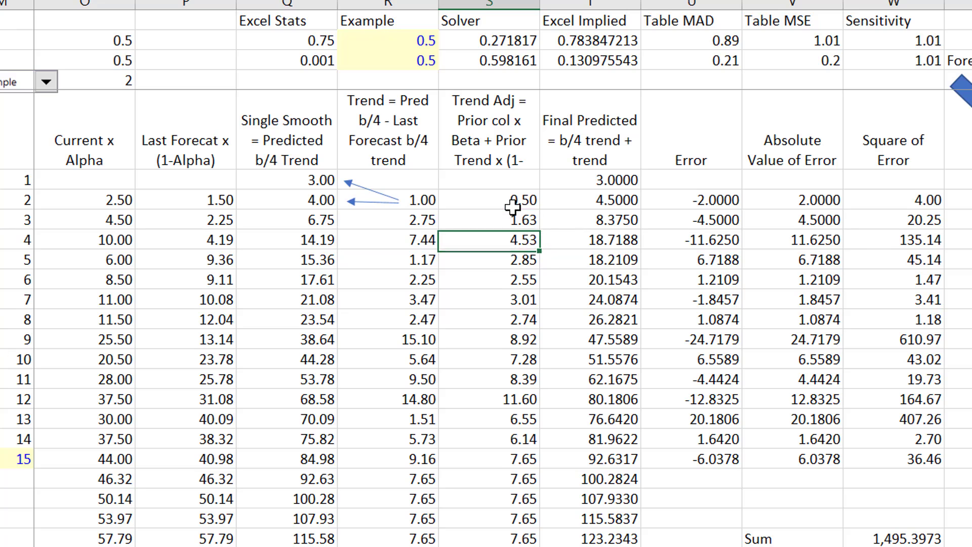
pyautogui.click(488, 260)
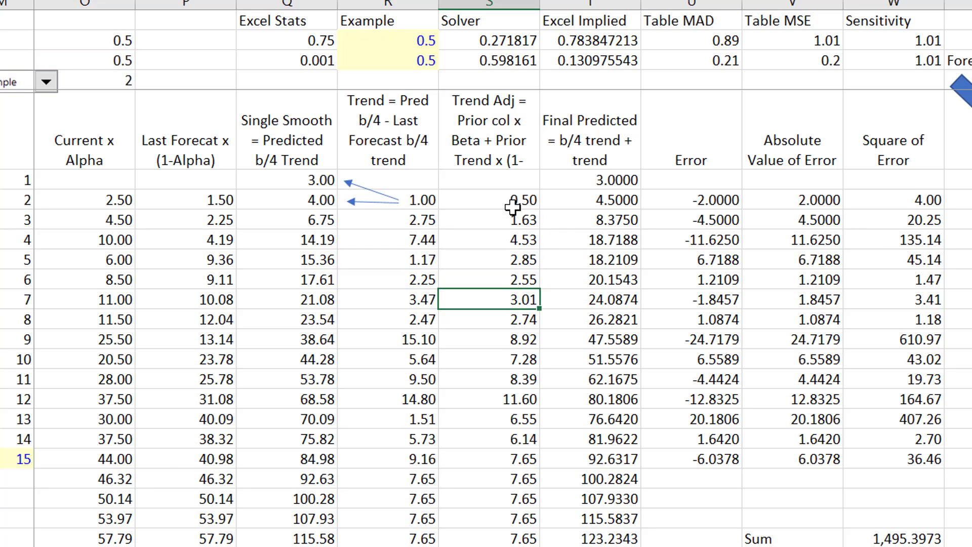
pyautogui.click(498, 472)
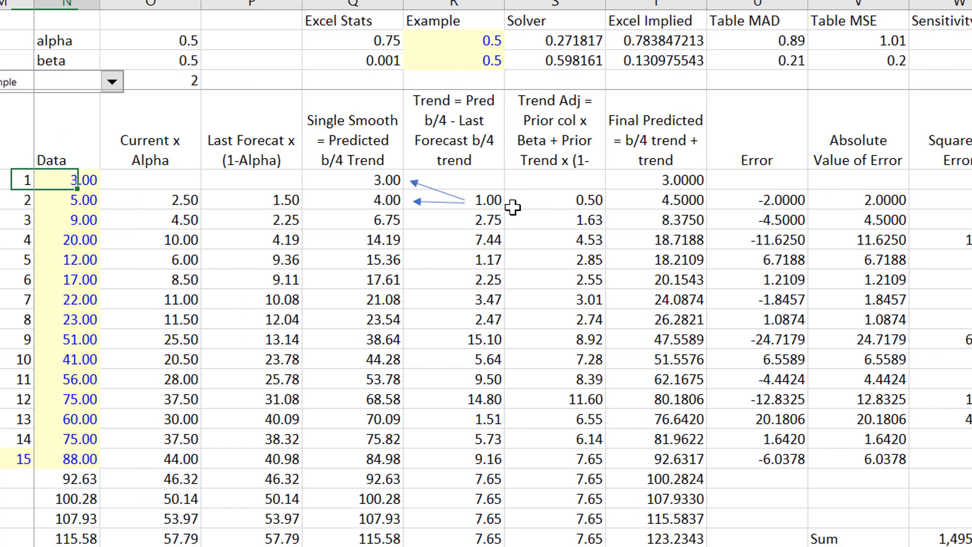
pyautogui.click(766, 200)
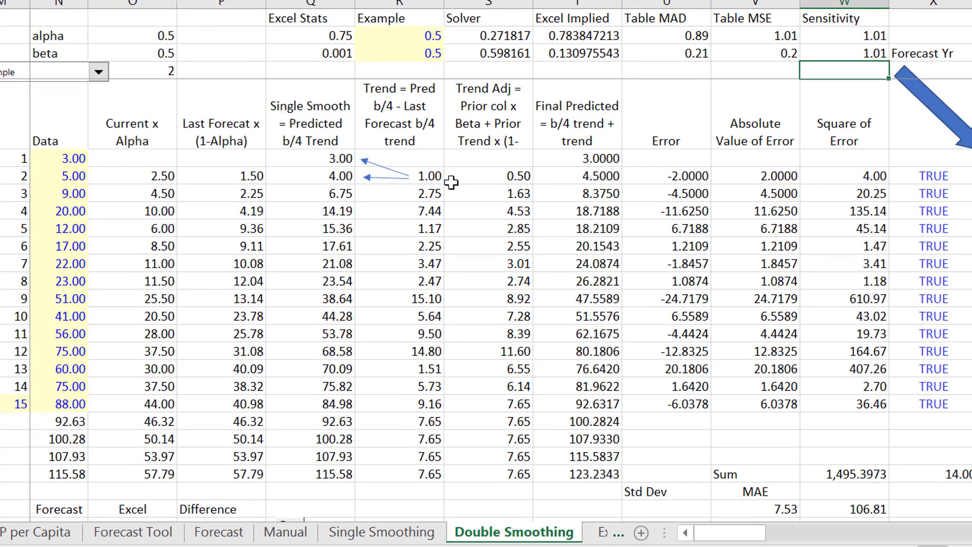
pyautogui.moveTo(394, 39)
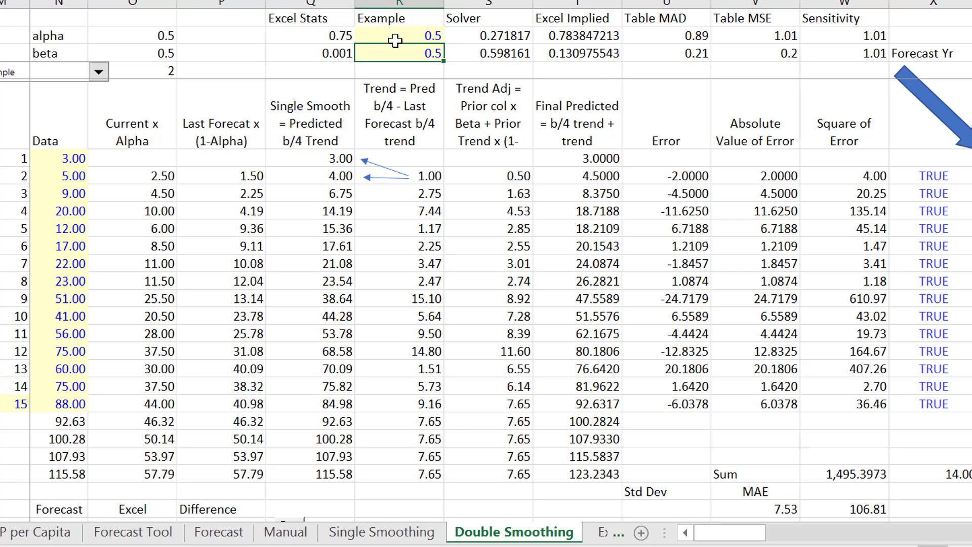
# Step: Enter 0.2 as beta, dropping final forecasts to 119.60 with MAE 7.75
pyautogui.write('.2')
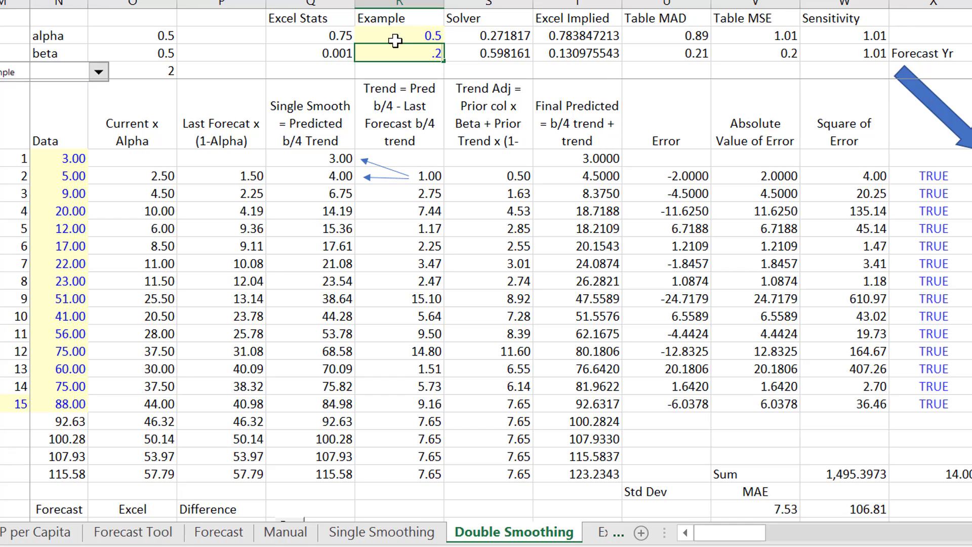
pyautogui.write('0.2')
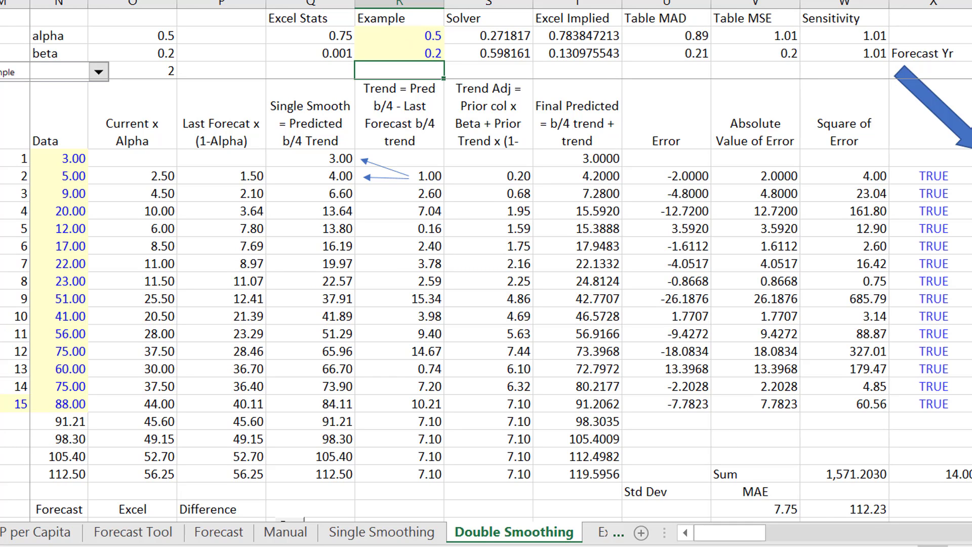
pyautogui.moveTo(396, 40)
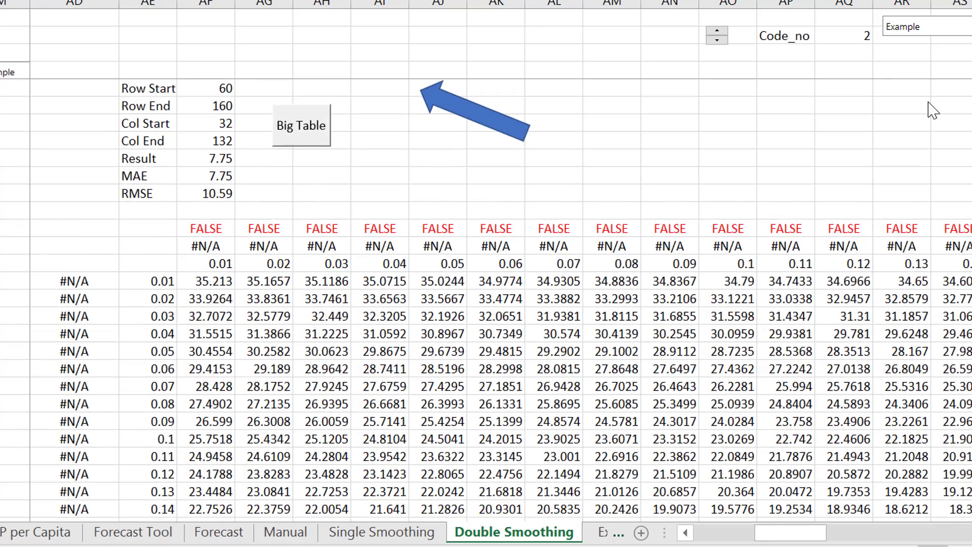
# Step: Show the sensitivity table's minimum error as 6.60, beside alpha 0.89 and beta 0.21
pyautogui.scroll(-3)
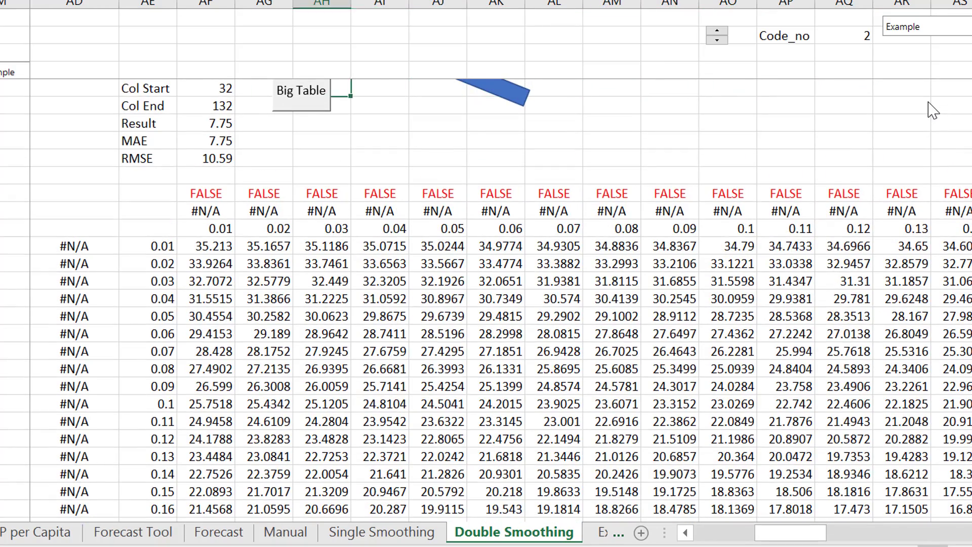
pyautogui.hscroll(-3)
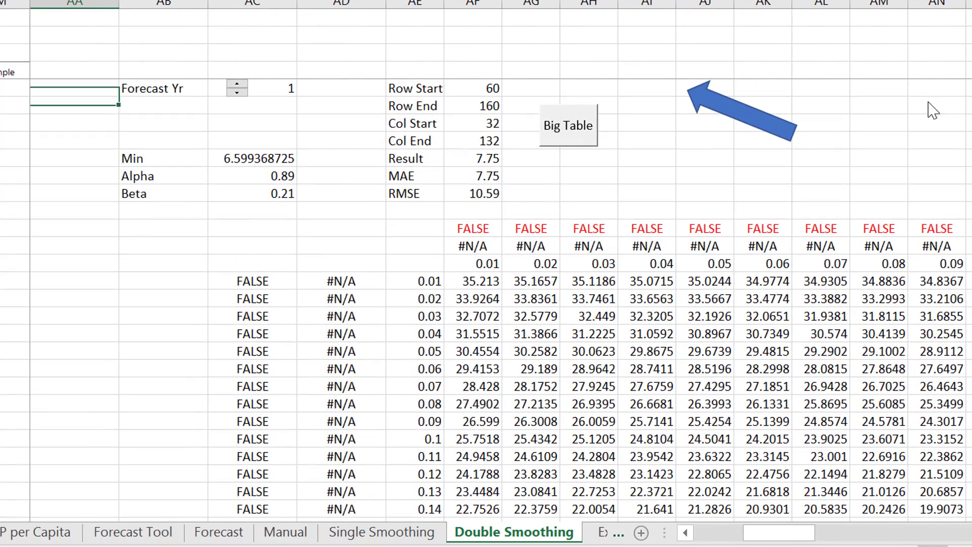
pyautogui.click(256, 176)
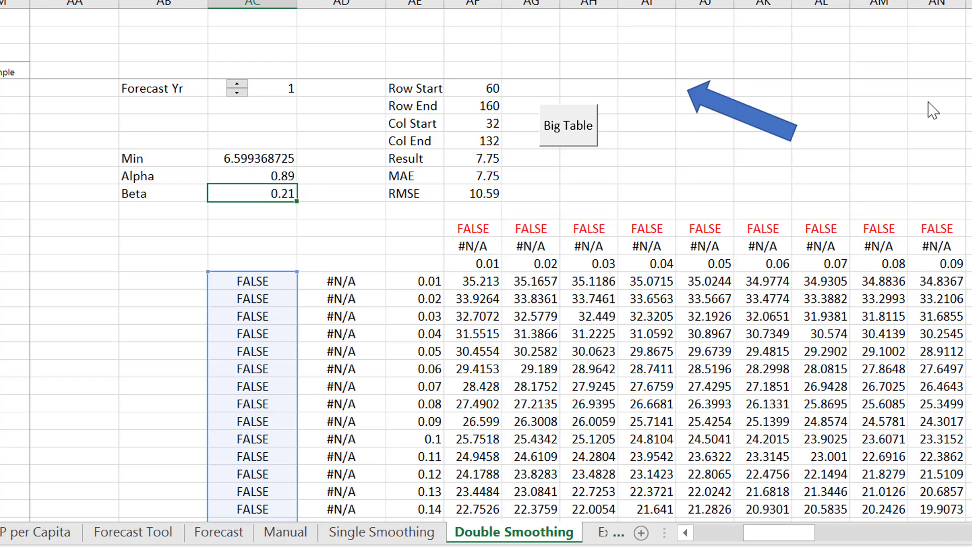
pyautogui.click(252, 158)
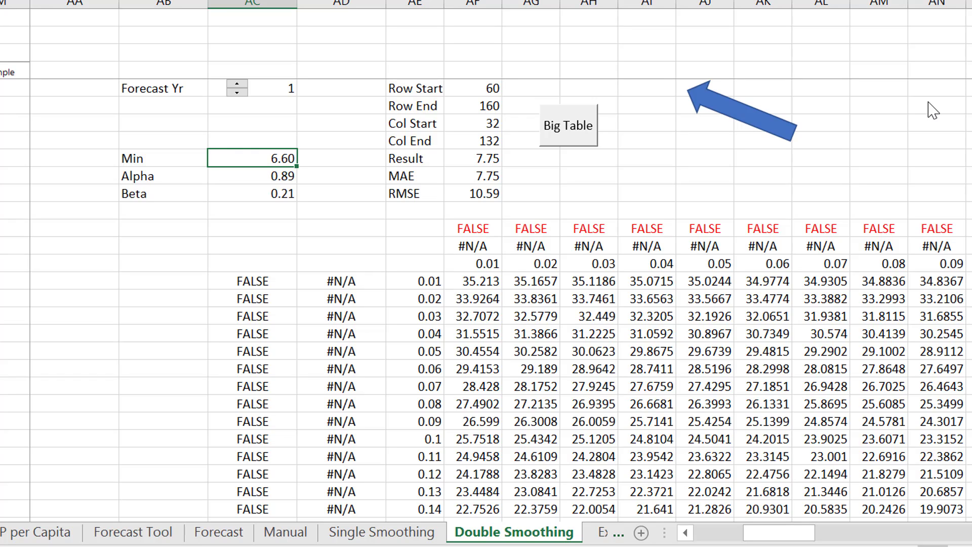
pyautogui.click(473, 175)
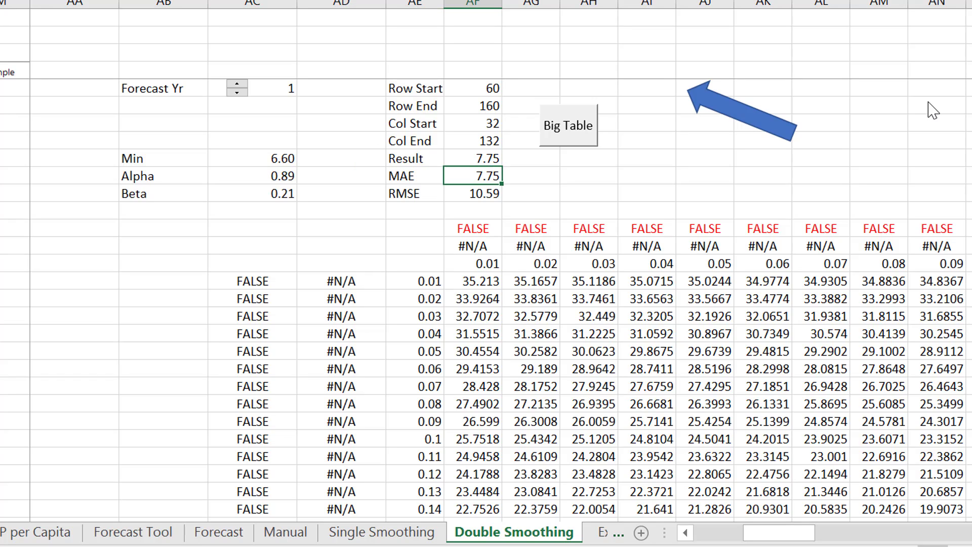
pyautogui.click(472, 158)
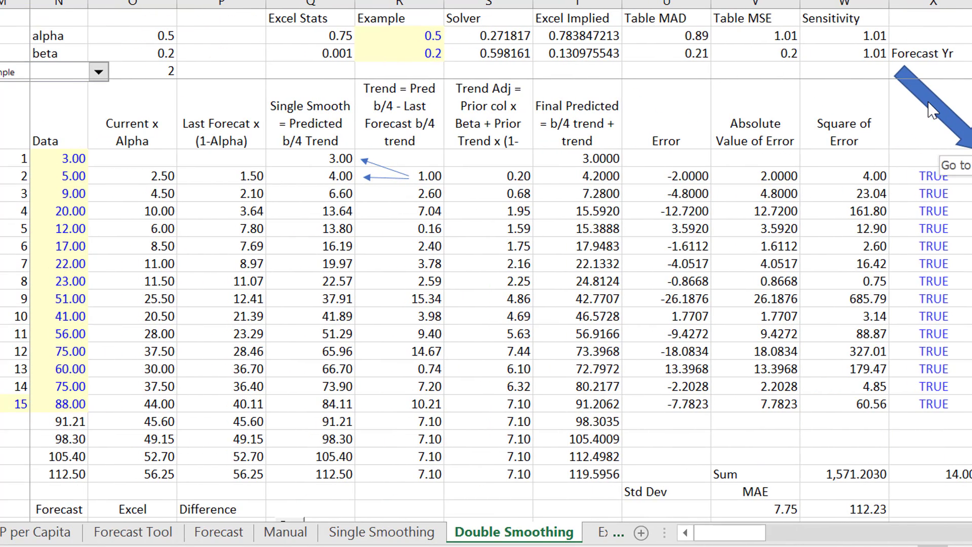
# Step: Review Excel's Chile forecast MSE, then move to the Manual sheet
pyautogui.click(219, 532)
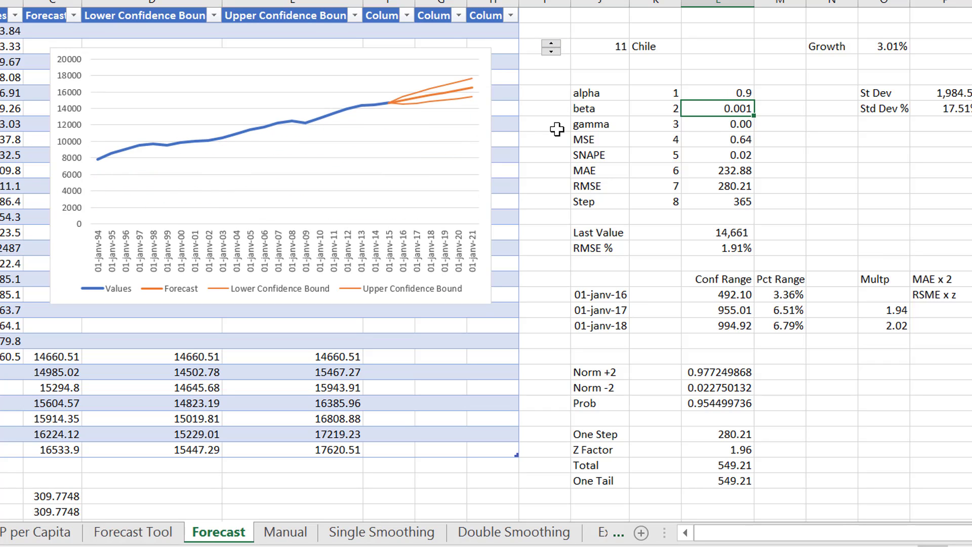
pyautogui.click(655, 140)
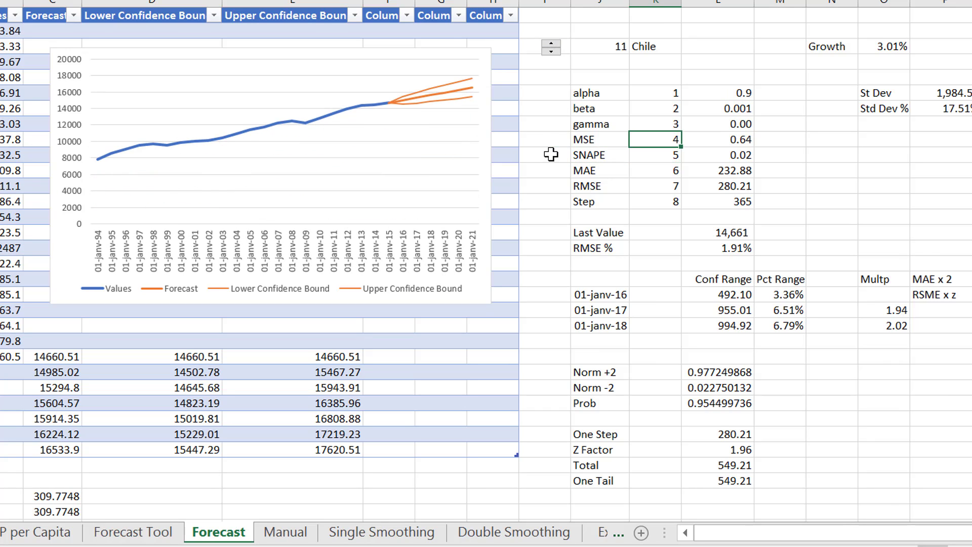
pyautogui.click(826, 46)
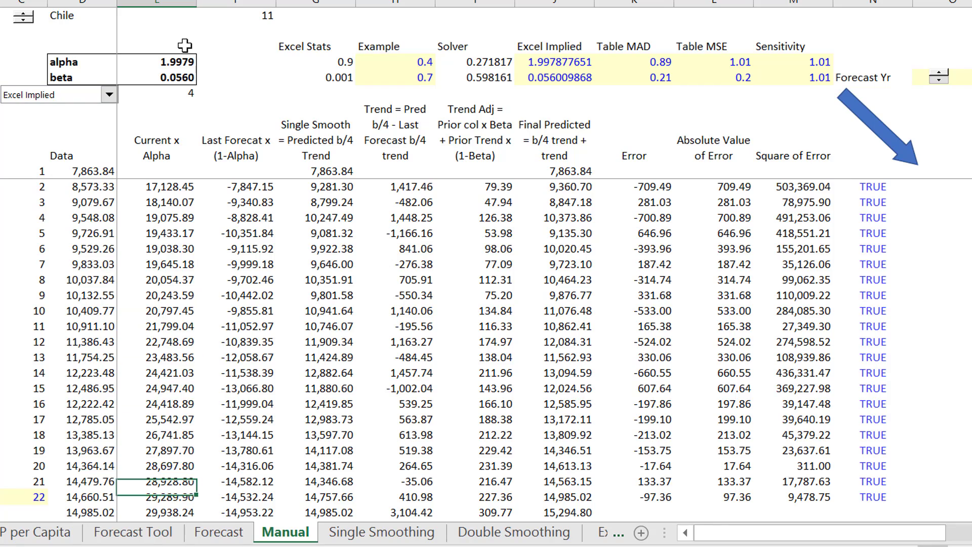
pyautogui.scroll(-3)
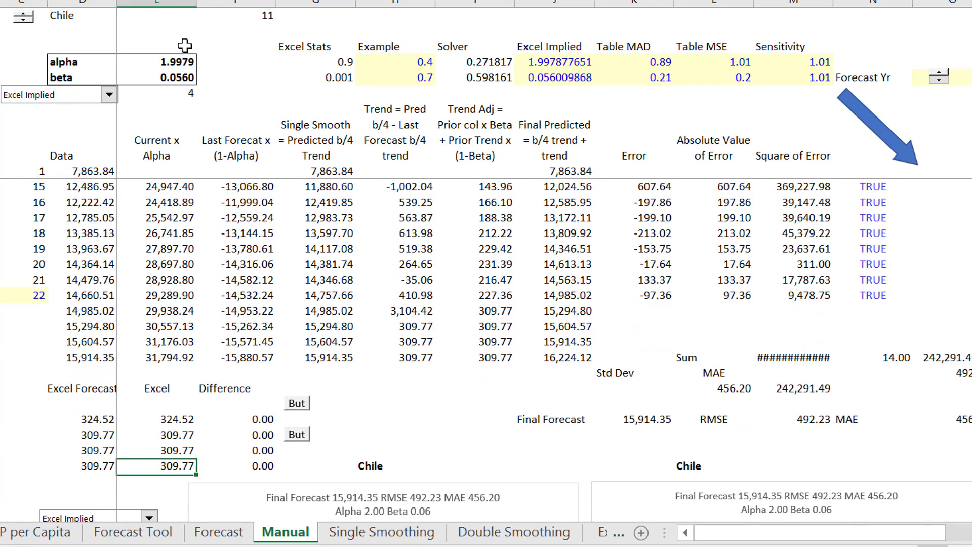
pyautogui.click(219, 531)
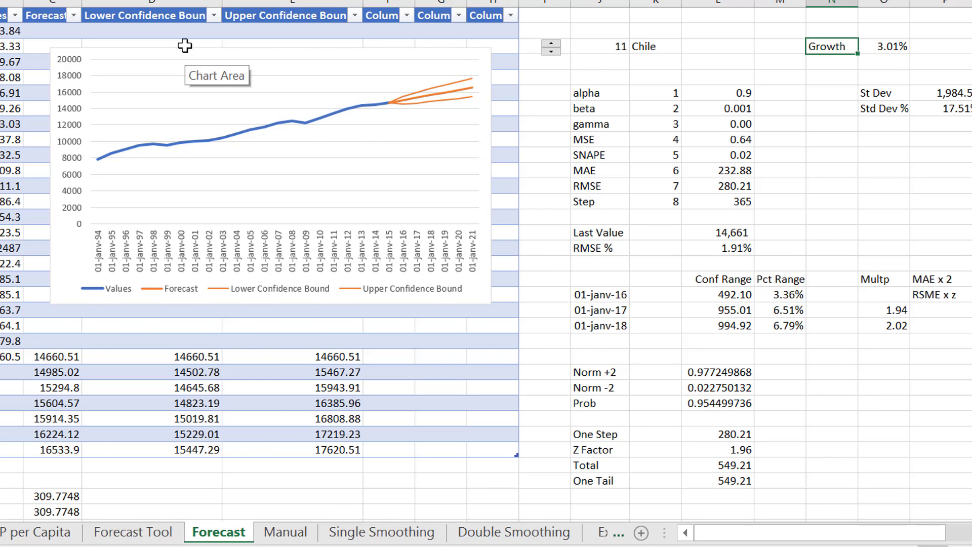
pyautogui.click(285, 532)
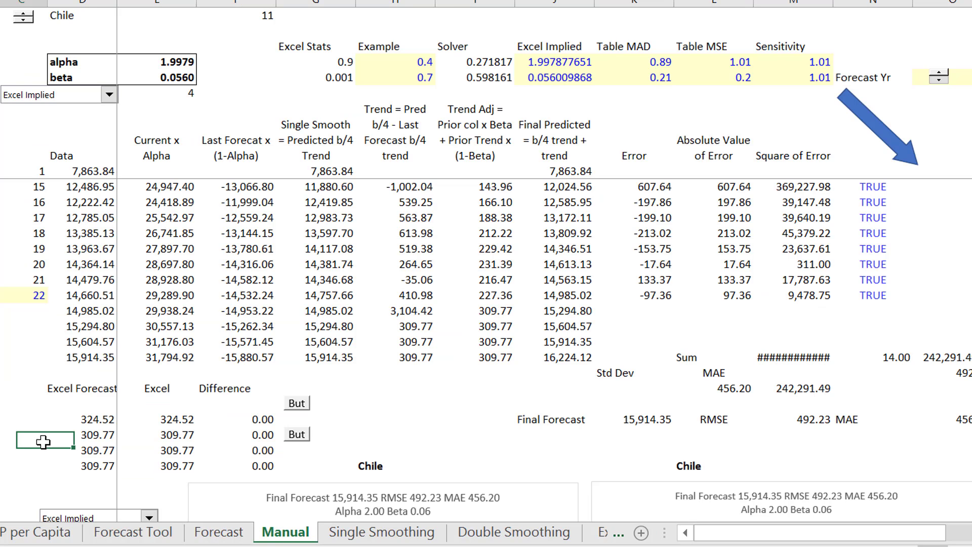
pyautogui.scroll(-3)
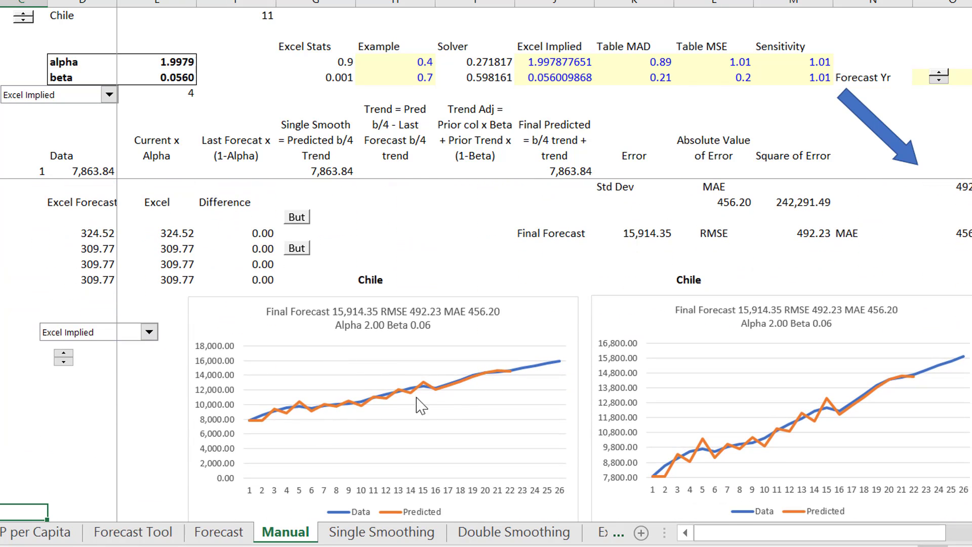
pyautogui.moveTo(545, 380)
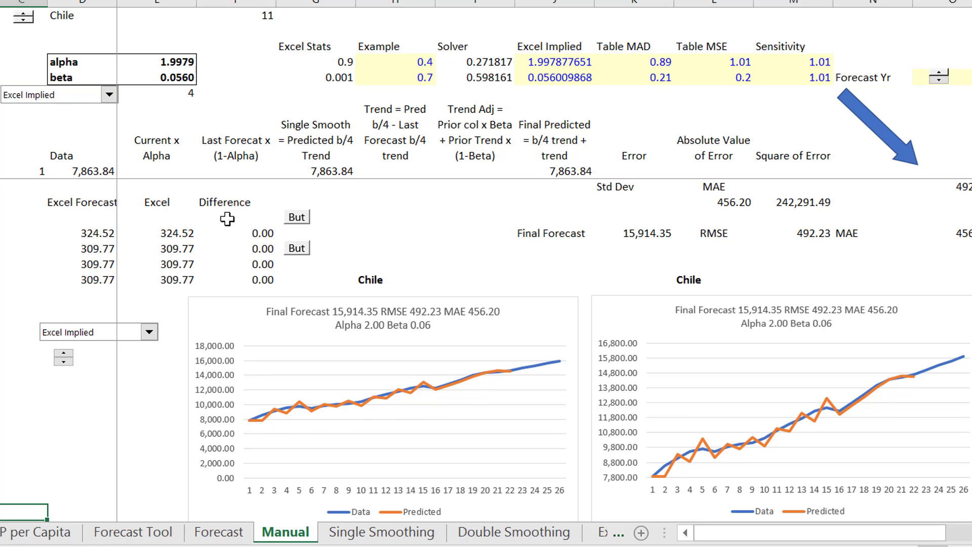
pyautogui.moveTo(148, 332)
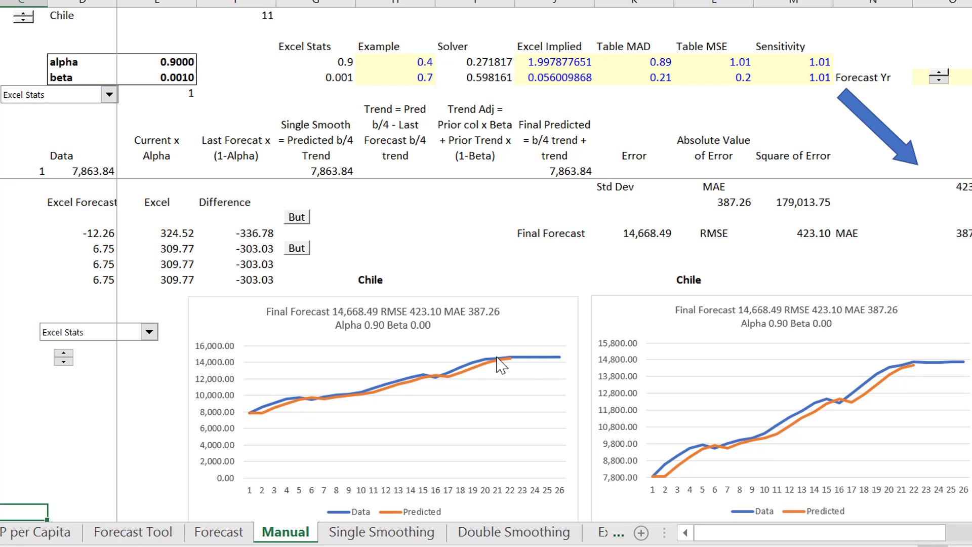
pyautogui.moveTo(370, 403)
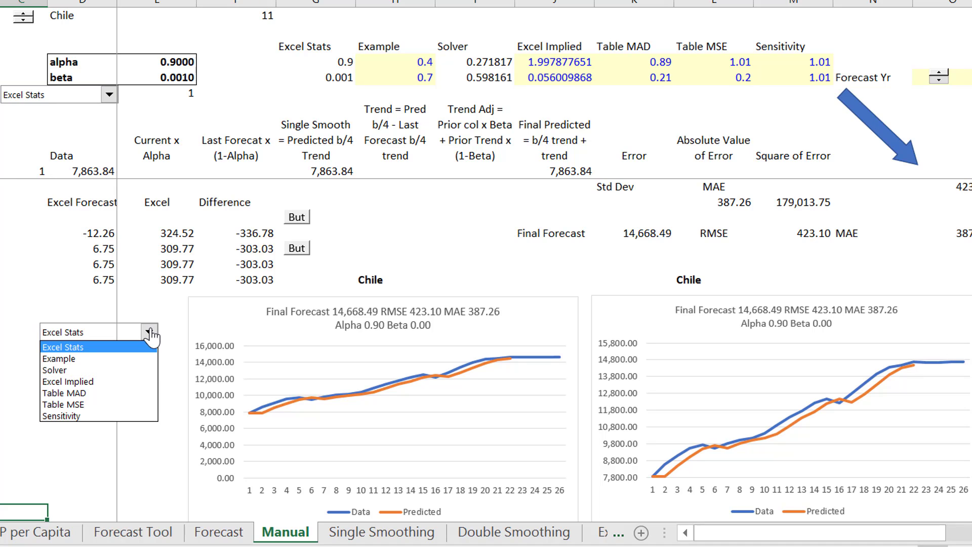
# Step: Choose Excel Implied alpha and beta on Manual and compare with the Forecast sheet
pyautogui.click(66, 381)
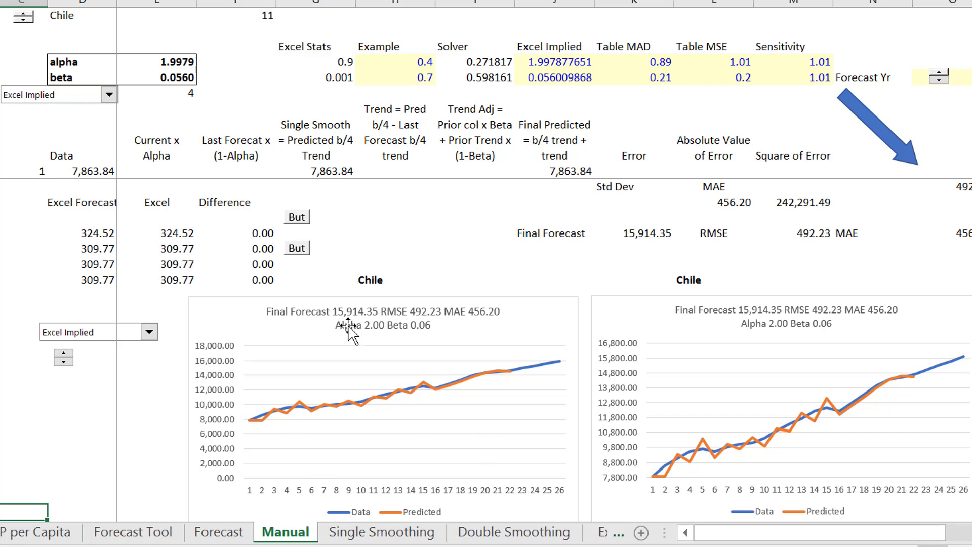
pyautogui.moveTo(71, 233)
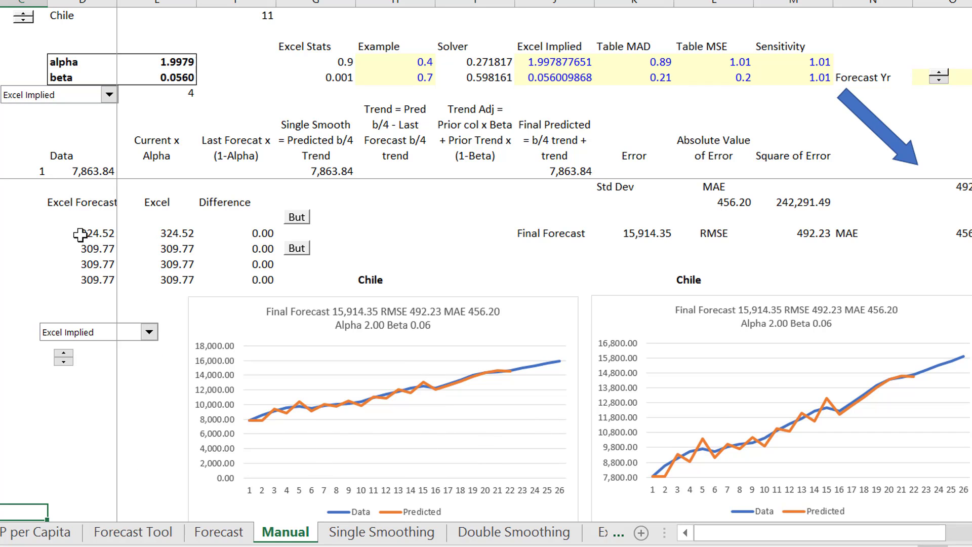
pyautogui.click(219, 531)
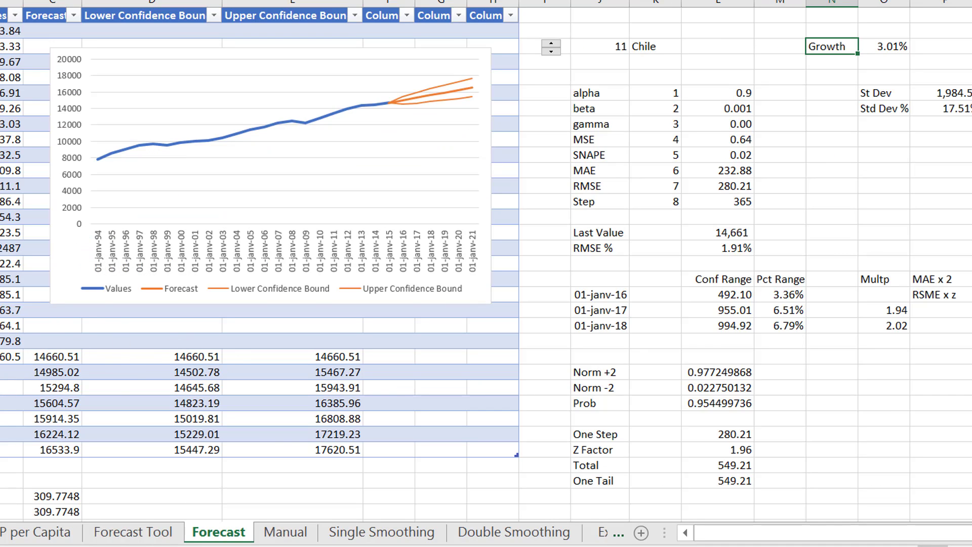
pyautogui.click(285, 532)
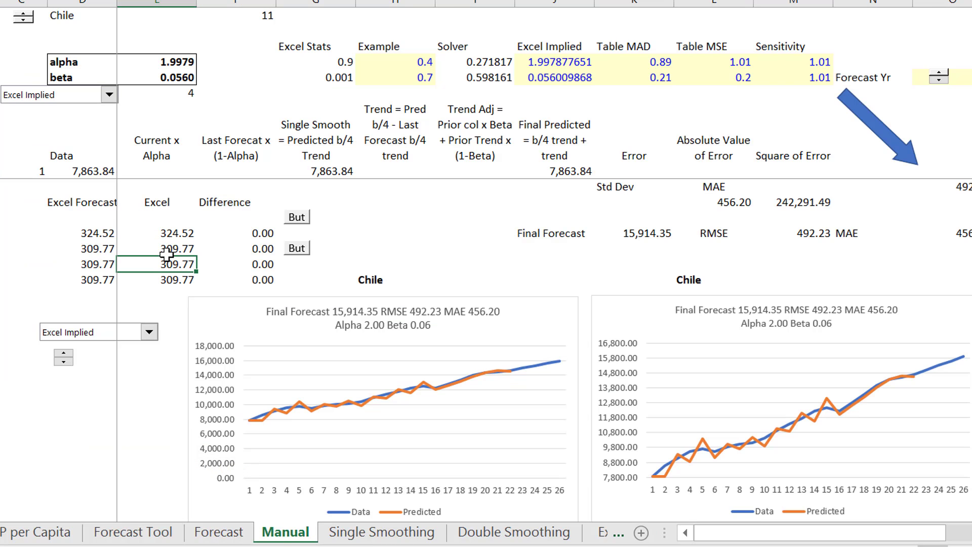
pyautogui.click(161, 280)
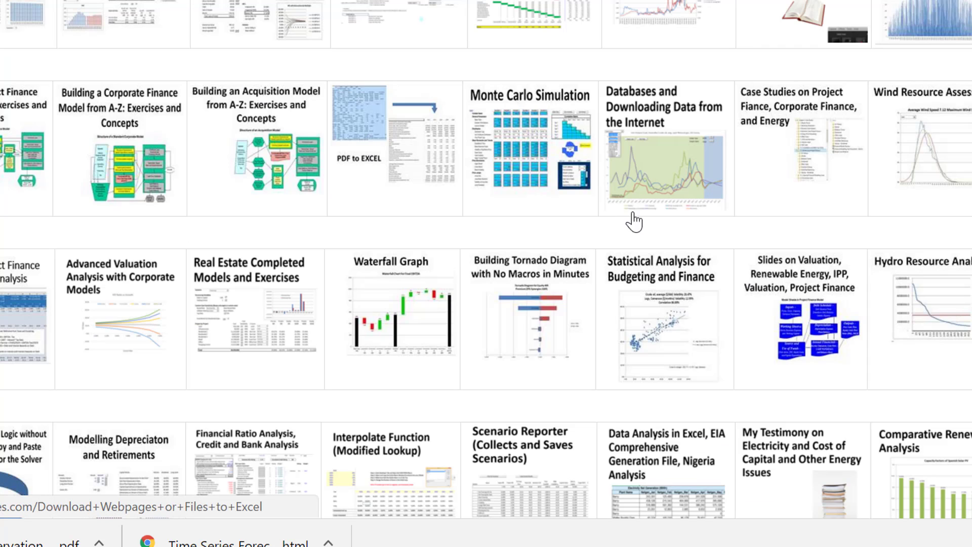
pyautogui.moveTo(559, 384)
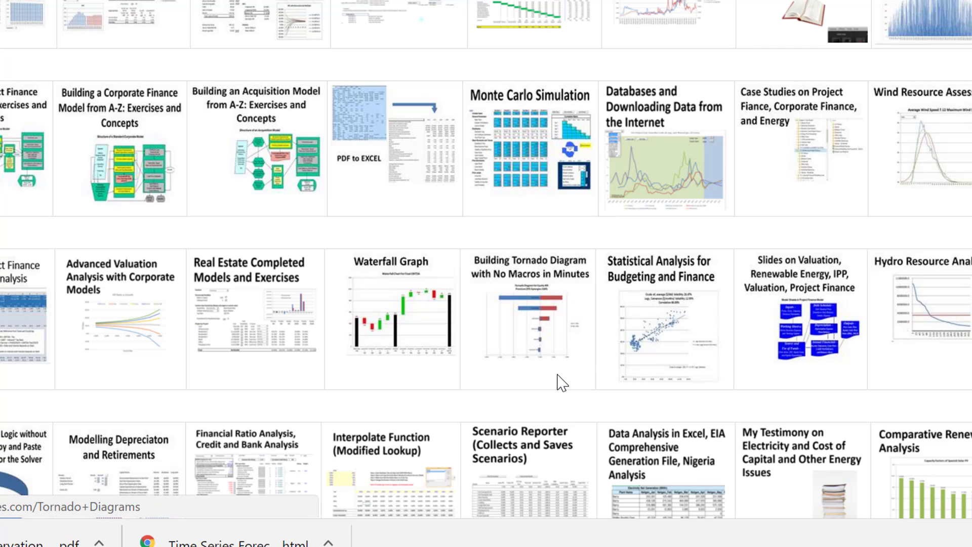
pyautogui.moveTo(361, 239)
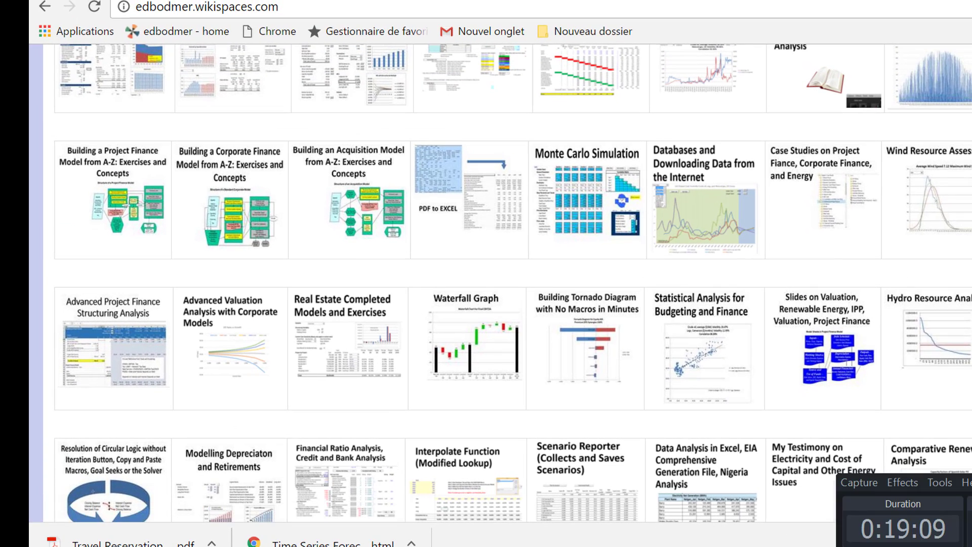
pyautogui.moveTo(894, 288)
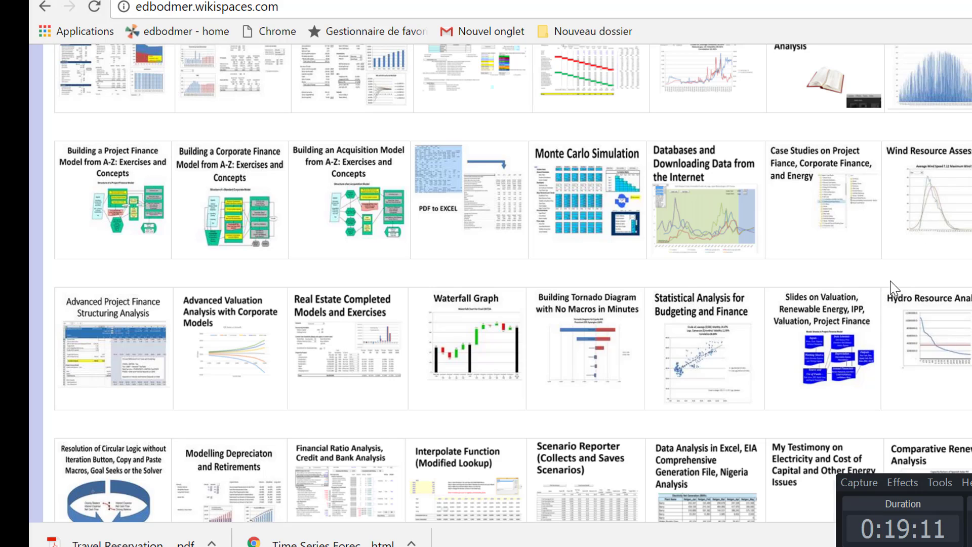